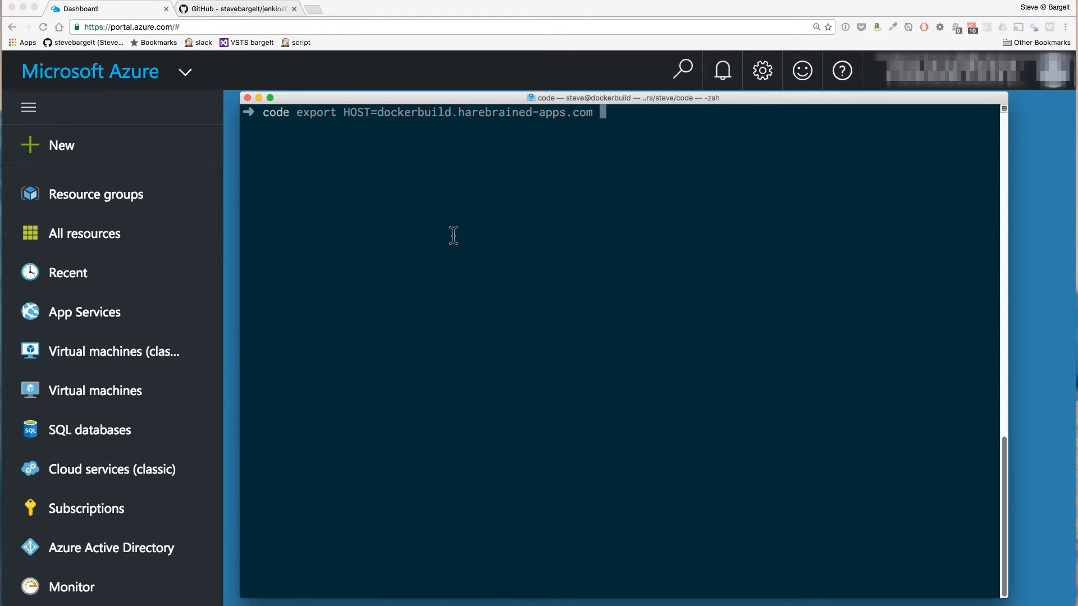
Step: Export HOST and HOSTUSER=dockeruser, then SSH into the build server as $HOSTUSER@$HOST
{"action": "key", "text": "Return"}
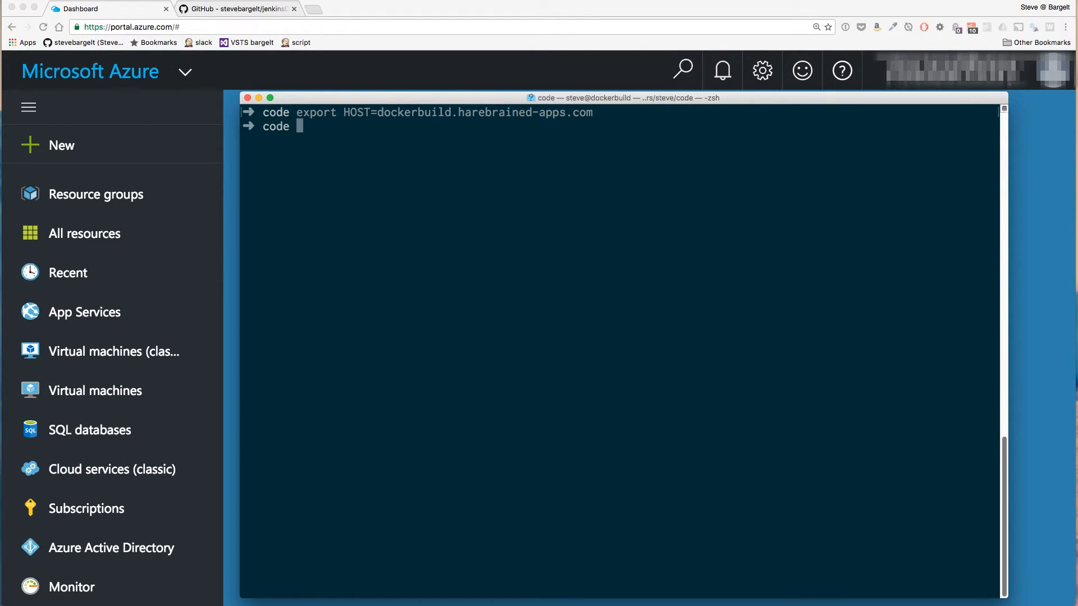
{"action": "type", "text": "export HOSTUSER=dockeruser"}
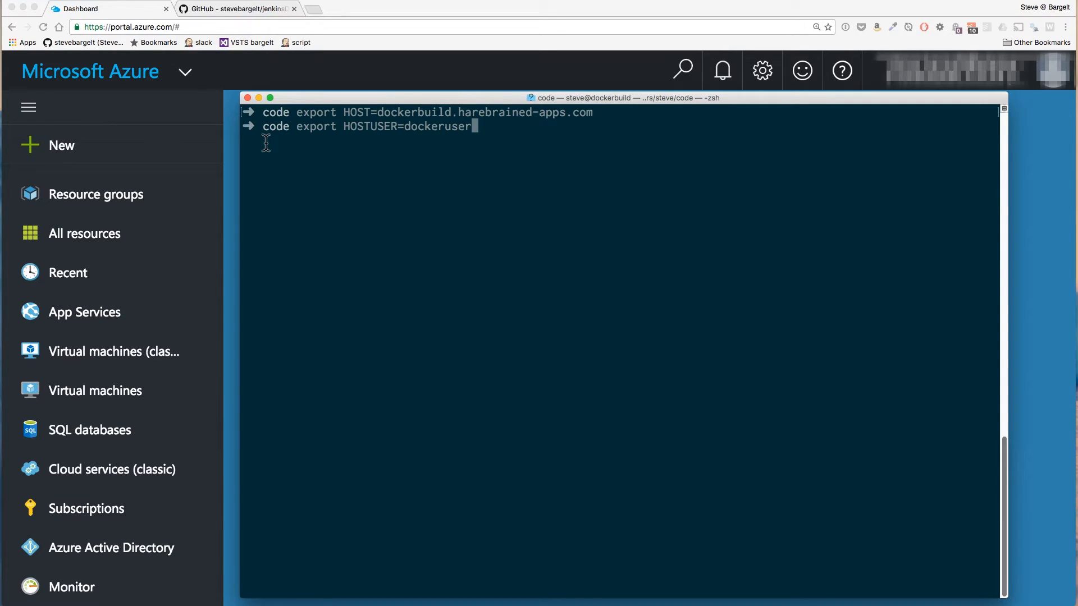
{"action": "key", "text": "Return"}
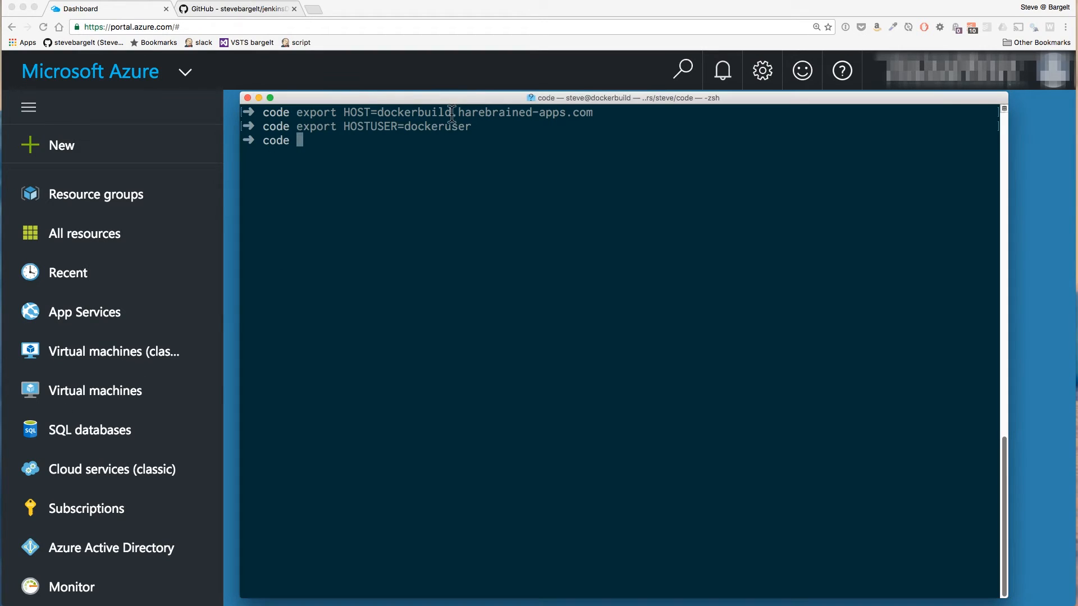
{"action": "type", "text": "ssh $HOSTUSER@$HOST"}
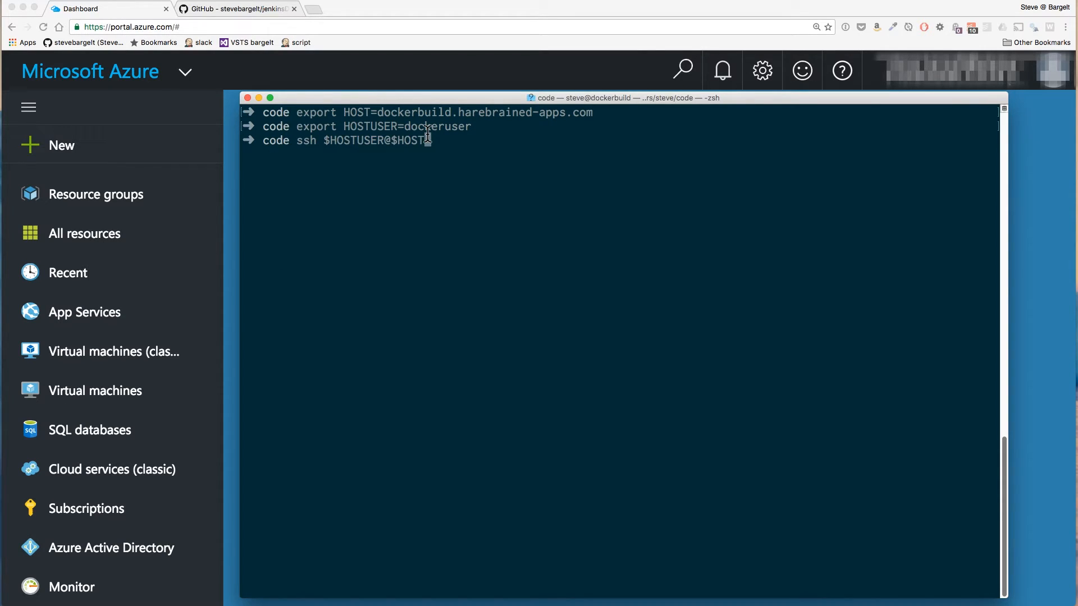
{"action": "key", "text": "Return"}
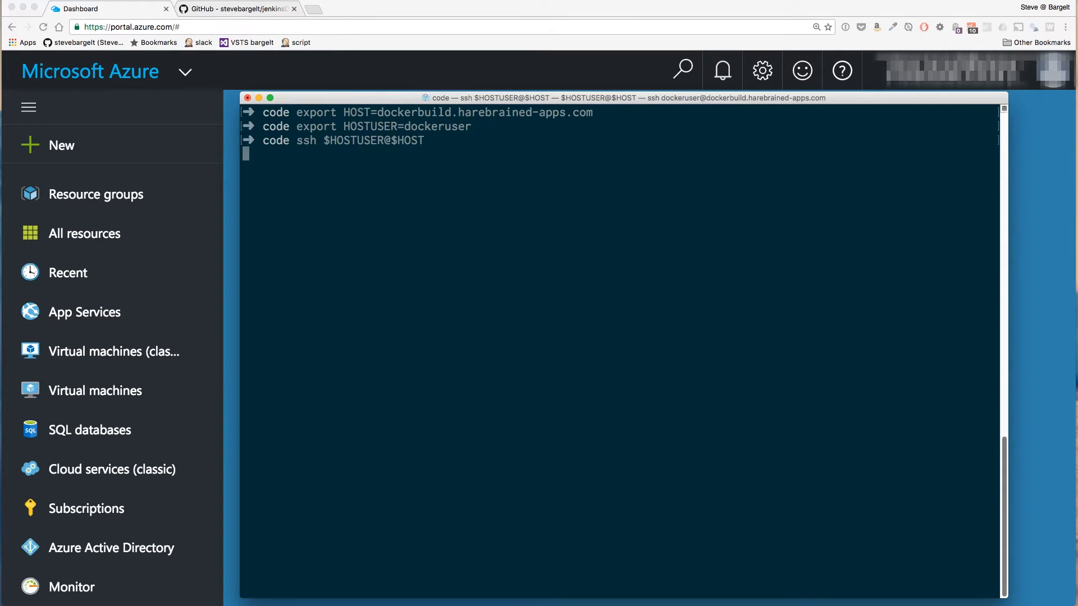
{"action": "key", "text": "Return"}
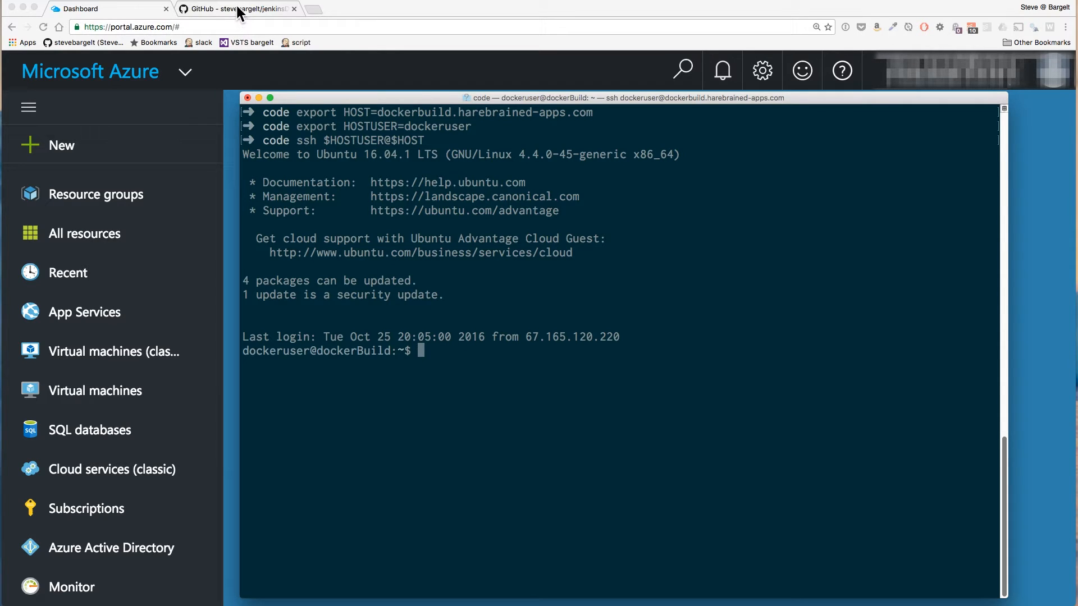
Step: Switch to the GitHub tab showing the stevebargelt/jenkinsDocker repository folders
{"action": "left_click", "coordinate": [237, 8]}
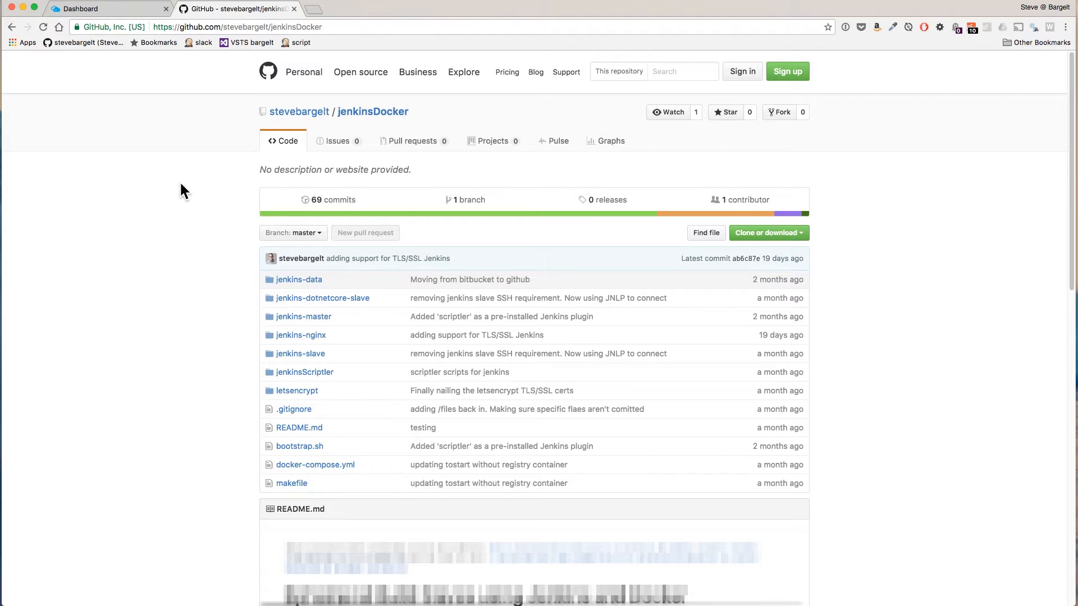
{"action": "mouse_move", "coordinate": [357, 323]}
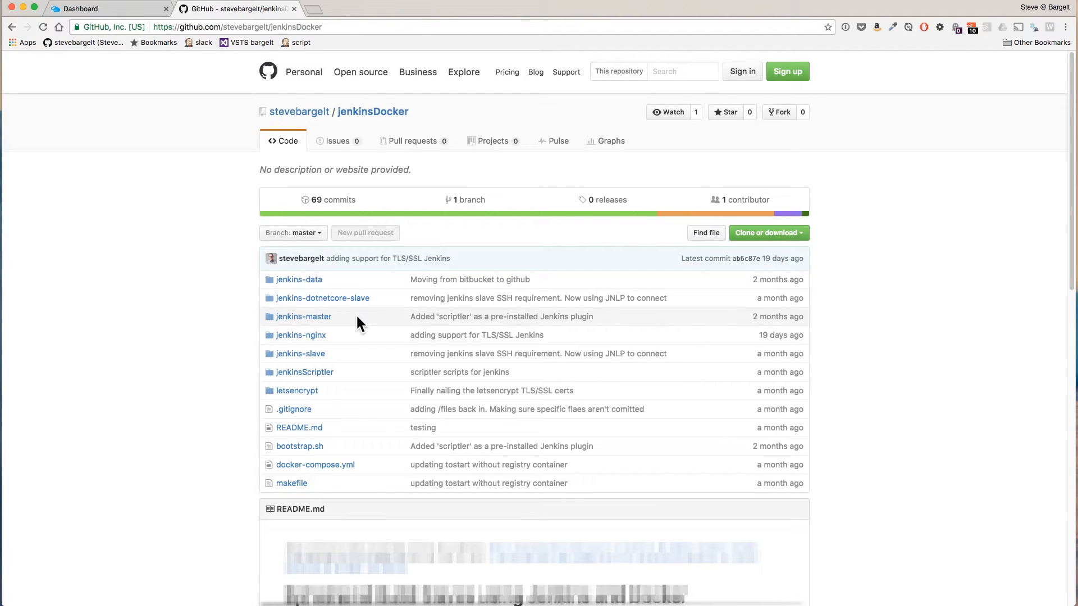
{"action": "mouse_move", "coordinate": [299, 280]}
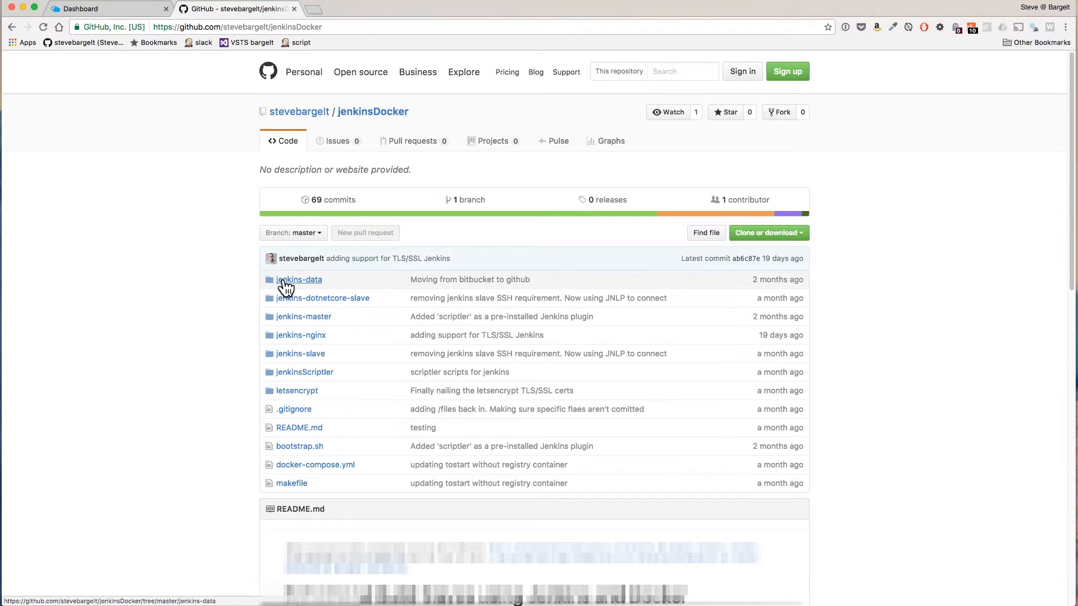
{"action": "mouse_move", "coordinate": [299, 280]}
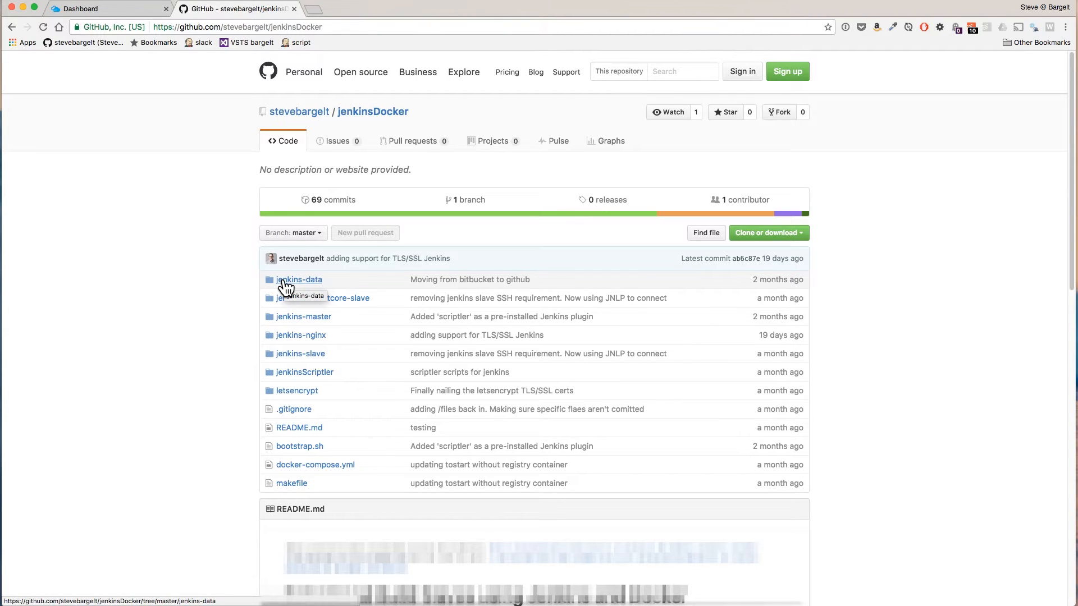
{"action": "mouse_move", "coordinate": [301, 339]}
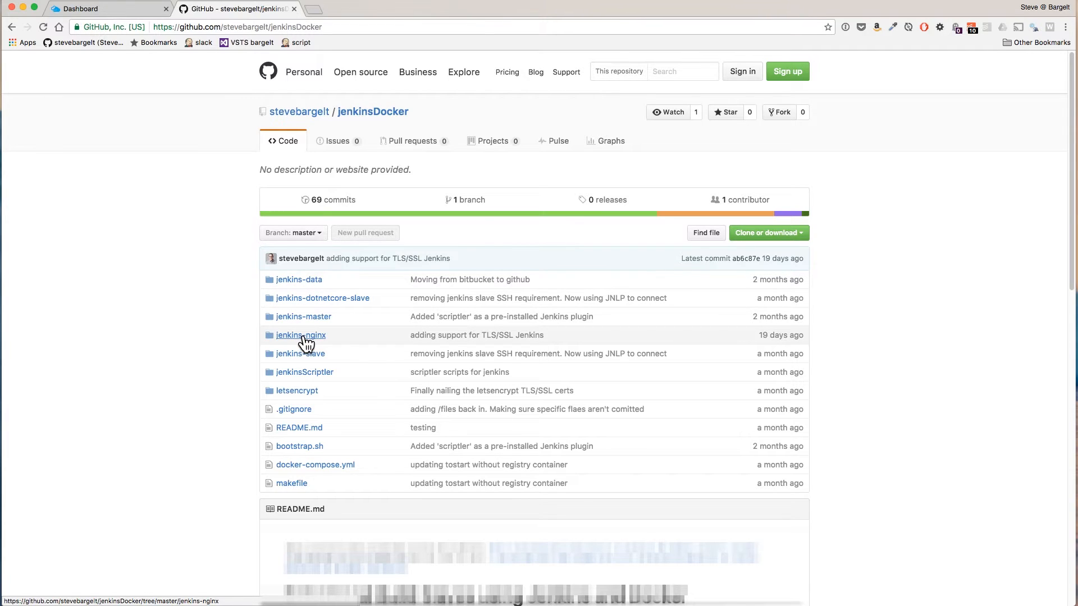
{"action": "mouse_move", "coordinate": [195, 382]}
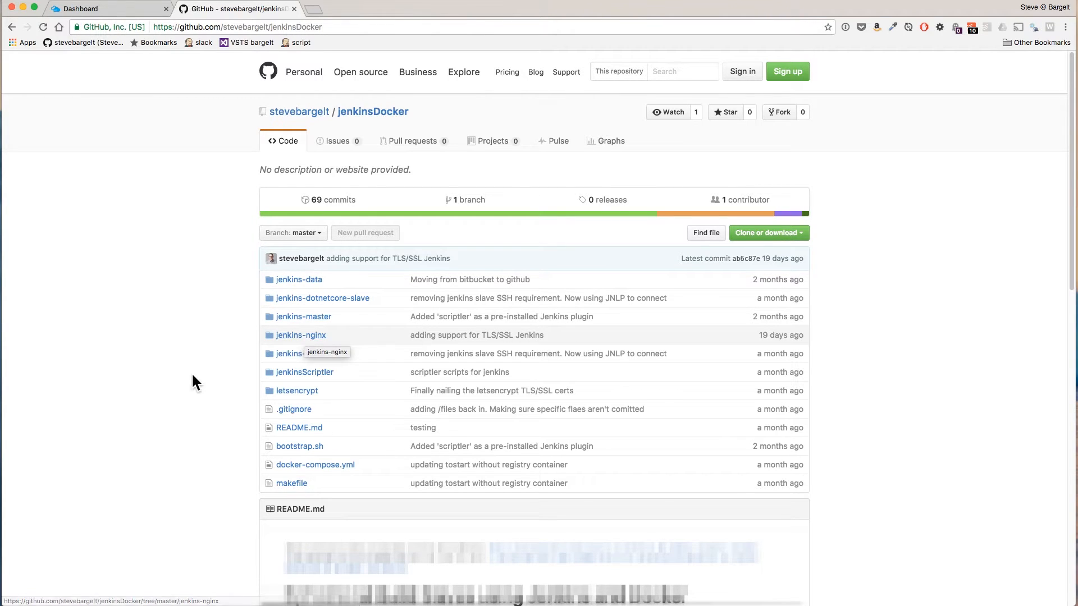
{"action": "mouse_move", "coordinate": [296, 390]}
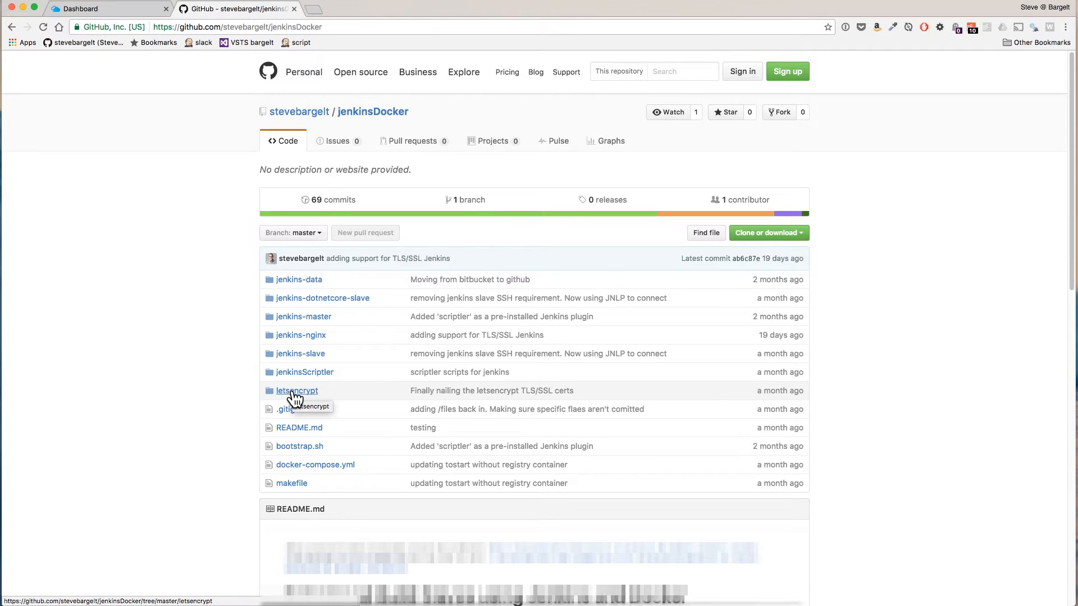
{"action": "mouse_move", "coordinate": [205, 388]}
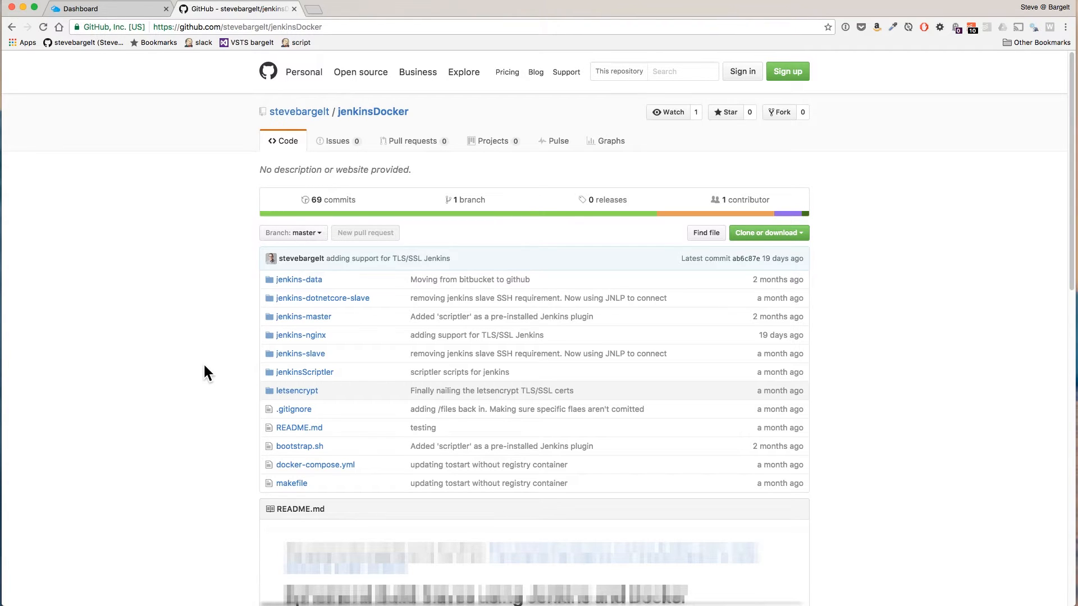
{"action": "mouse_move", "coordinate": [310, 309]}
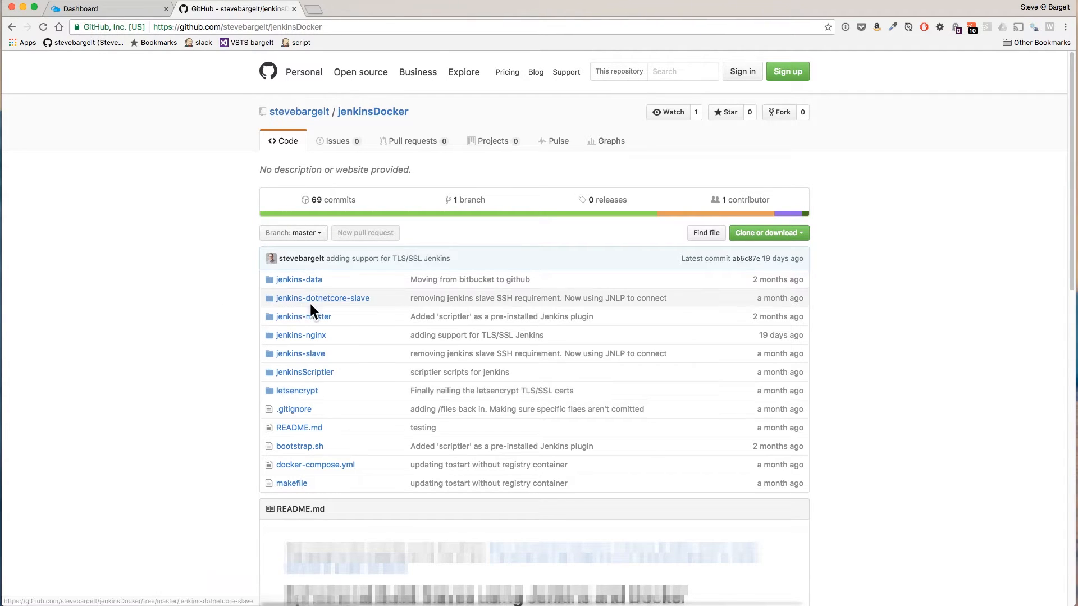
{"action": "mouse_move", "coordinate": [299, 354]}
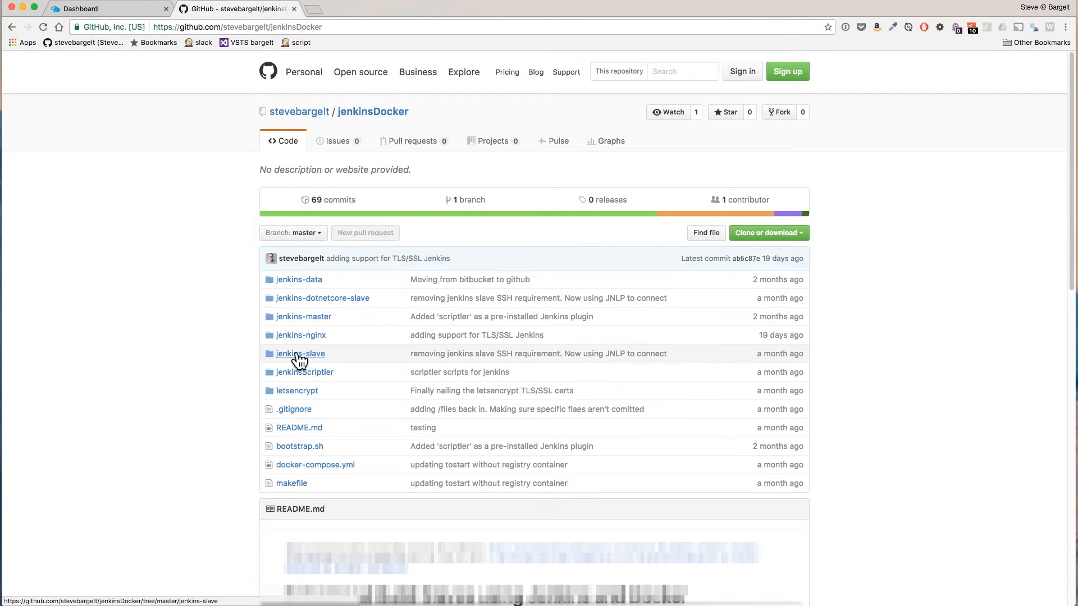
{"action": "mouse_move", "coordinate": [158, 371]}
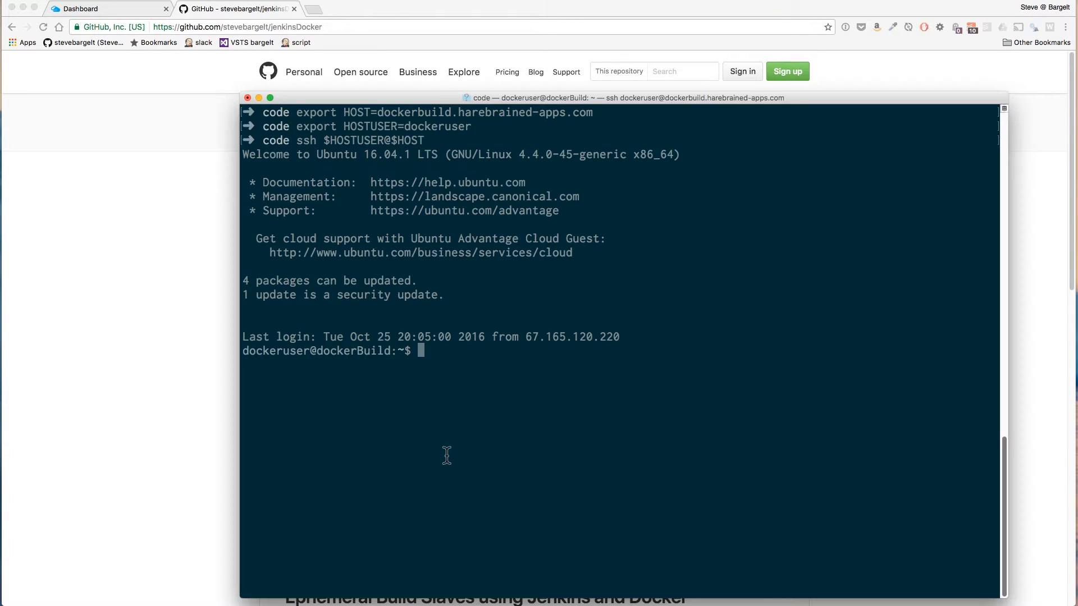
{"action": "mouse_move", "coordinate": [451, 359]}
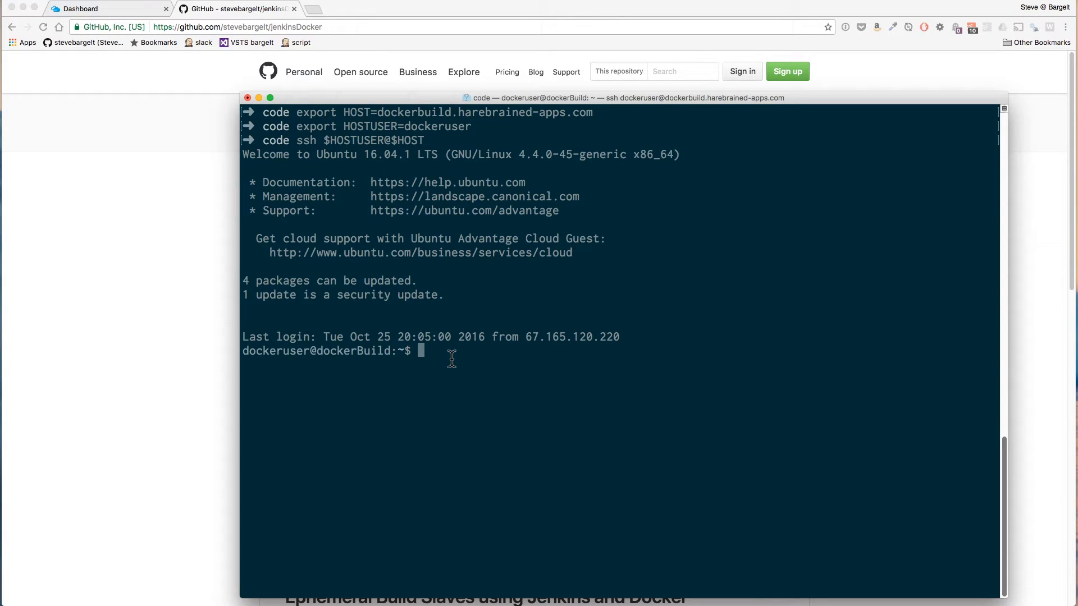
{"action": "type", "text": "git clone https://github.com/stevebargelt/jenkinsDocker.git"}
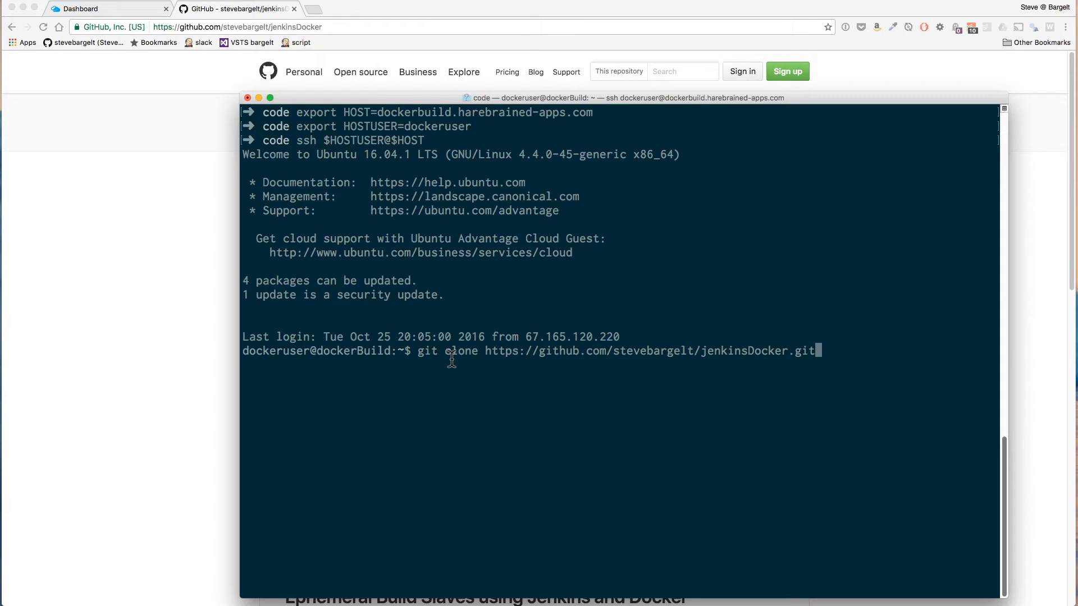
{"action": "key", "text": "Return"}
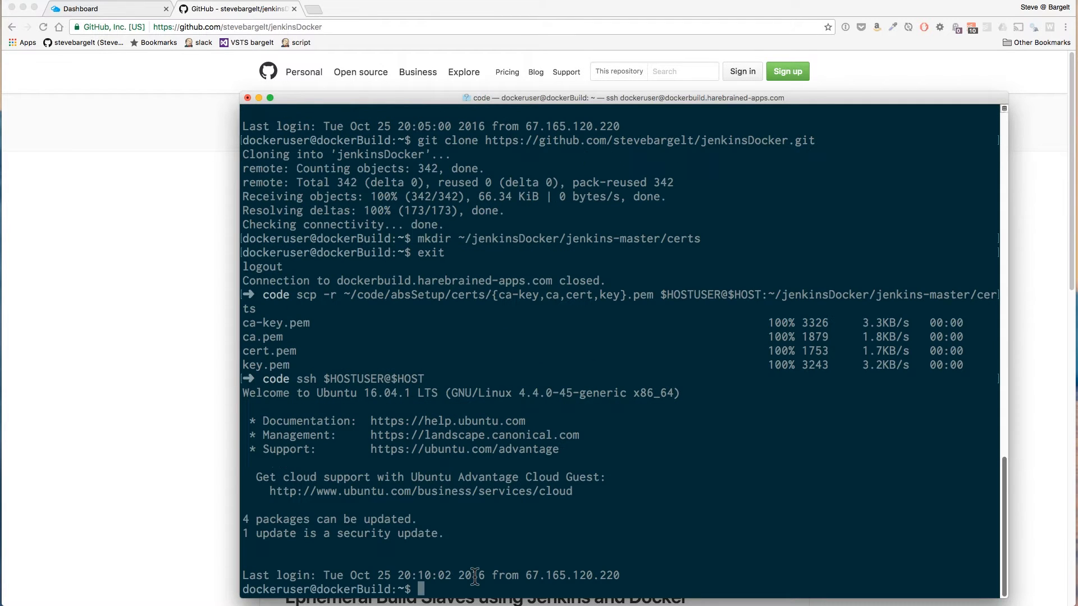
{"action": "type", "text": "cd jenkinsDocker/"}
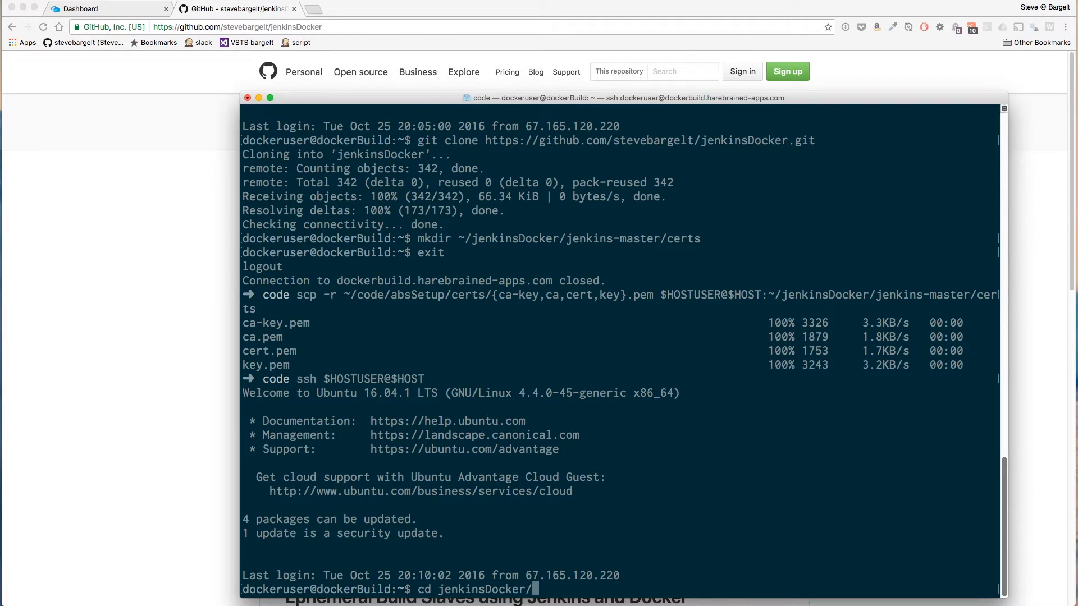
Step: Build all the Jenkins images with docker-compose -p jenkins build and watch it complete
{"action": "type", "text": "docker-compose -p jenkins build"}
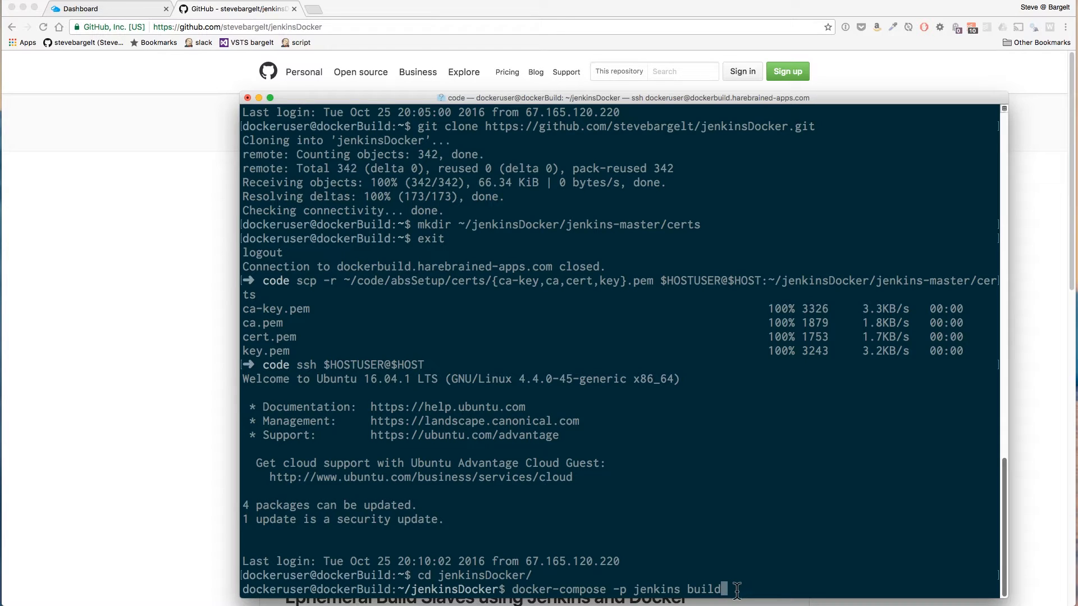
{"action": "key", "text": "Return"}
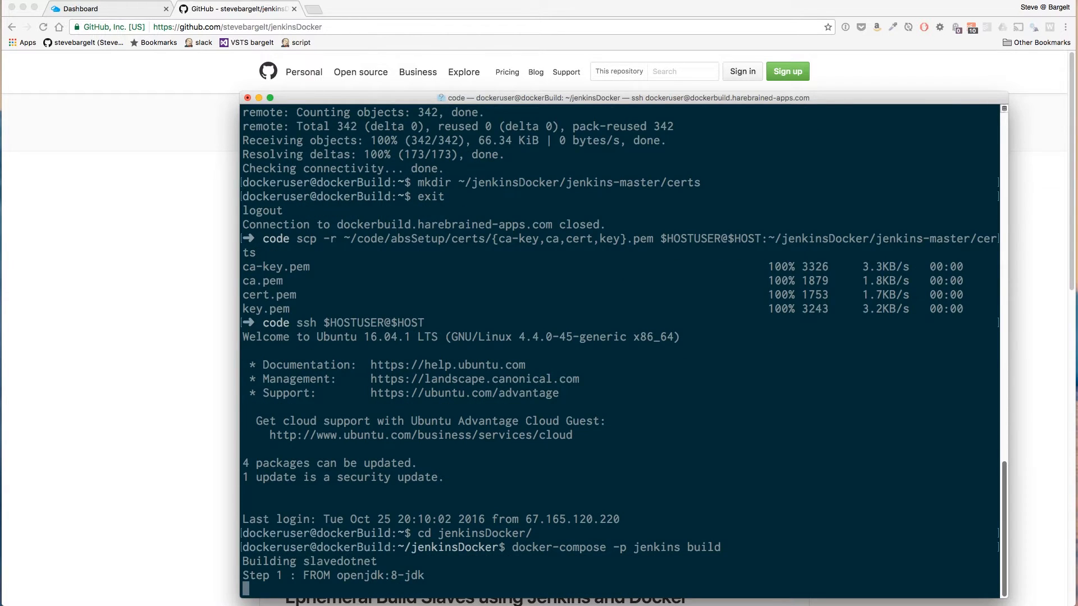
{"action": "scroll", "scroll_direction": "down", "scroll_amount": 3}
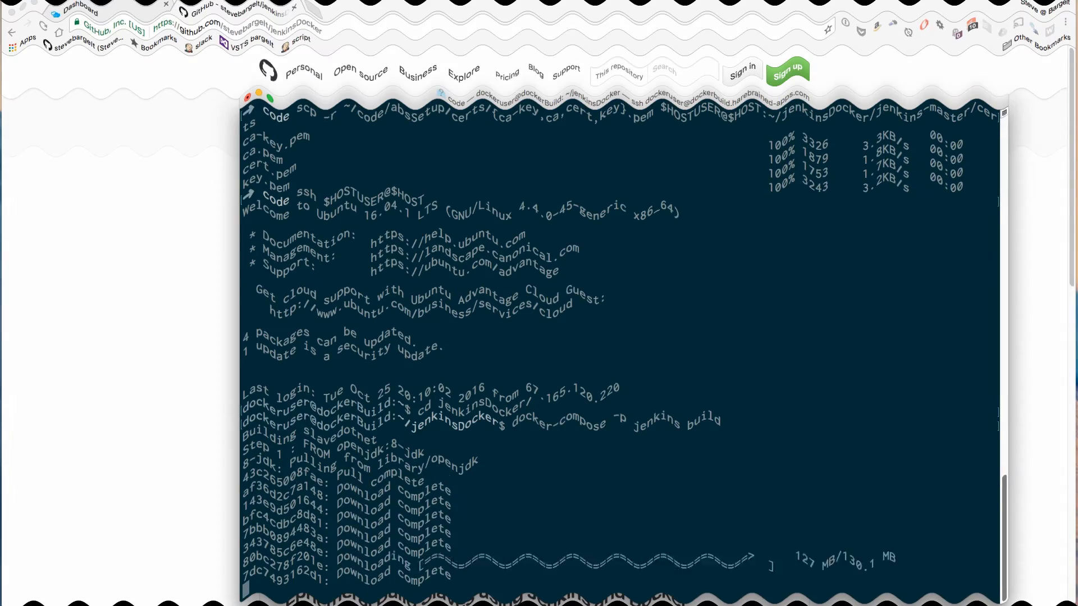
{"action": "scroll", "scroll_direction": "down", "scroll_amount": 3}
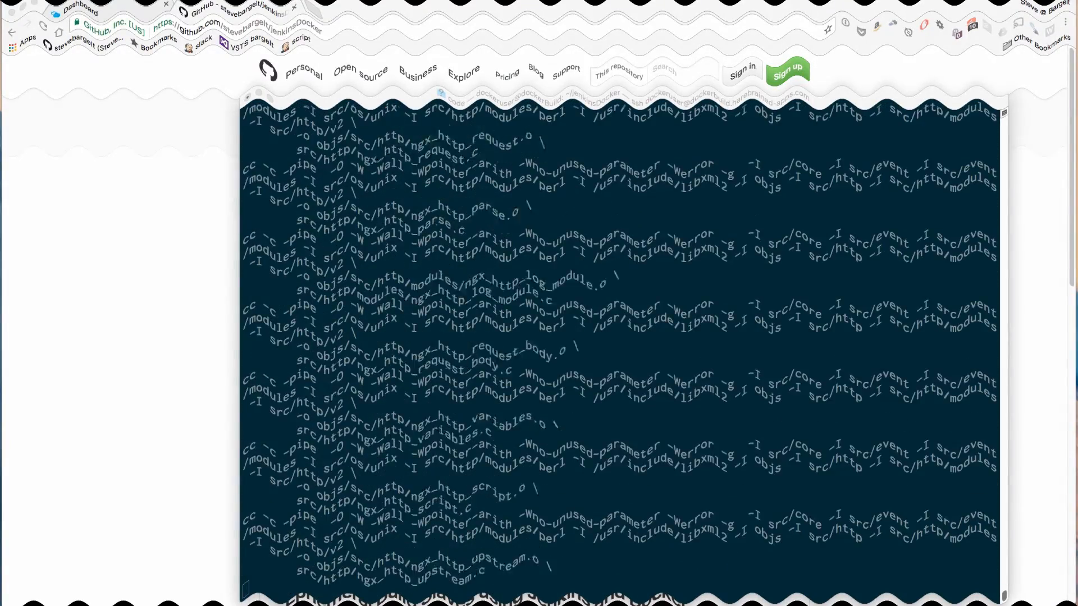
{"action": "scroll", "scroll_direction": "down", "scroll_amount": 3}
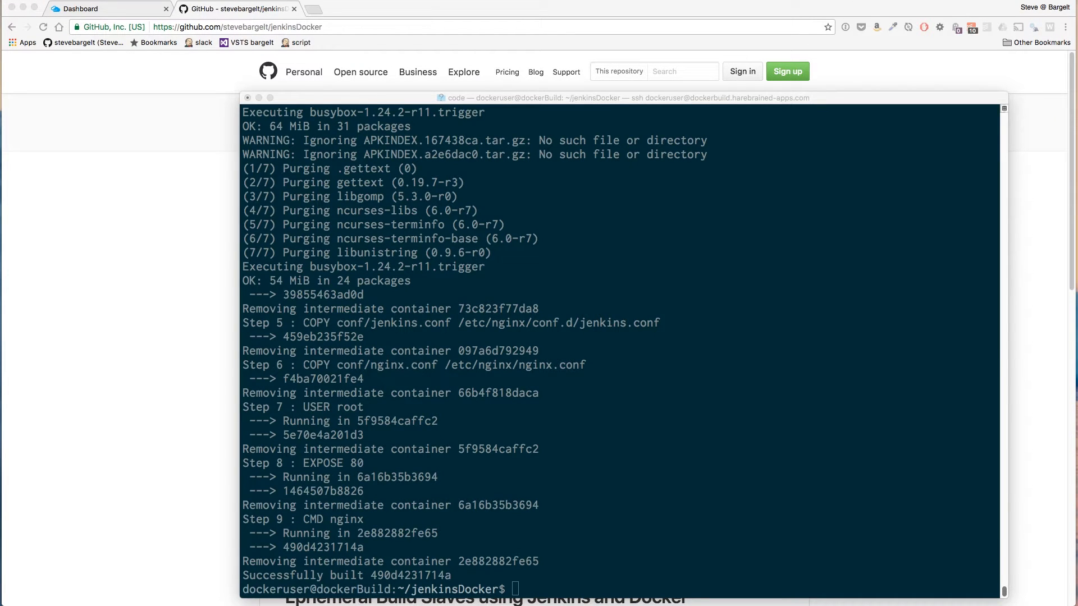
Step: Start the nginx, data and master containers detached with docker-compose -p jenkins up -d
{"action": "type", "text": "docker-compose -p jenkins up -d nginx data master"}
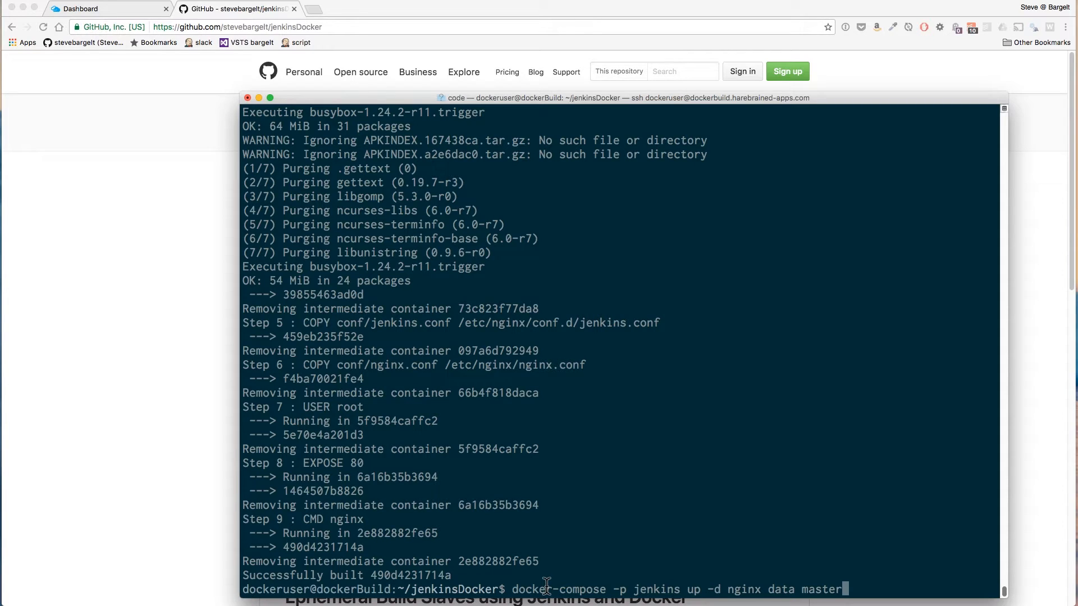
{"action": "key", "text": "Return"}
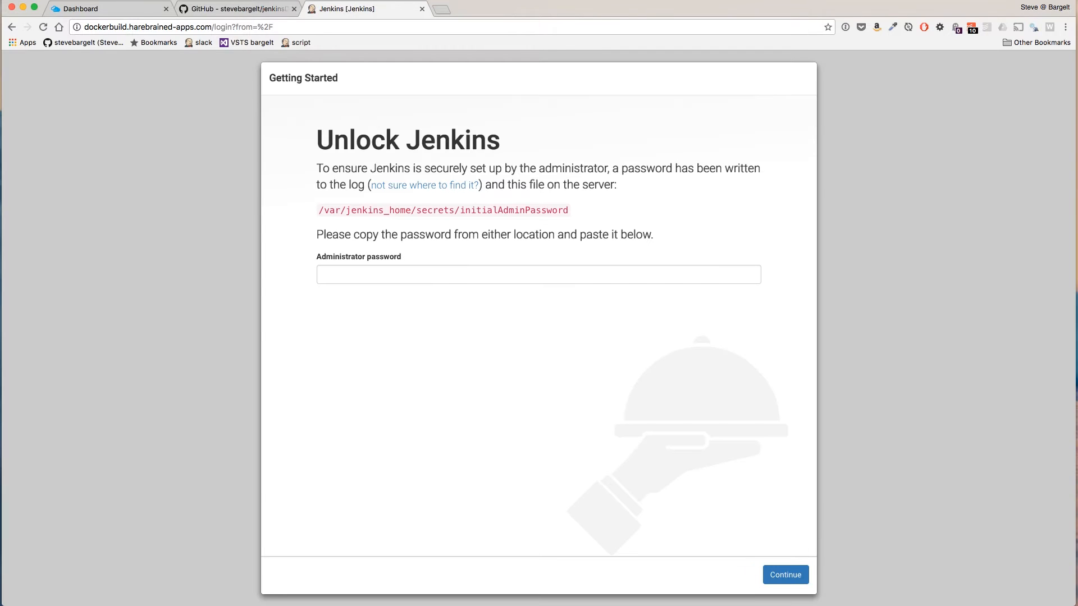
{"action": "mouse_move", "coordinate": [265, 193]}
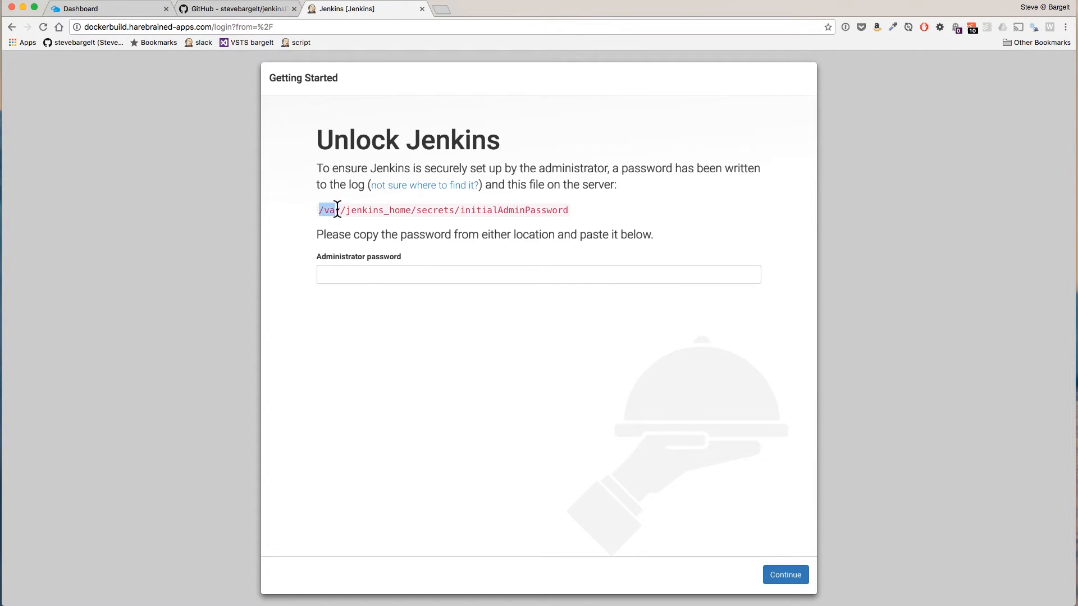
Step: Select the initialAdminPassword path shown on the Unlock Jenkins page
{"action": "left_click", "coordinate": [235, 9]}
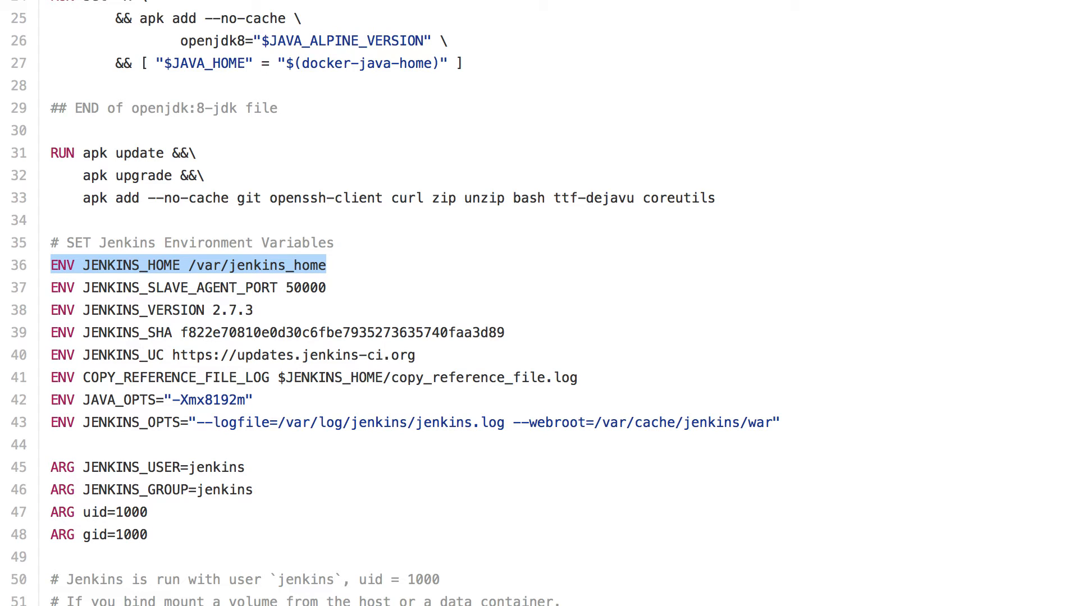
Step: Switch to the GitHub tab to view the Dockerfile line ENV JENKINS_HOME /var/jenkins_home
{"action": "left_click", "coordinate": [365, 9]}
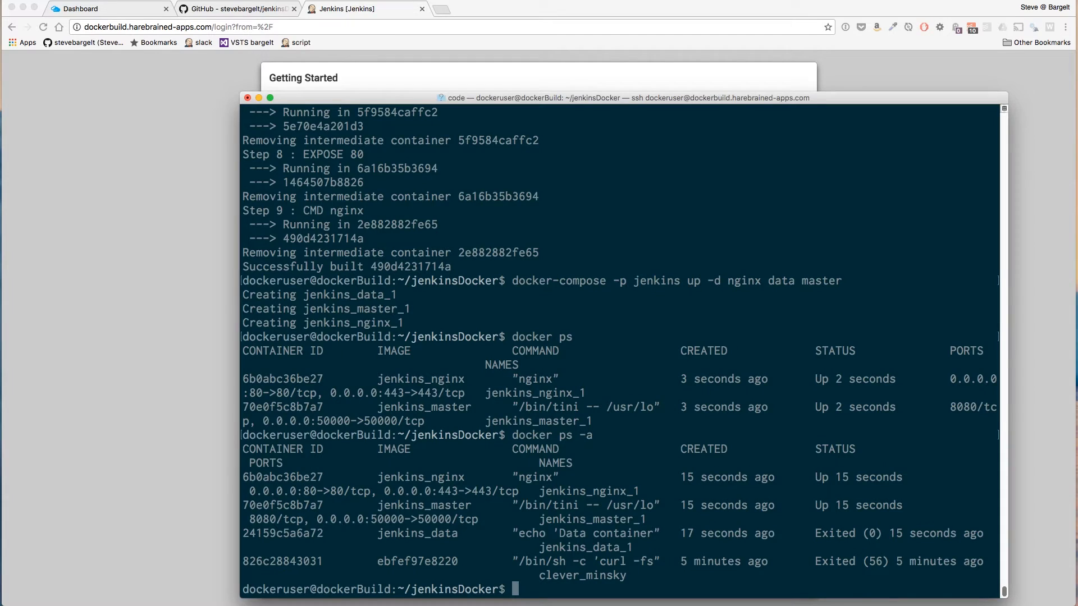
Step: Run docker exec jenkins_master_1 cat /var/jenkins_home/secrets/initialAdminPassword to retrieve the password
{"action": "type", "text": "docker exec jenkins_master_1 cat /var/jenkins_home/secrets/initialAdminPassword"}
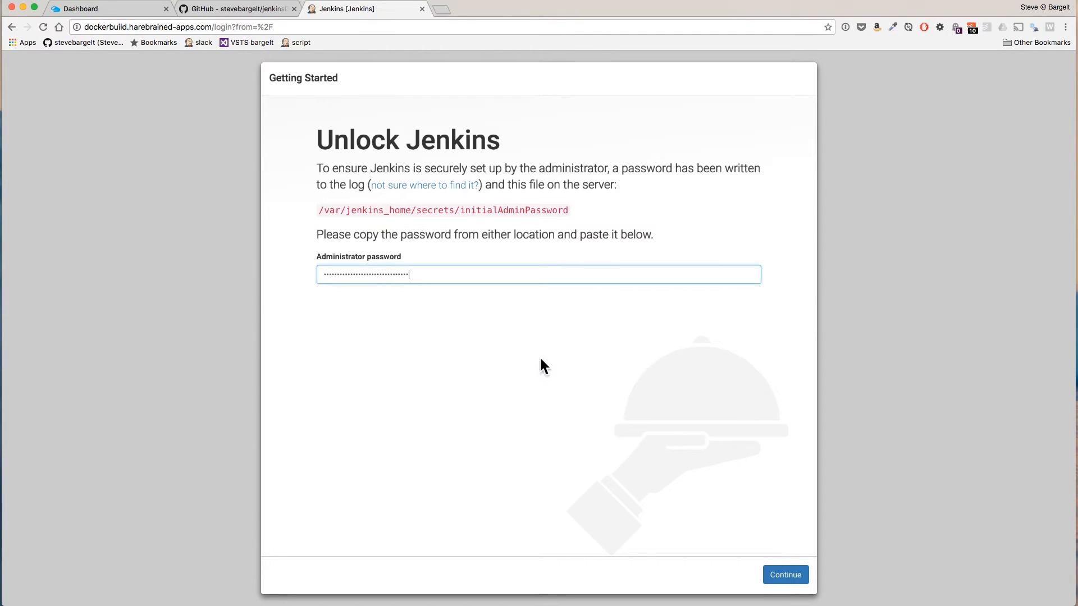
Step: Continue past Unlock Jenkins and choose Install suggested plugins
{"action": "left_click", "coordinate": [785, 575]}
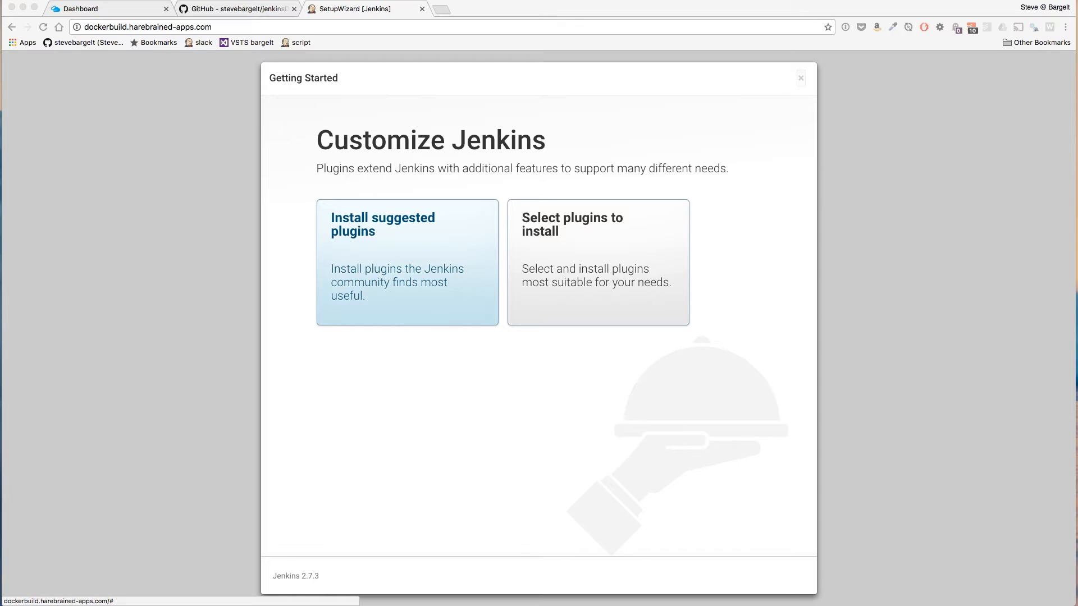
{"action": "mouse_move", "coordinate": [404, 252]}
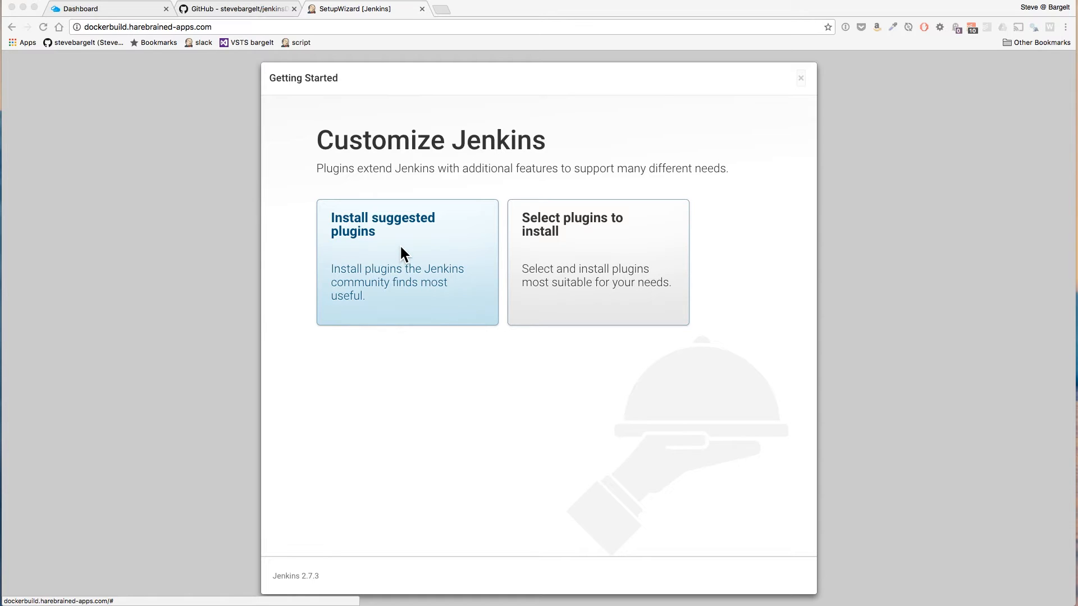
{"action": "mouse_move", "coordinate": [195, 324]}
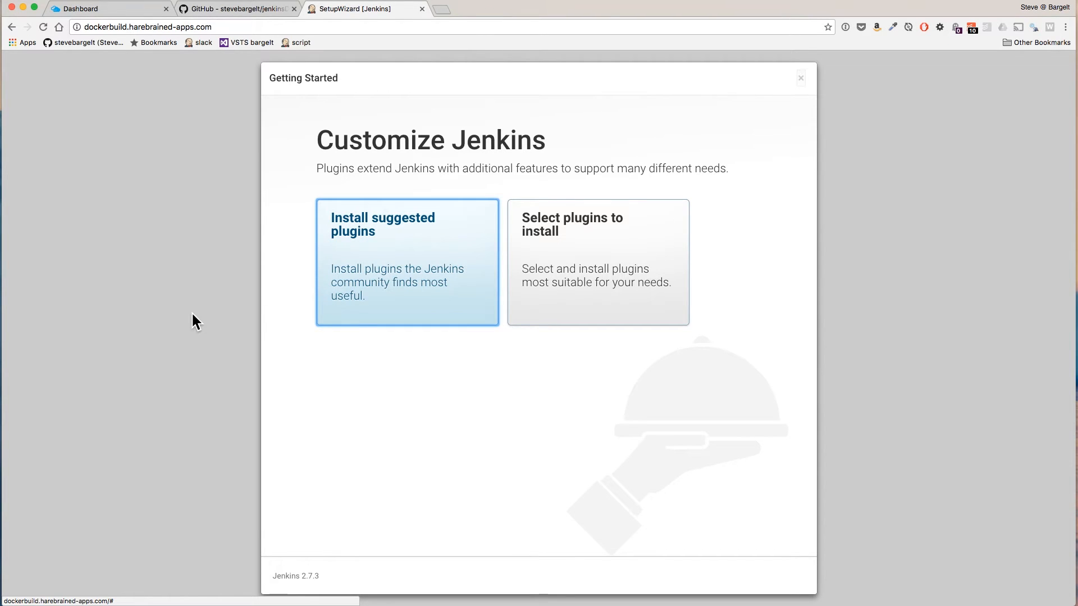
{"action": "mouse_move", "coordinate": [376, 272]}
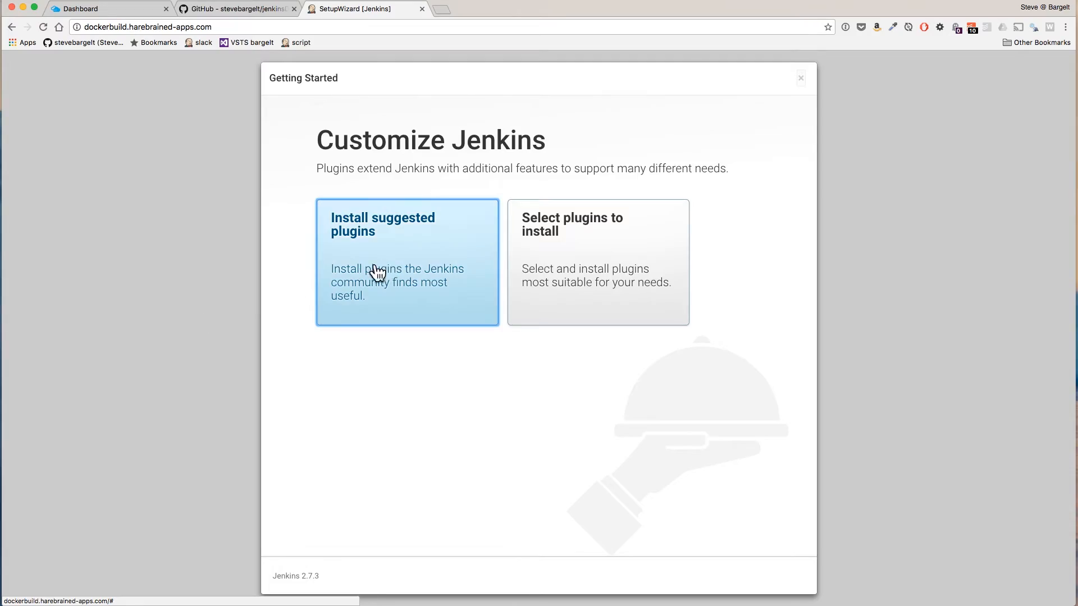
{"action": "left_click", "coordinate": [406, 261]}
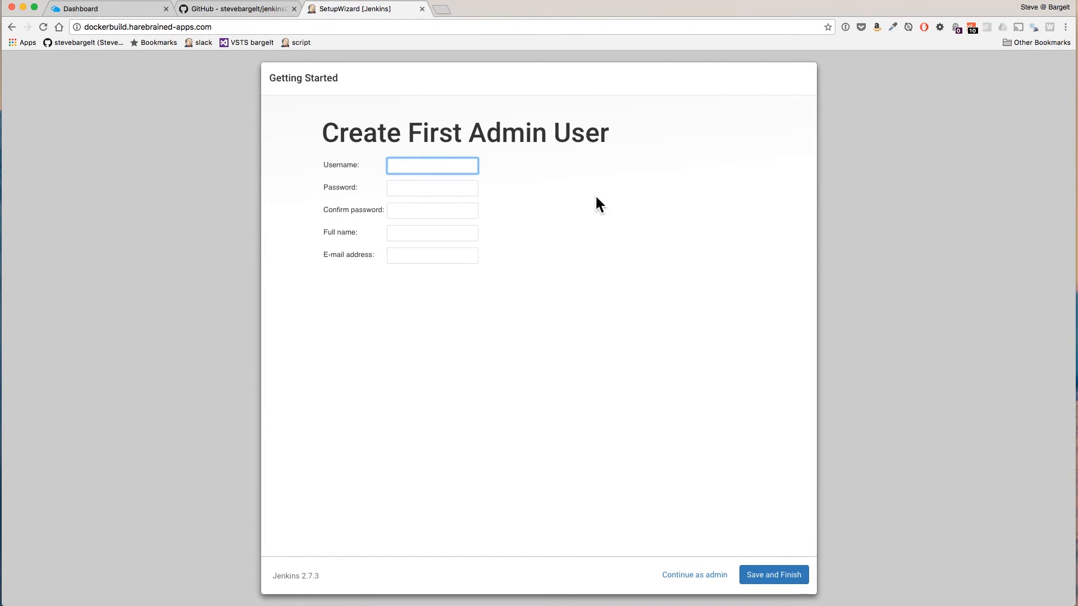
{"action": "mouse_move", "coordinate": [890, 401]}
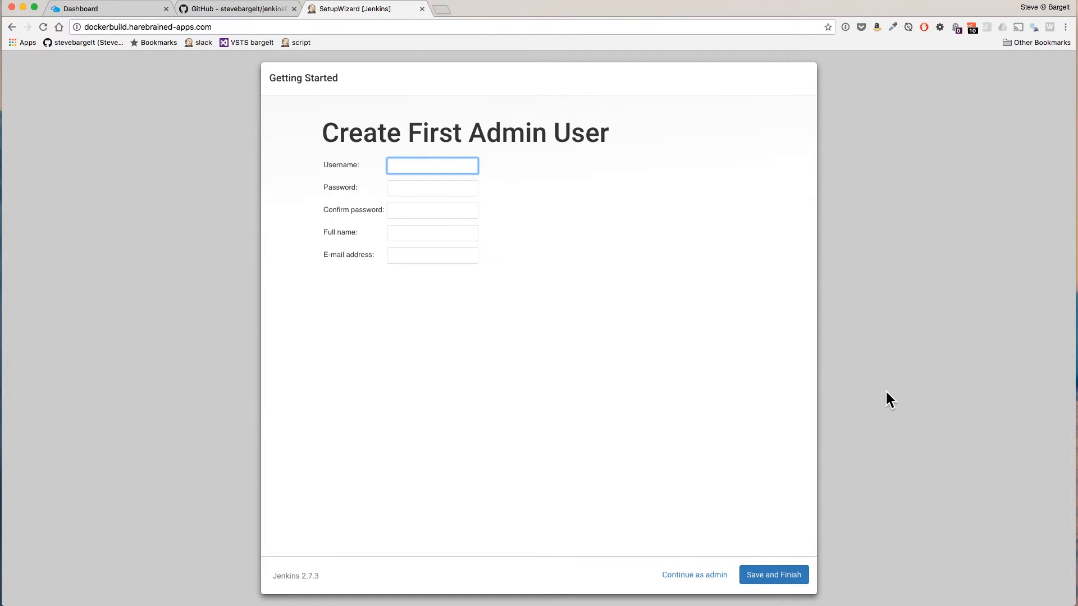
Step: Fill in the first admin user's details, Save and Finish, and start using Jenkins
{"action": "type", "text": "stevebargelt"}
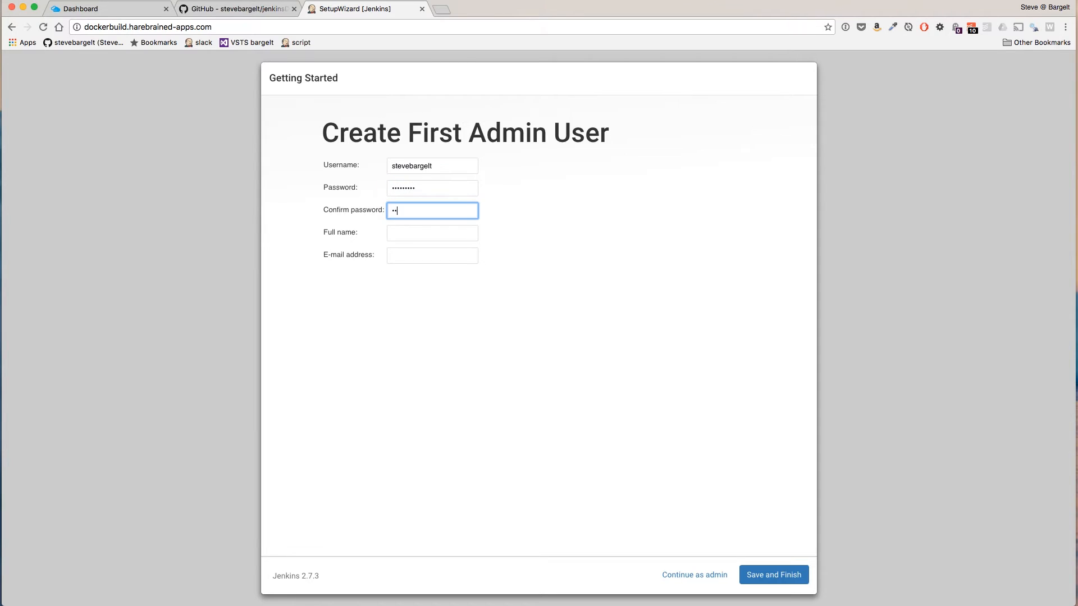
{"action": "type", "text": "Steve Bargelt"}
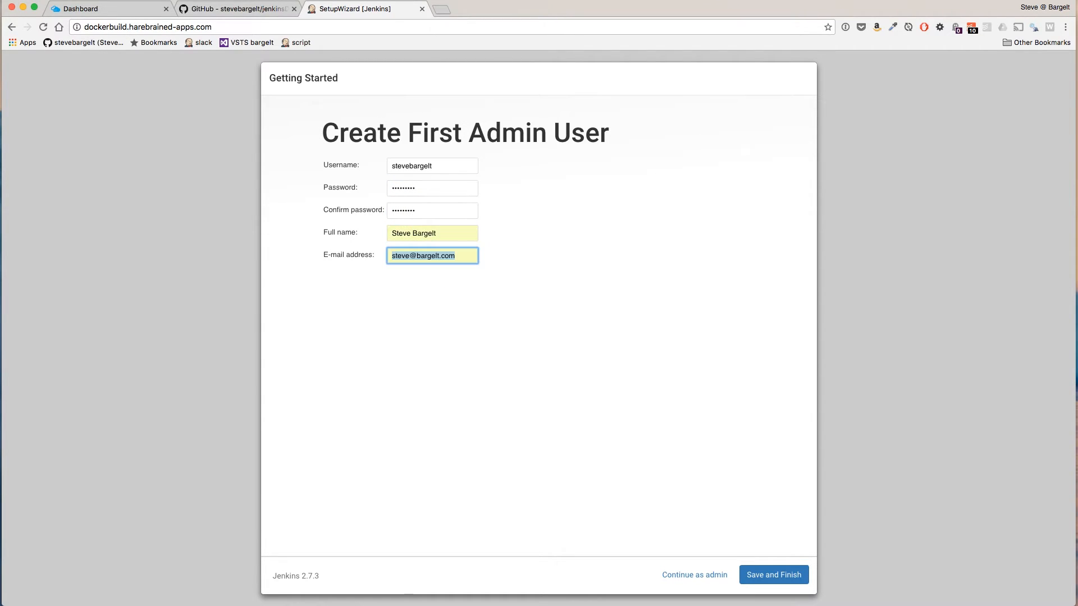
{"action": "mouse_move", "coordinate": [773, 575]}
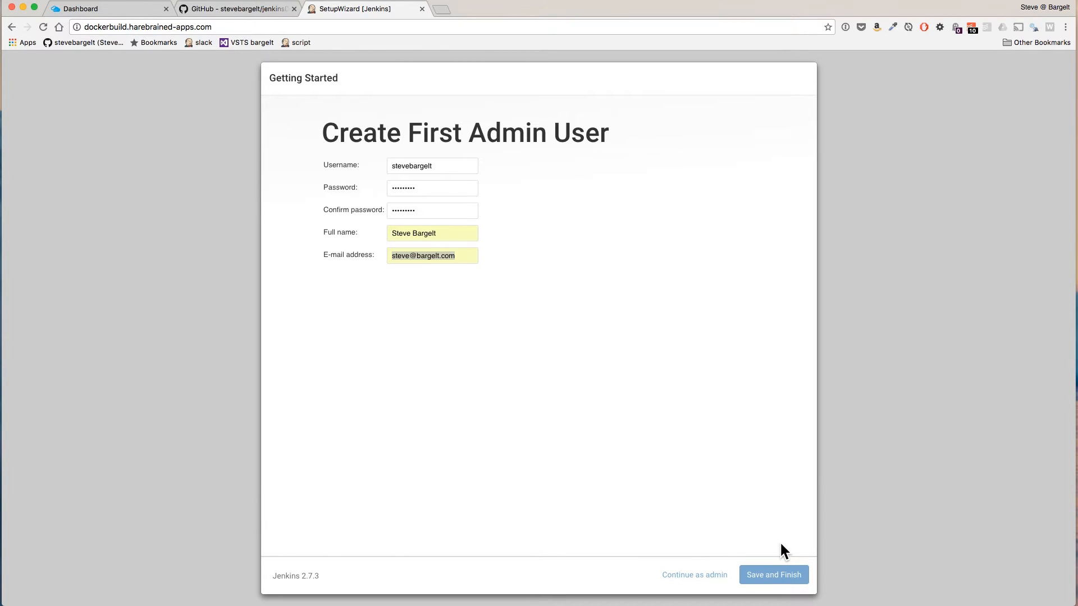
{"action": "left_click", "coordinate": [772, 575]}
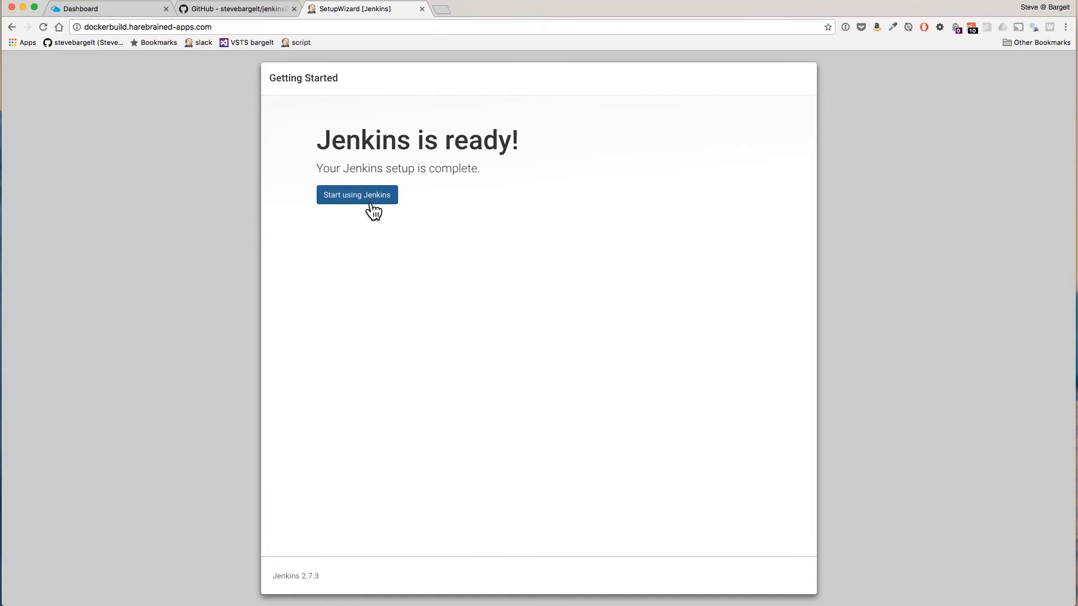
{"action": "left_click", "coordinate": [356, 194]}
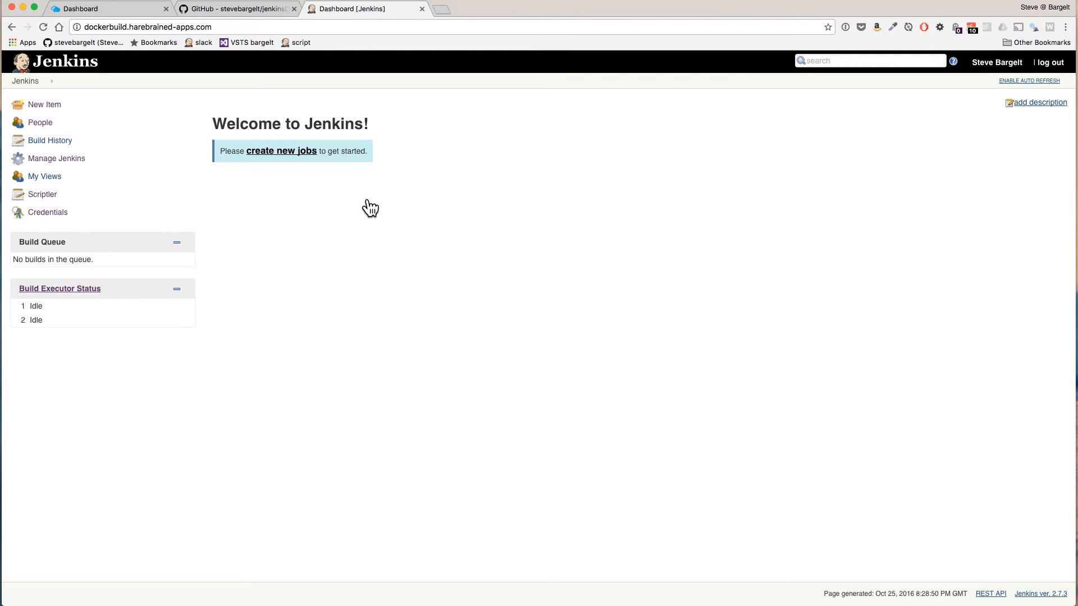
{"action": "mouse_move", "coordinate": [372, 217]}
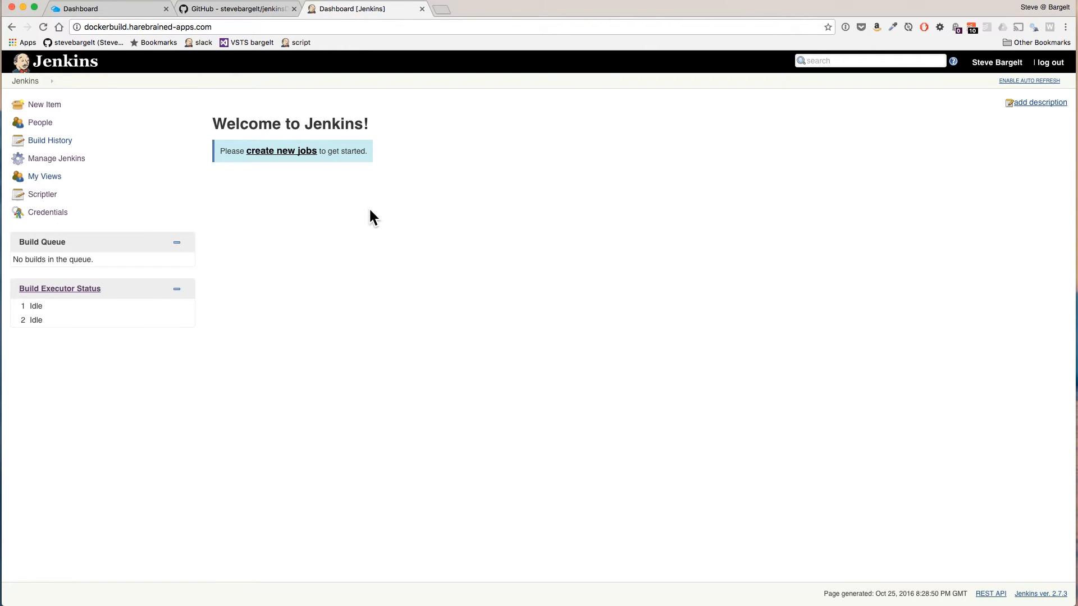
{"action": "mouse_move", "coordinate": [285, 297]}
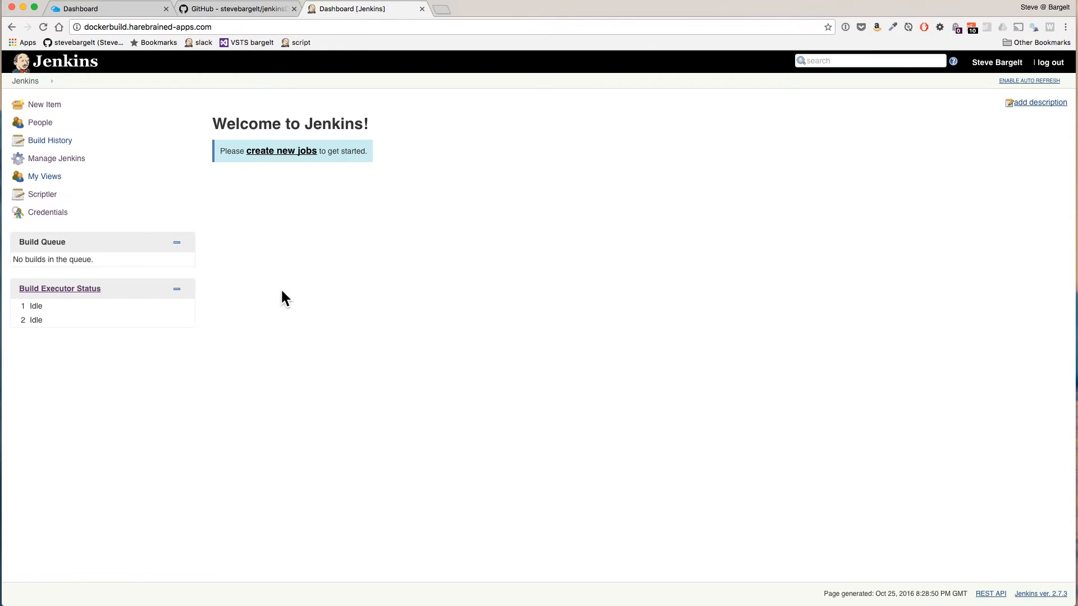
{"action": "left_click", "coordinate": [47, 213]}
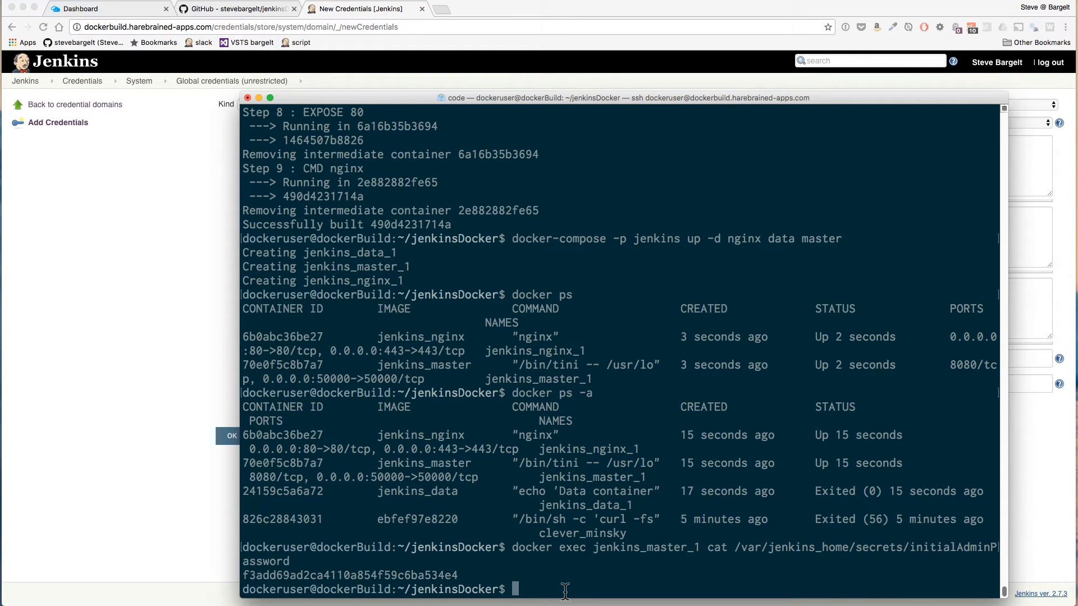
Step: Exit the SSH session and cd into the local ~/tlsBuild folder
{"action": "type", "text": "cd"}
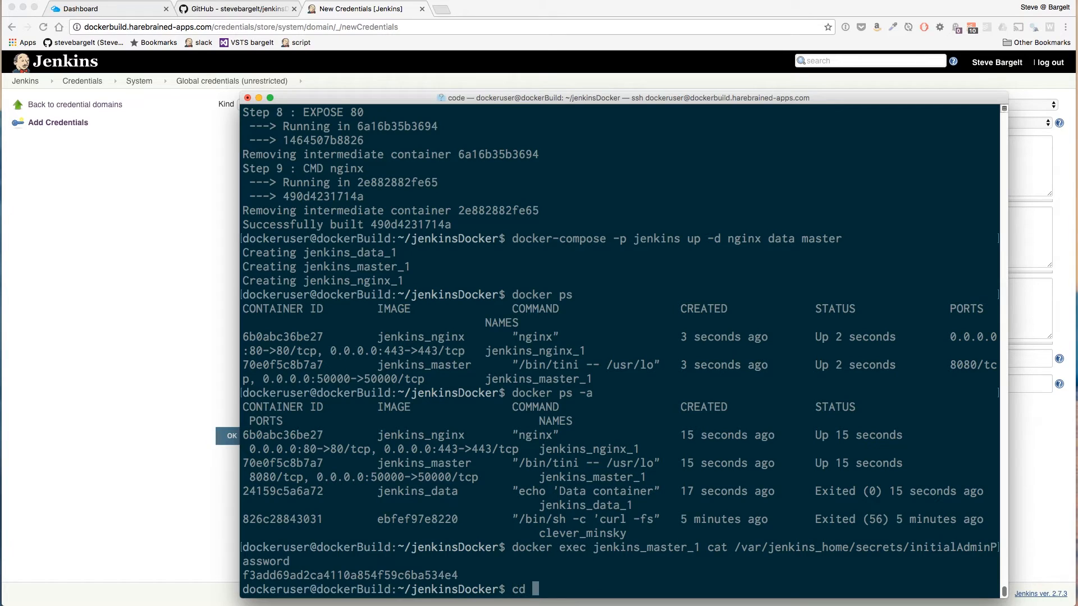
{"action": "type", "text": "~/tlsBu"}
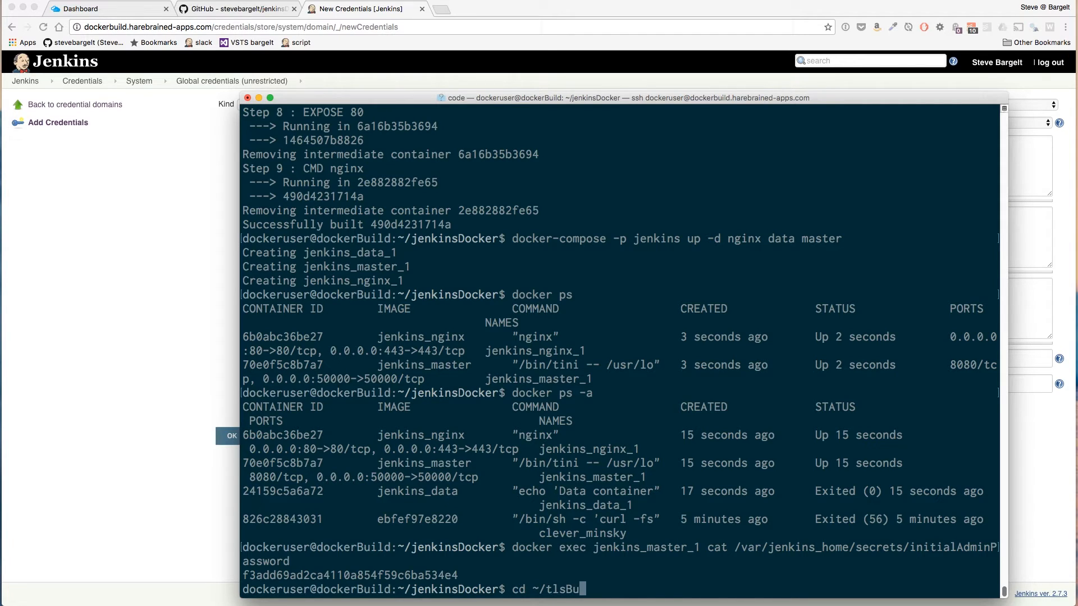
{"action": "key", "text": "Backspace"}
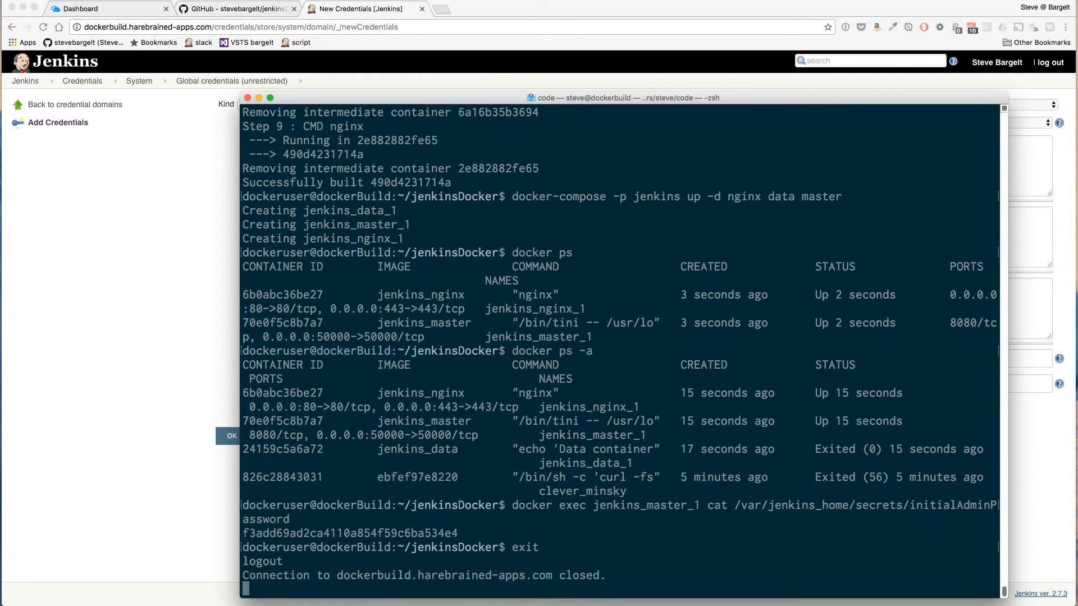
{"action": "type", "text": "code cd"}
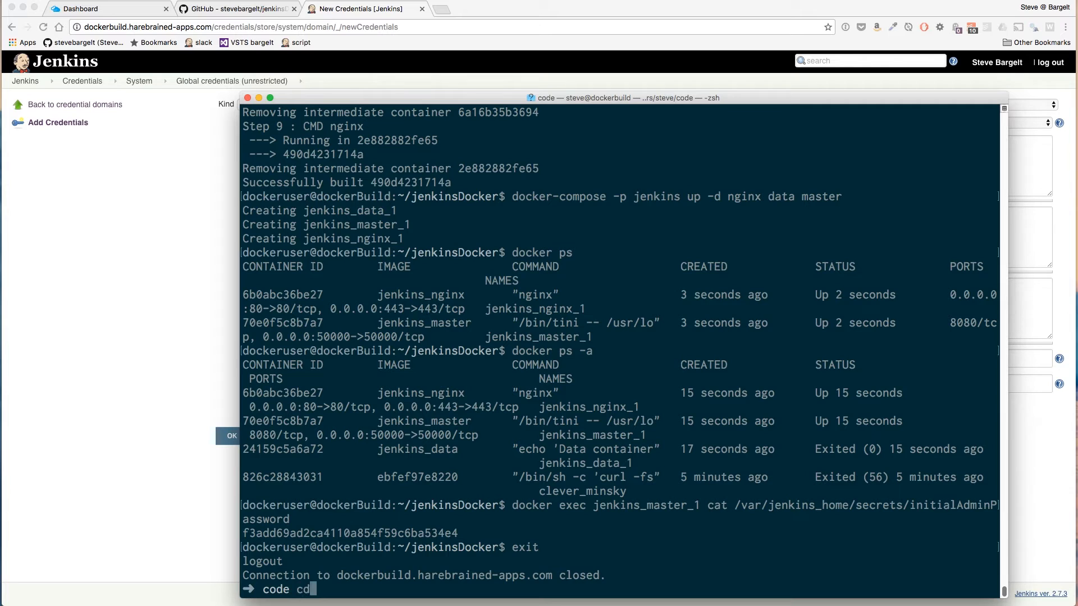
{"action": "type", "text": "~/tl"}
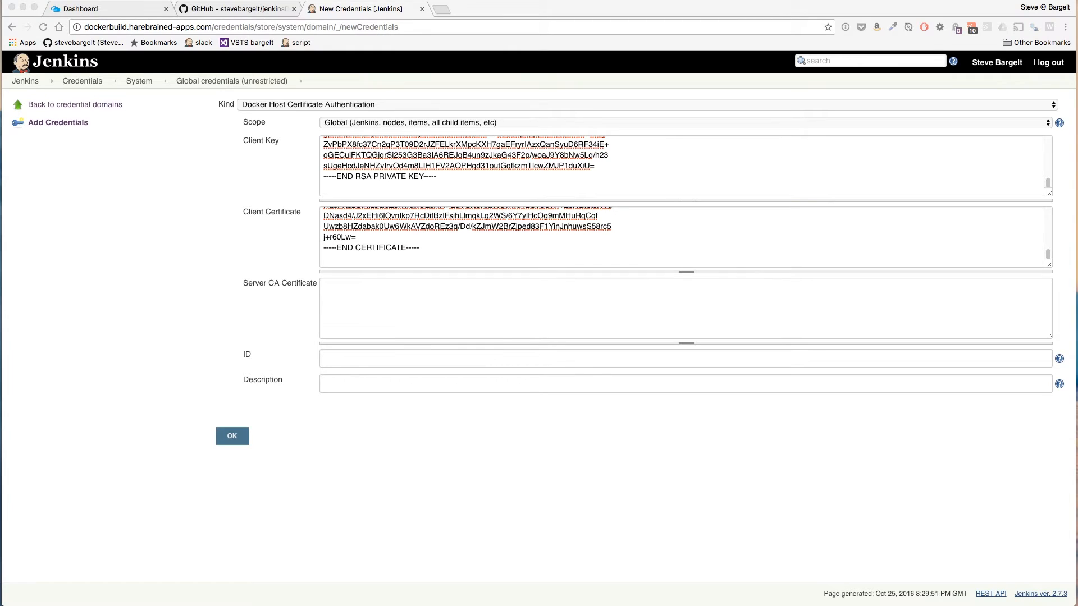
Step: Save the credential with server-cert.pem as CA certificate, ID dockerTLS and description Docker TLS Certs
{"action": "type", "text": "pbcopy < ~/tlsBuild/server-cert.pem"}
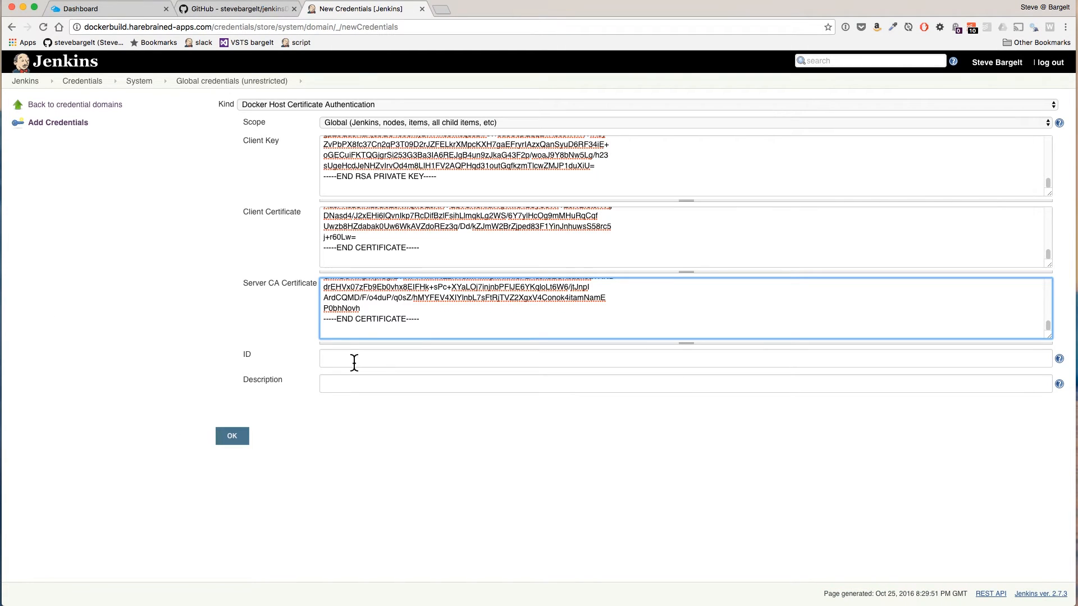
{"action": "type", "text": "jen"}
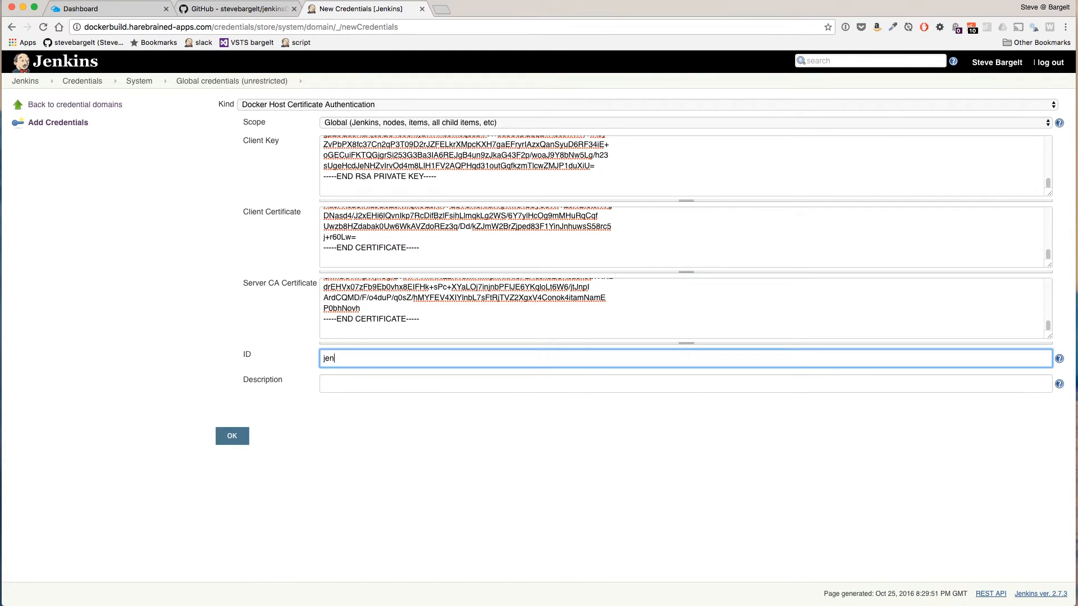
{"action": "type", "text": "dockerTLS"}
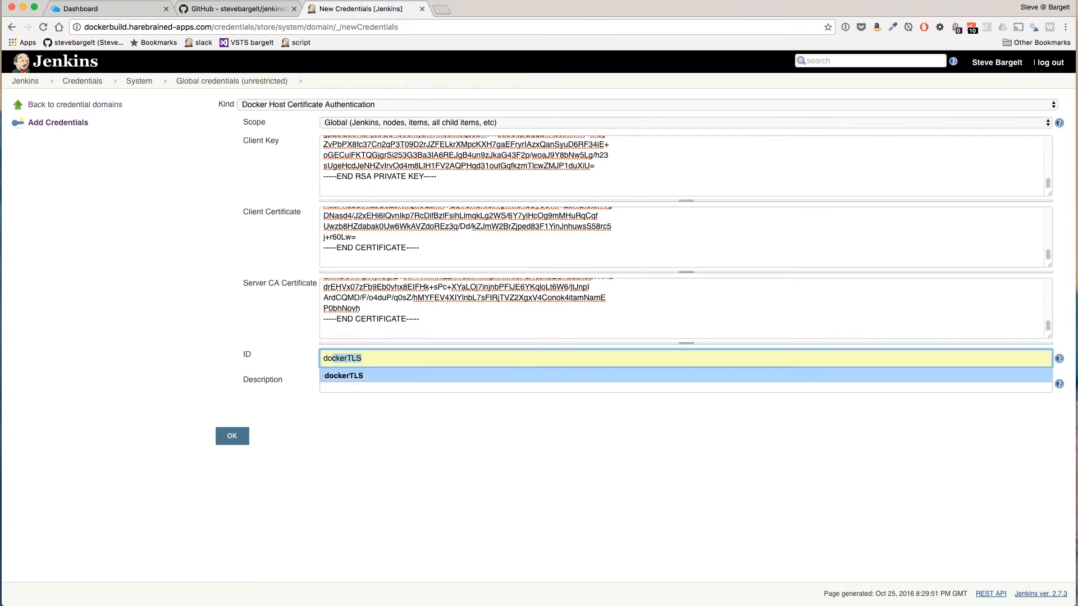
{"action": "type", "text": "Docker TLS Certs"}
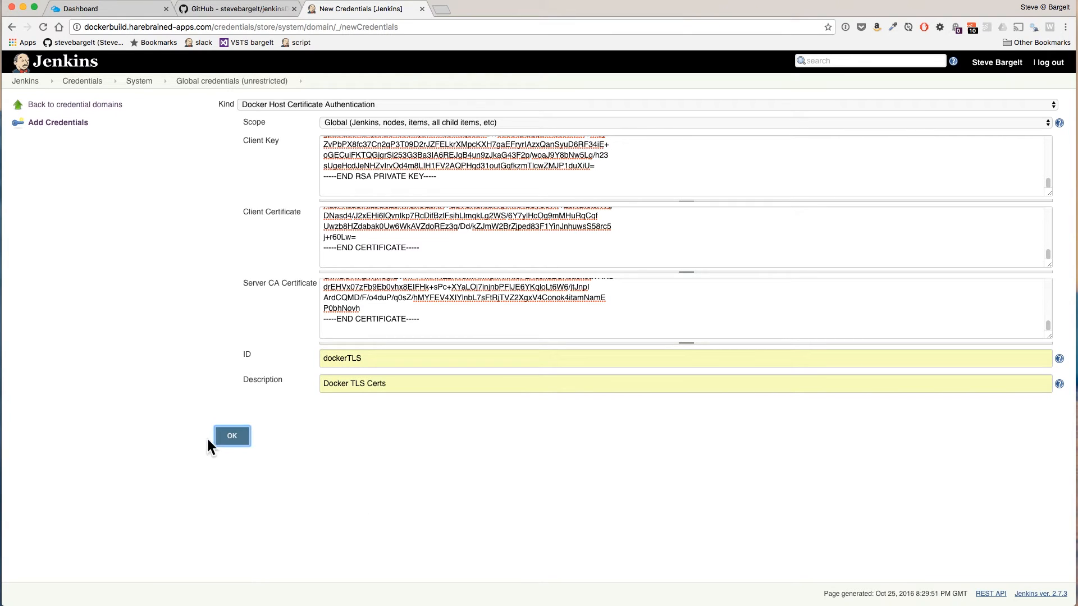
{"action": "left_click", "coordinate": [231, 435]}
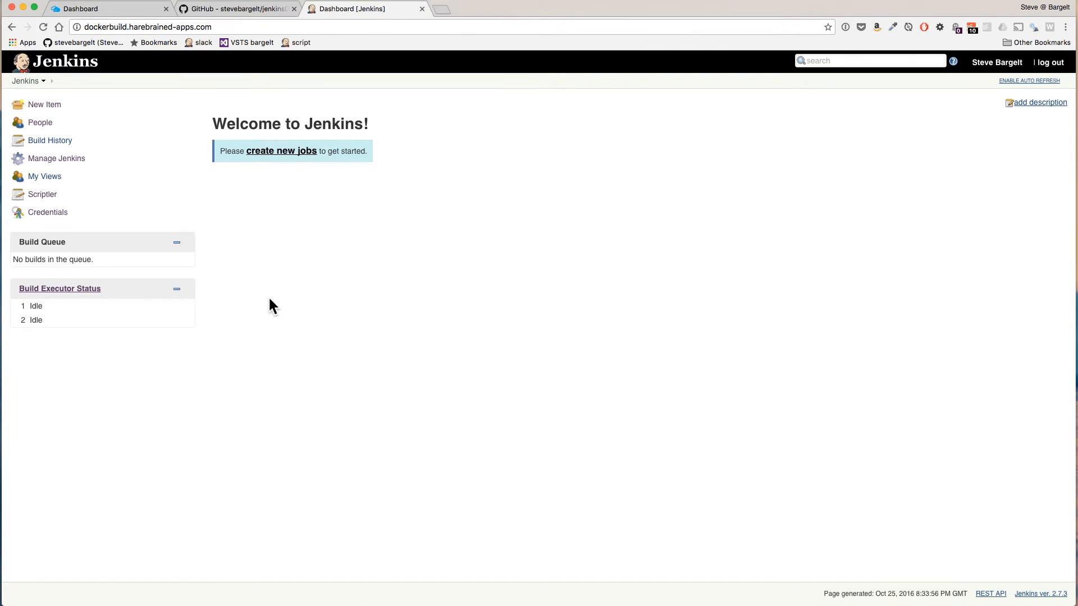
{"action": "mouse_move", "coordinate": [173, 214]}
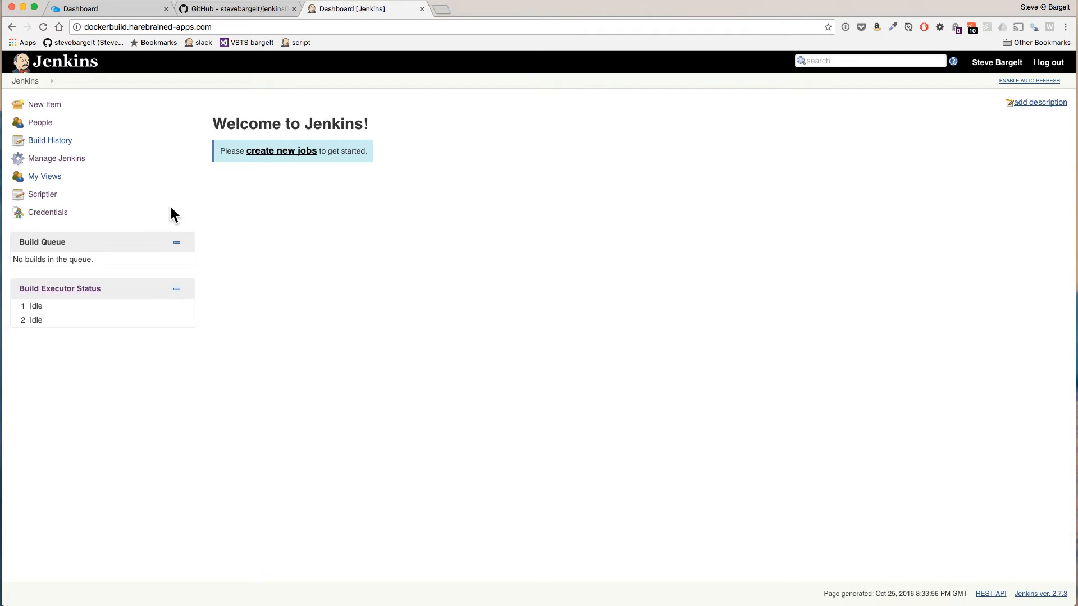
{"action": "mouse_move", "coordinate": [49, 161]}
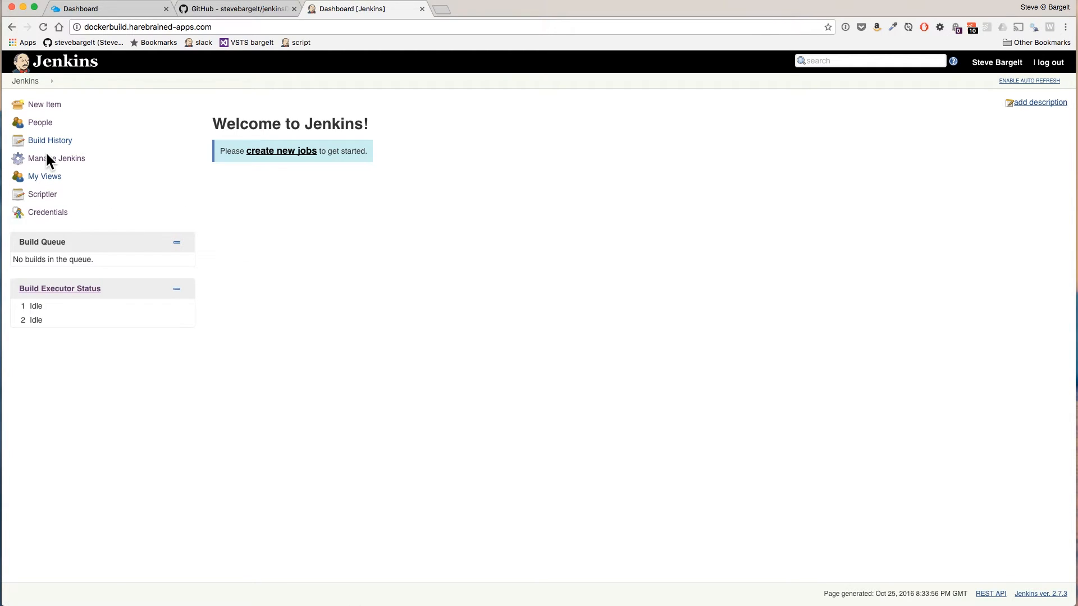
Step: Reach the Cloud section at the bottom of Manage Jenkins > Configure System
{"action": "left_click", "coordinate": [58, 159]}
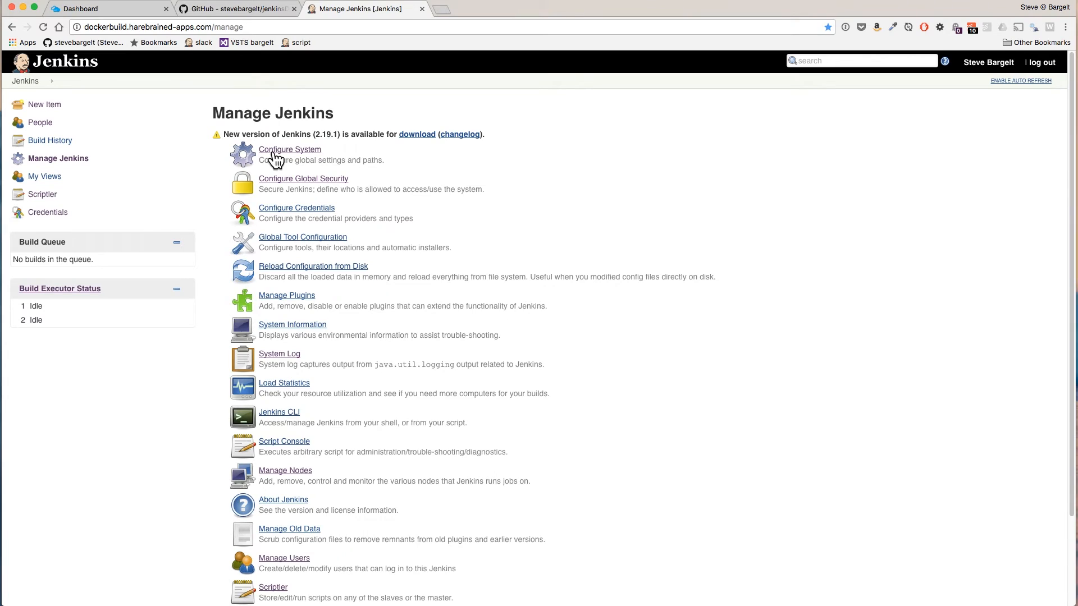
{"action": "left_click", "coordinate": [289, 149]}
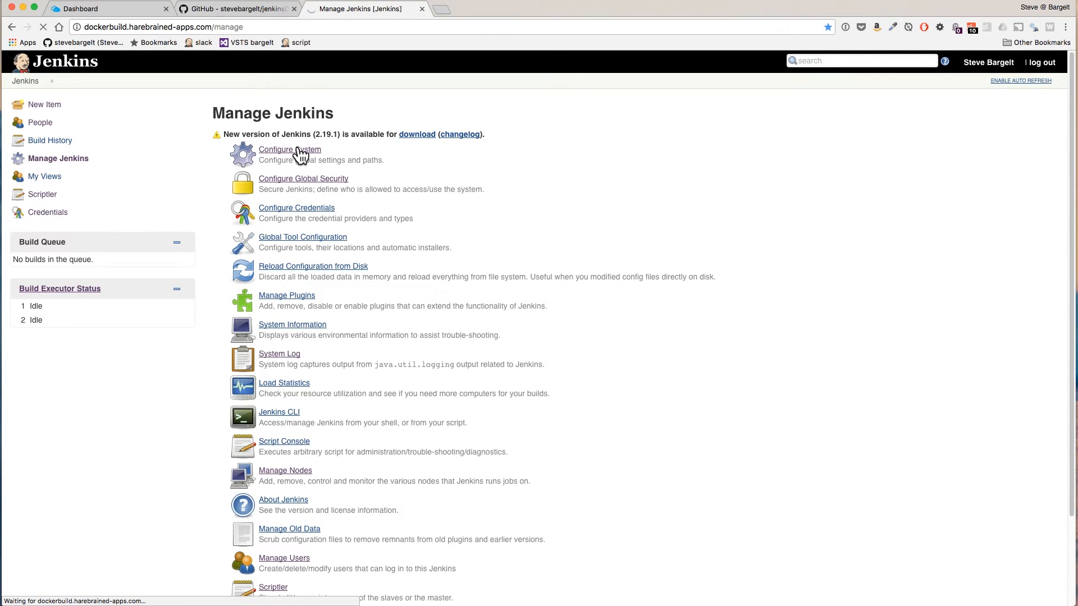
{"action": "mouse_move", "coordinate": [605, 224]}
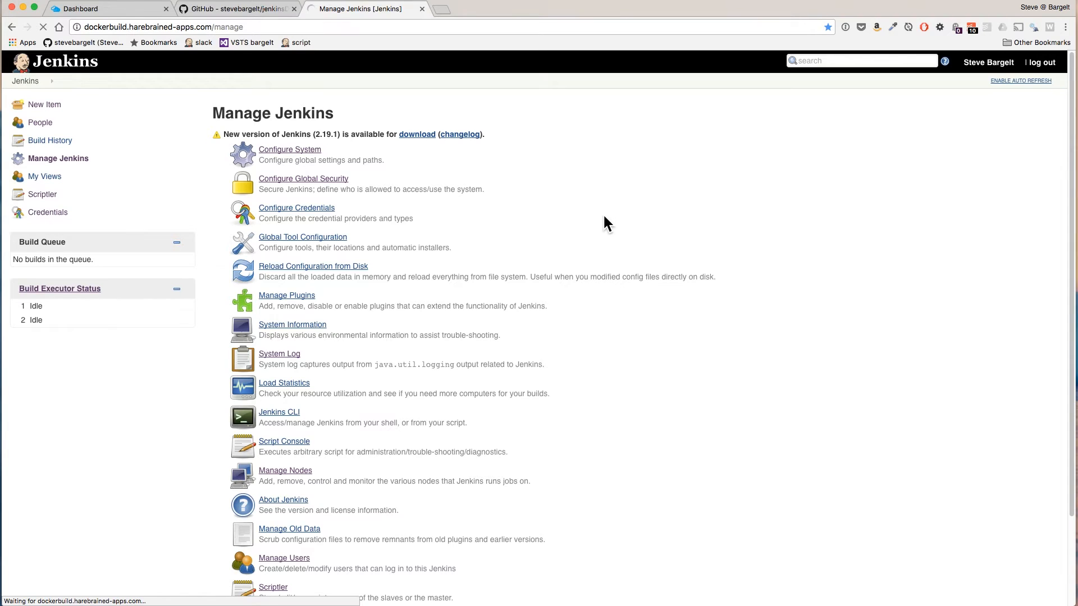
{"action": "left_click", "coordinate": [290, 149]}
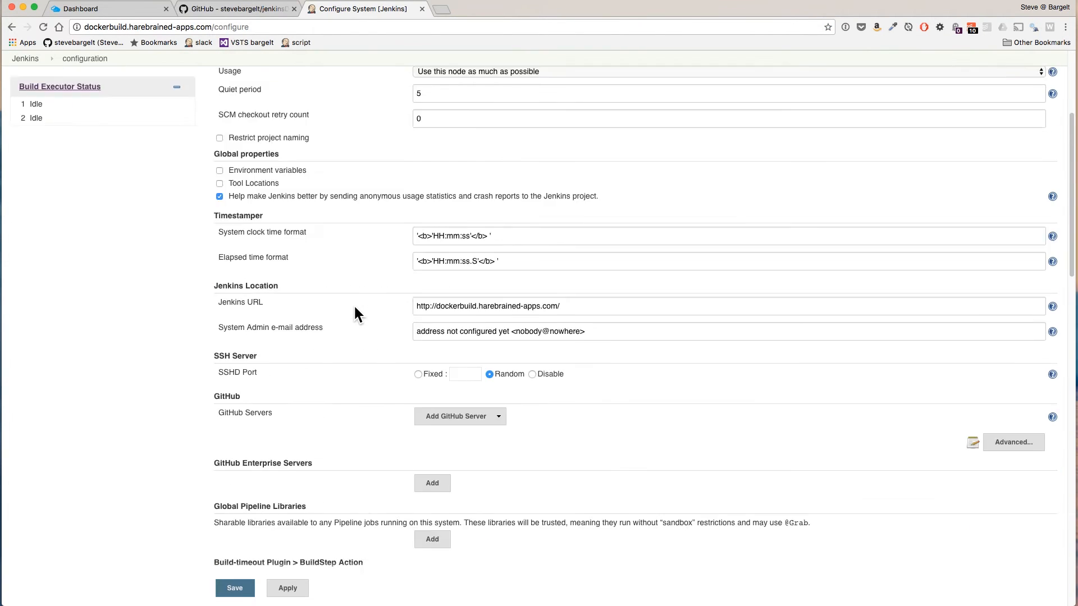
{"action": "scroll", "scroll_direction": "down", "scroll_amount": 3}
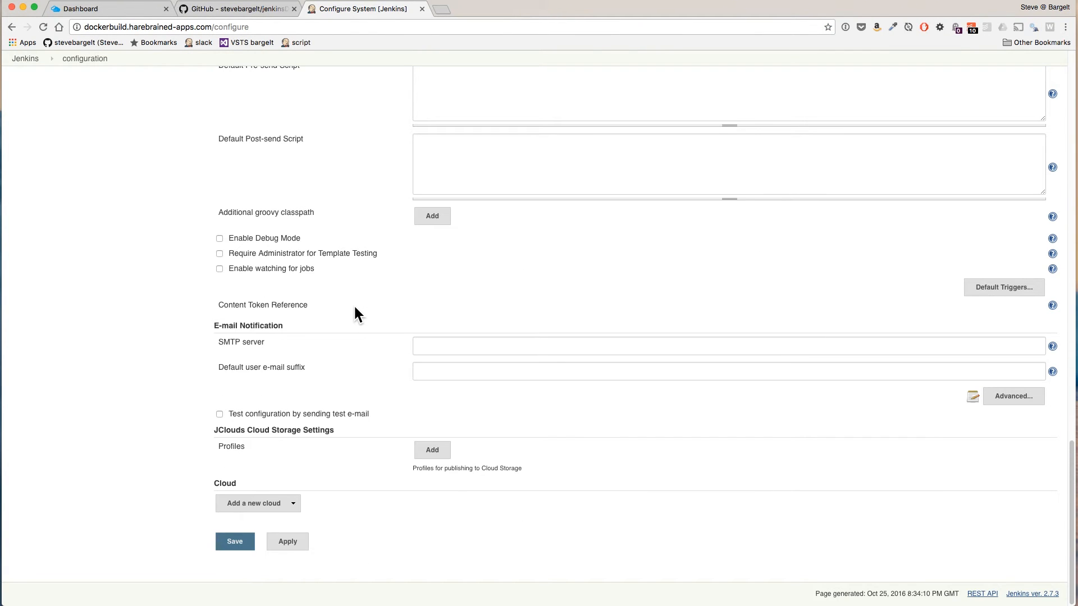
{"action": "mouse_move", "coordinate": [304, 502]}
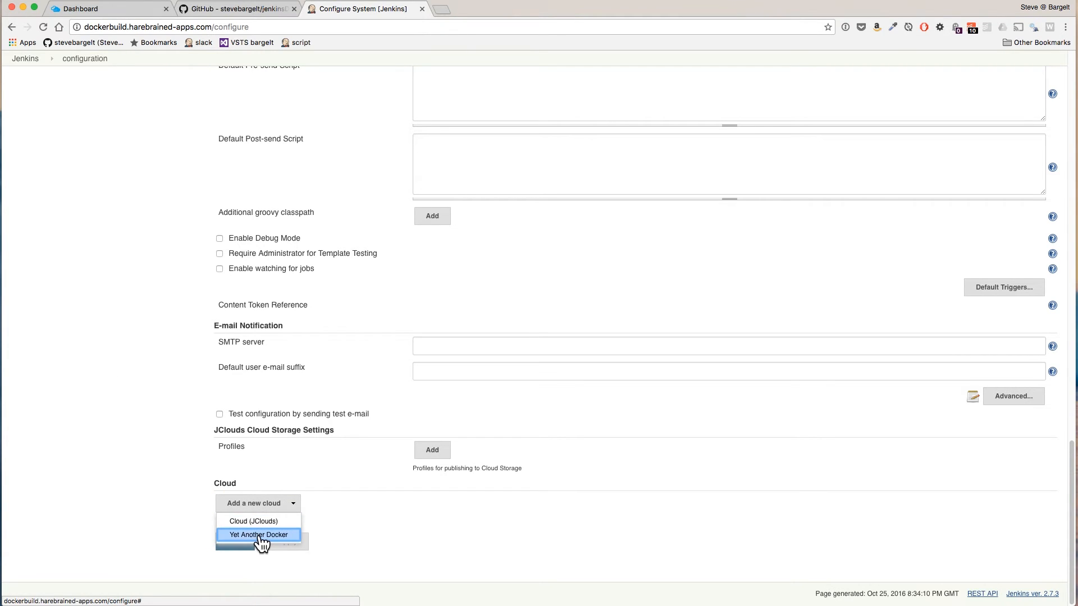
Step: Add a Yet Another Docker cloud AzureJenkins at tcp://10.0.0.4:2375 with API version 1.23
{"action": "left_click", "coordinate": [258, 534]}
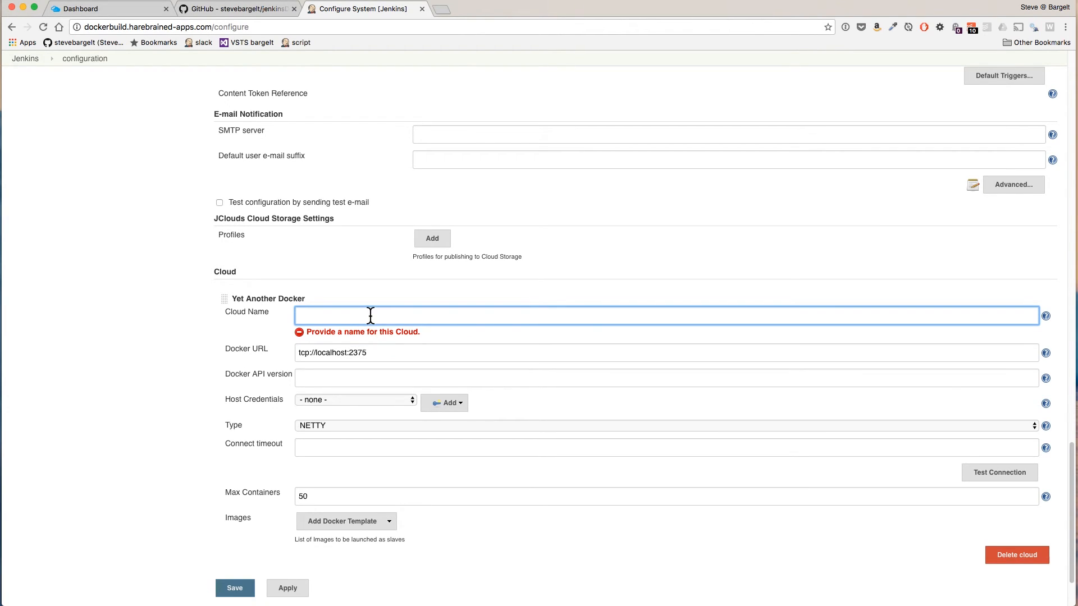
{"action": "type", "text": "AzureJenkins"}
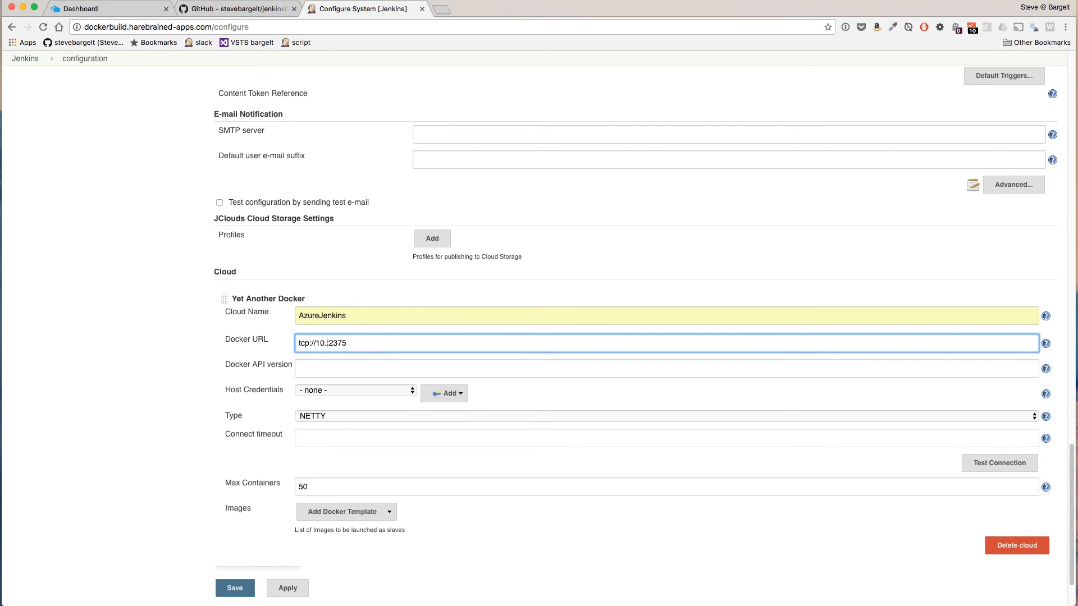
{"action": "type", "text": "0.0.4"}
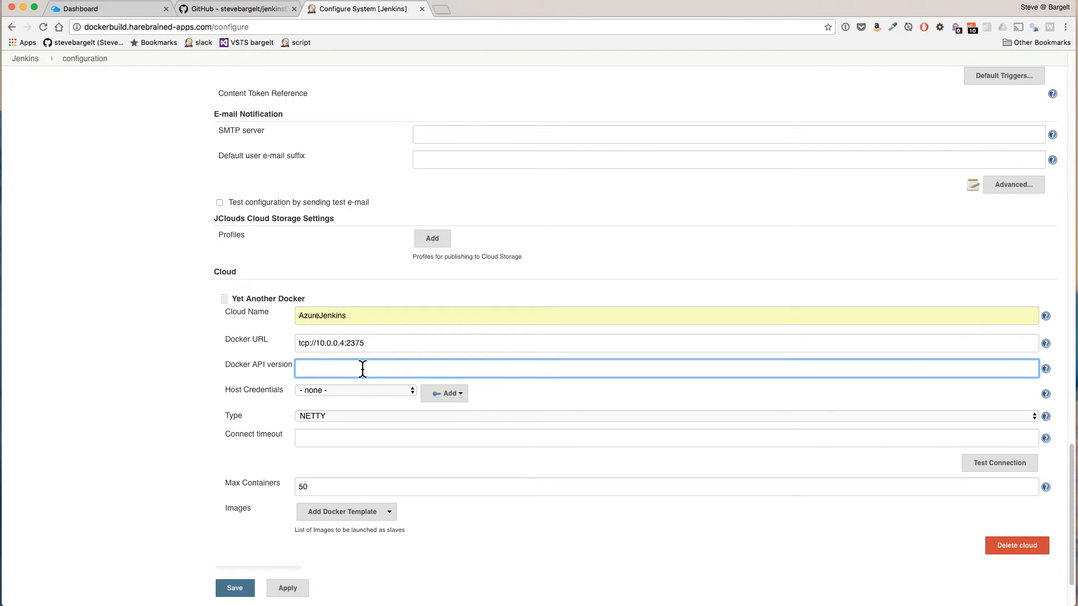
{"action": "type", "text": "1.23"}
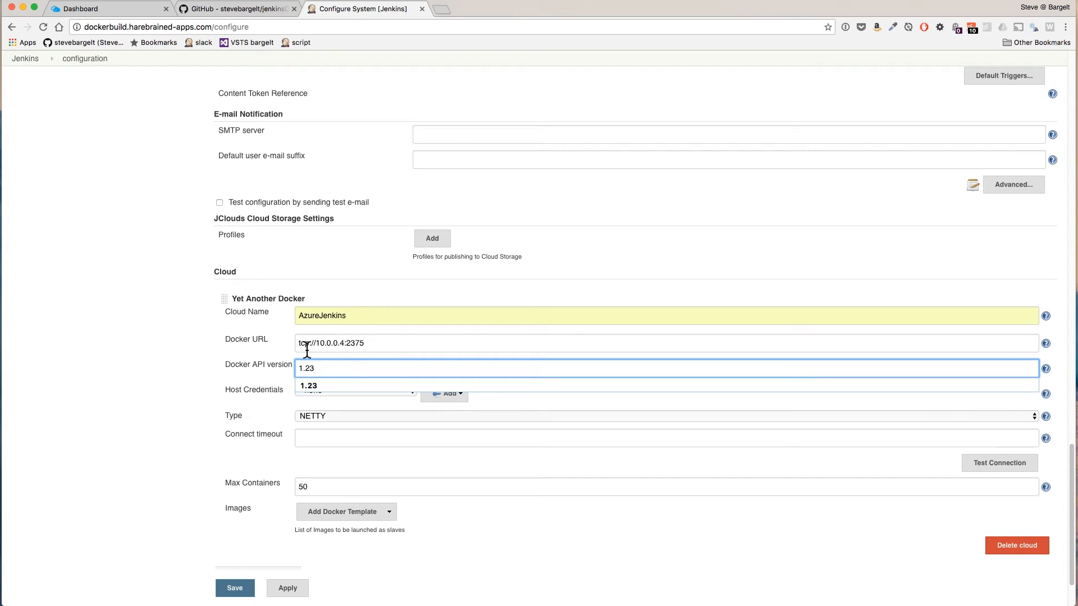
Step: Select the dockerTLS host credentials and test the connection (refused on 2375)
{"action": "left_click", "coordinate": [354, 393]}
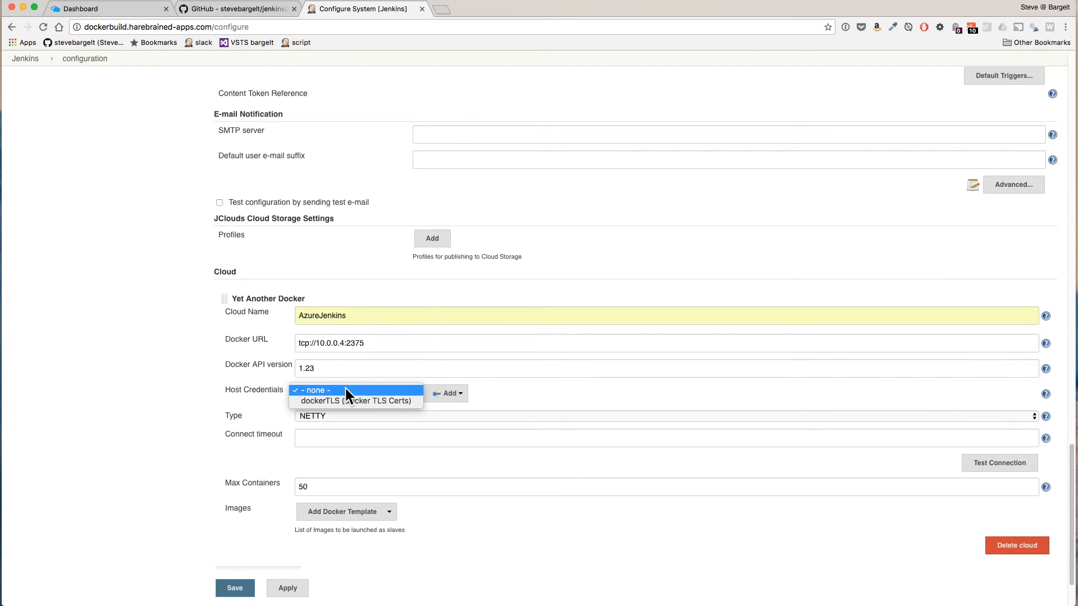
{"action": "mouse_move", "coordinate": [356, 400]}
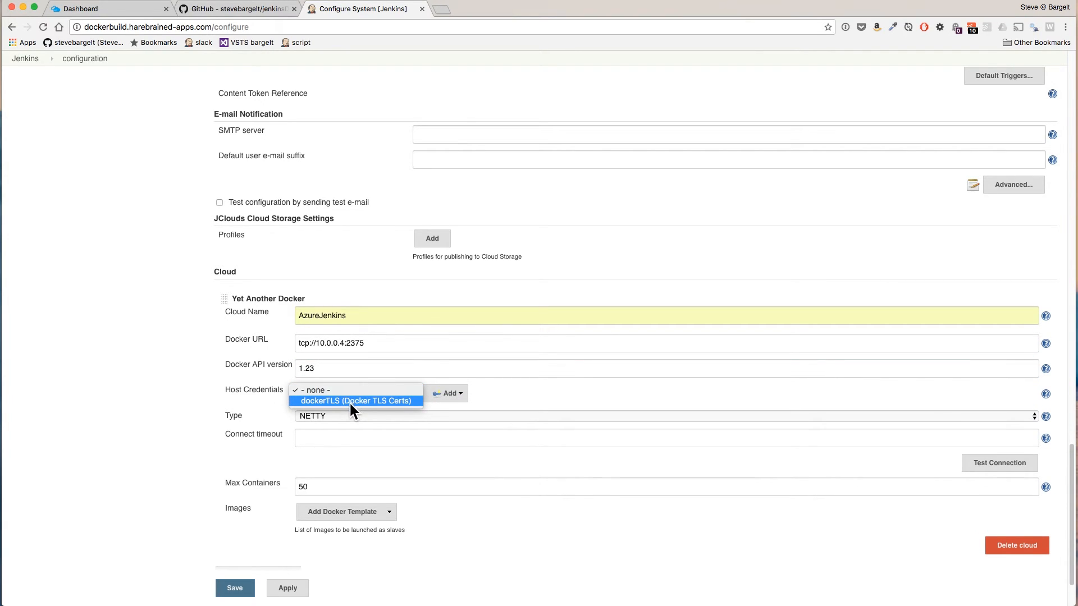
{"action": "left_click", "coordinate": [355, 401]}
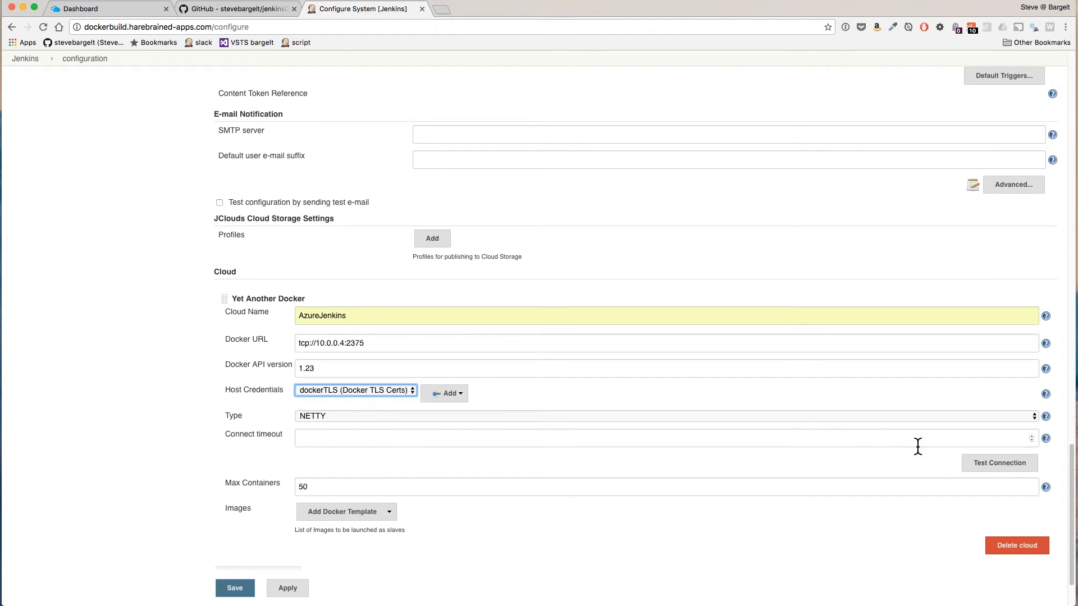
{"action": "left_click", "coordinate": [1000, 462]}
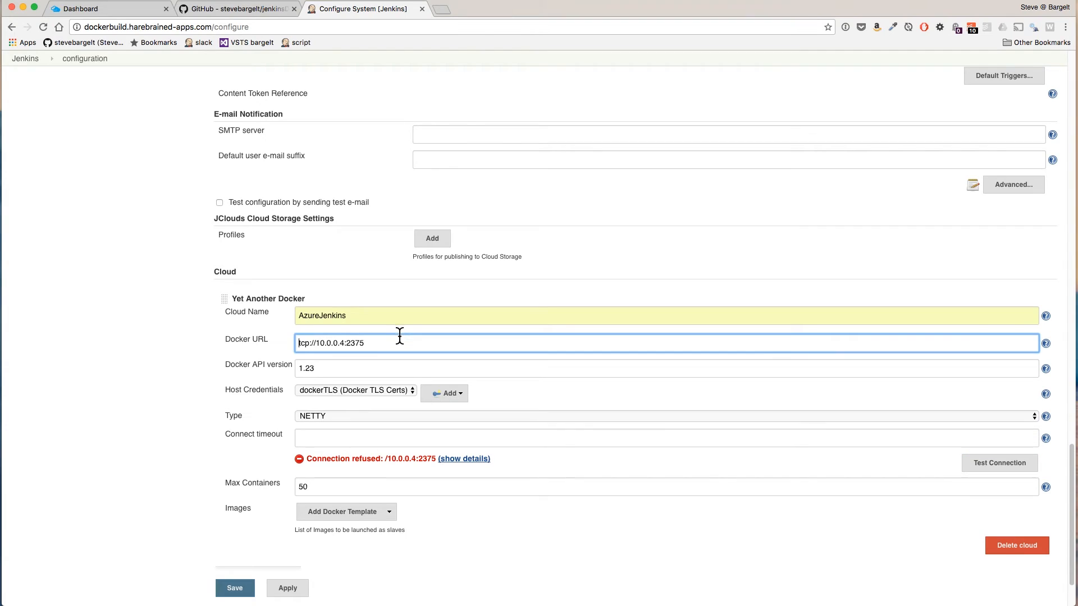
Step: Change the Docker URL port to 2376 and confirm the connection test succeeds
{"action": "type", "text": "6"}
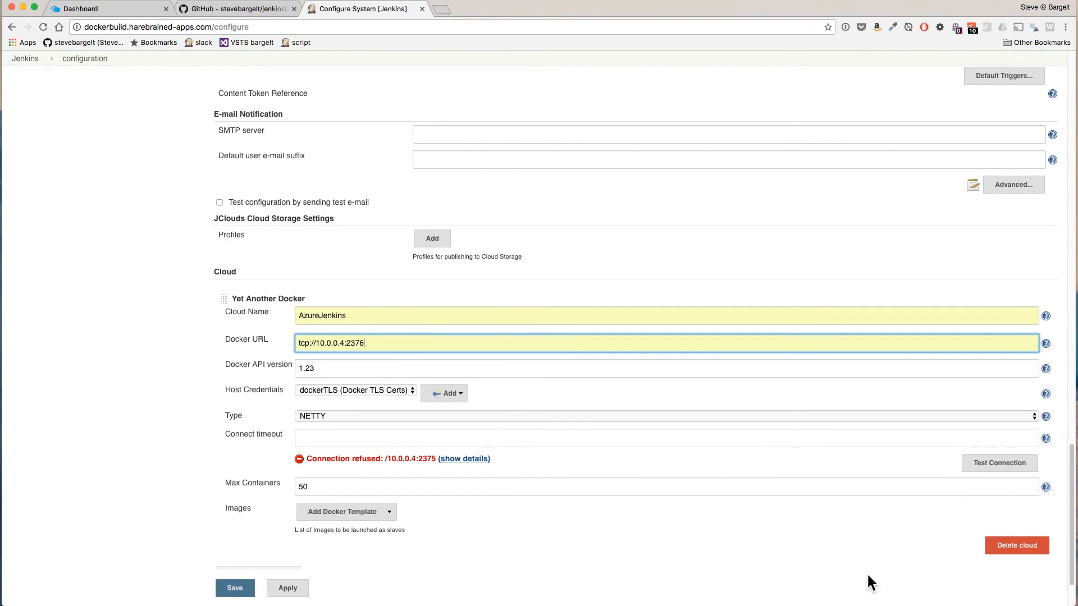
{"action": "left_click", "coordinate": [998, 462]}
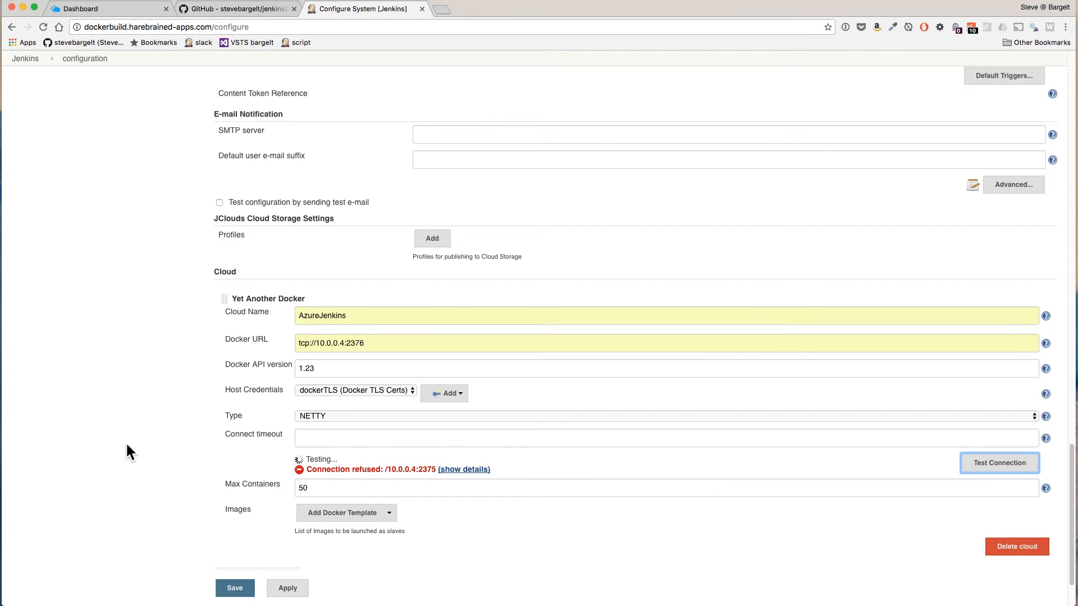
{"action": "left_click", "coordinate": [998, 462]}
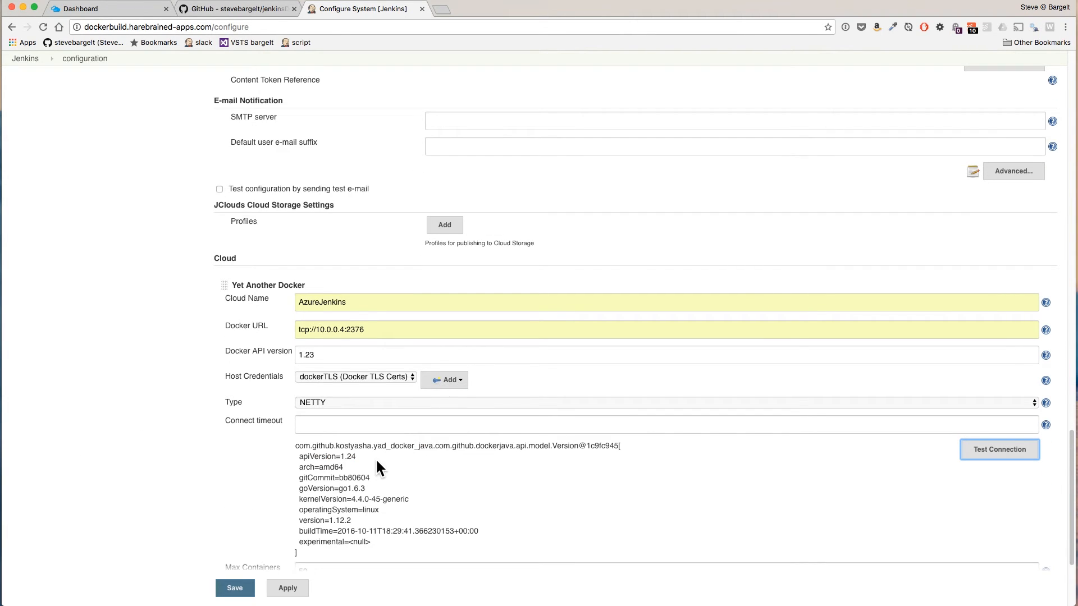
{"action": "mouse_move", "coordinate": [97, 428]}
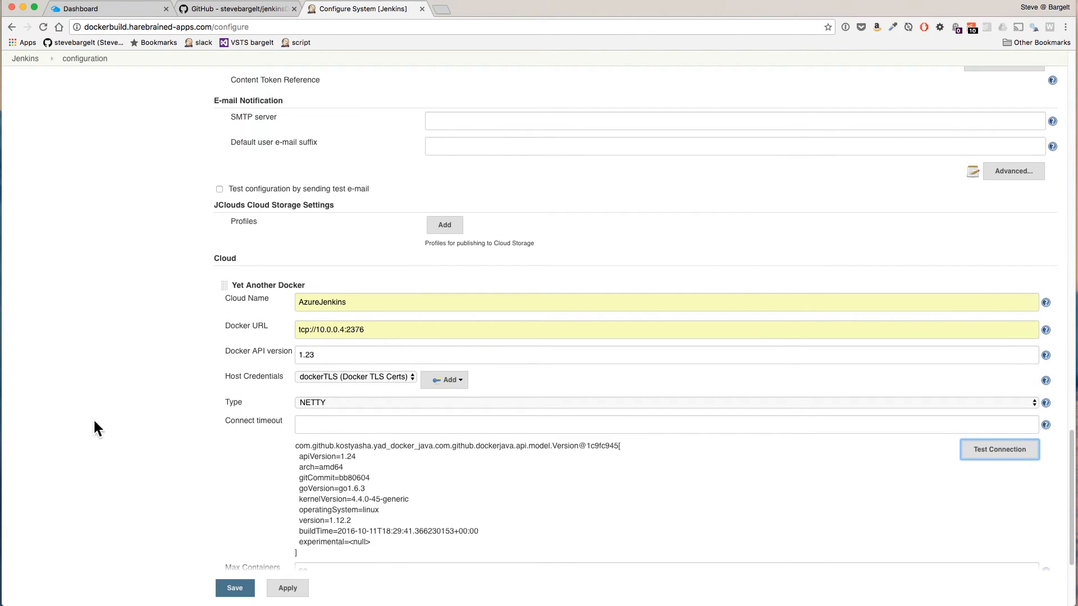
Step: Add a Docker Template to the AzureJenkins cloud
{"action": "scroll", "scroll_direction": "down", "scroll_amount": 3}
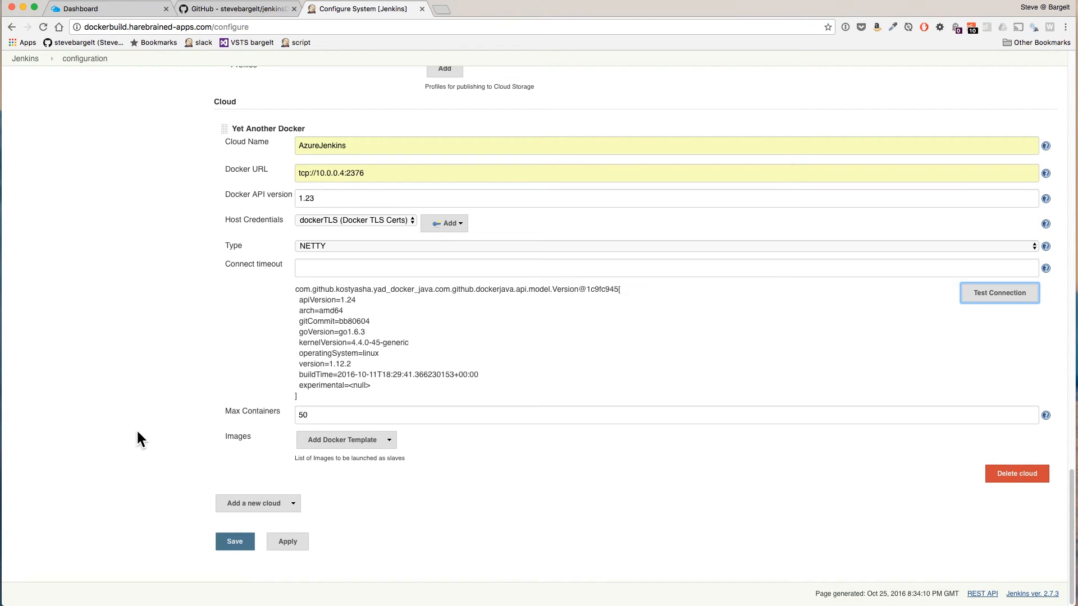
{"action": "mouse_move", "coordinate": [388, 444]}
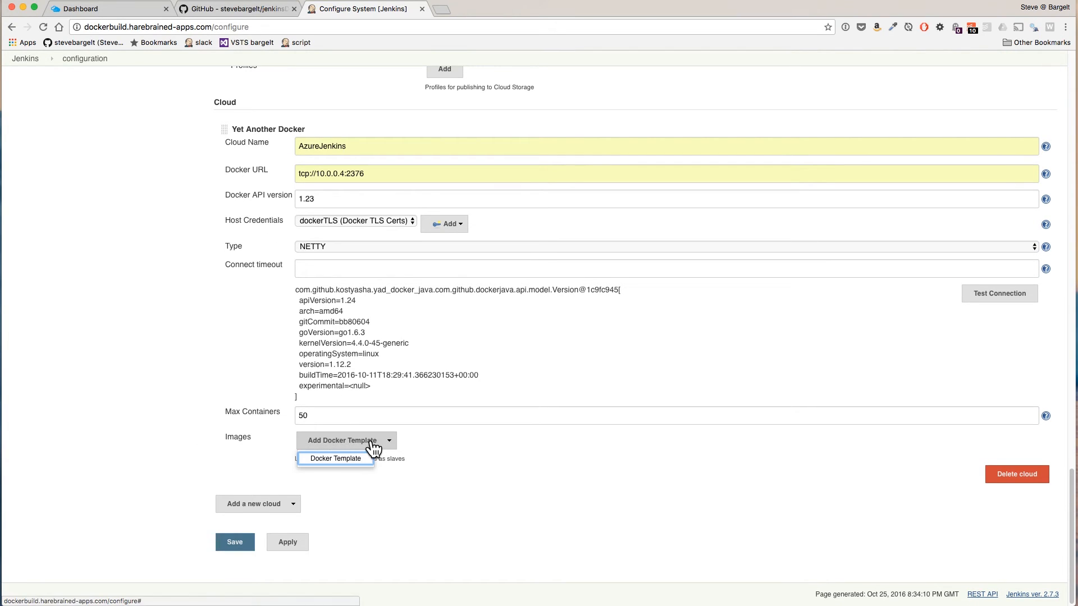
{"action": "left_click", "coordinate": [335, 458]}
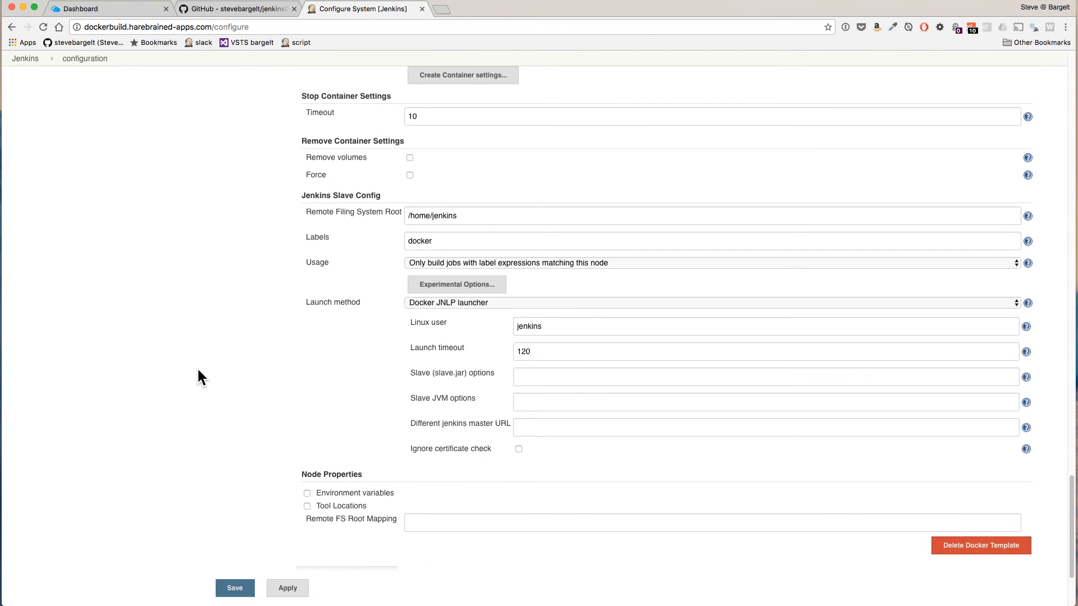
{"action": "scroll", "scroll_direction": "up", "scroll_amount": 3}
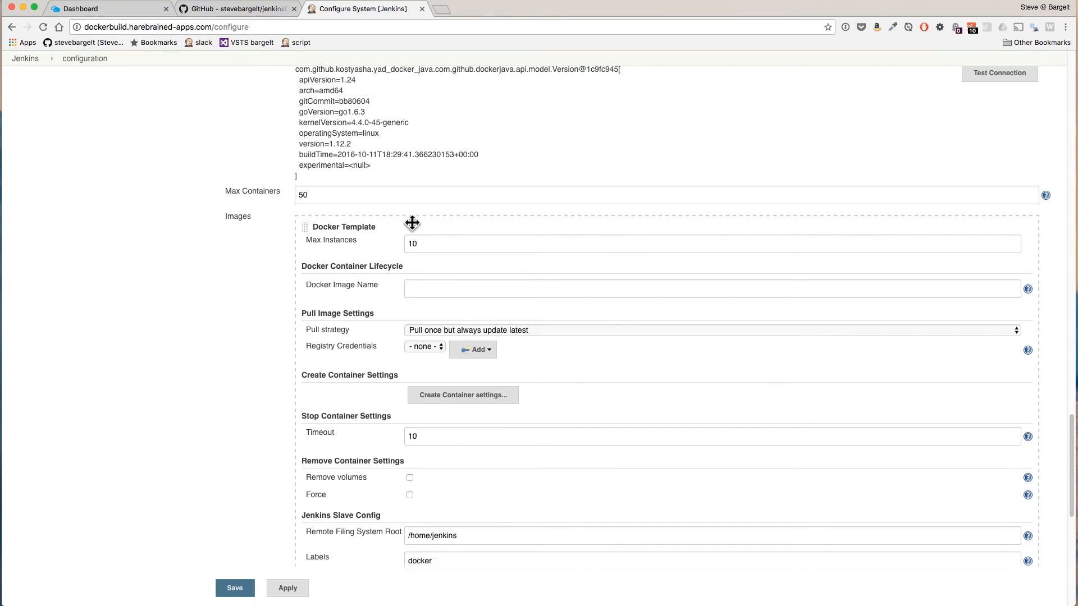
{"action": "mouse_move", "coordinate": [441, 284]}
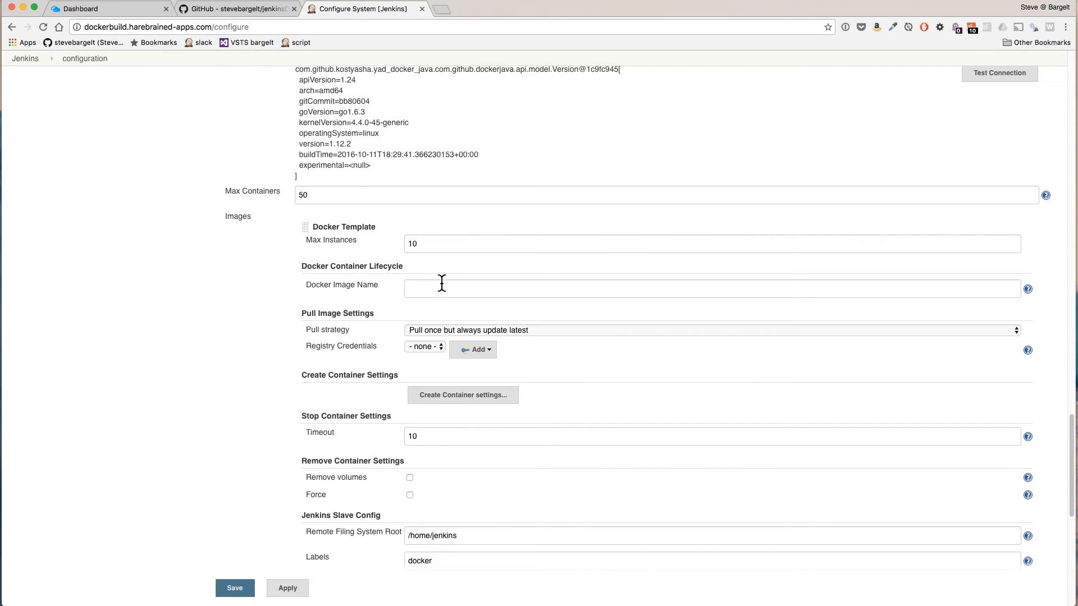
Step: Set the template's Docker Image Name to jenkins_slave
{"action": "type", "text": "jenkins_slave"}
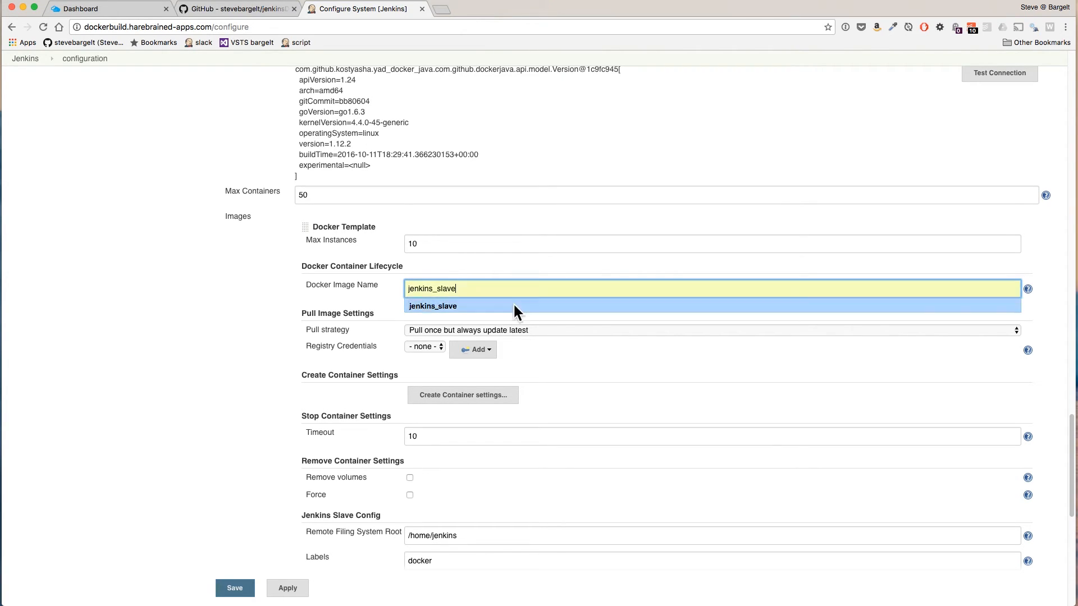
{"action": "left_click", "coordinate": [433, 305]}
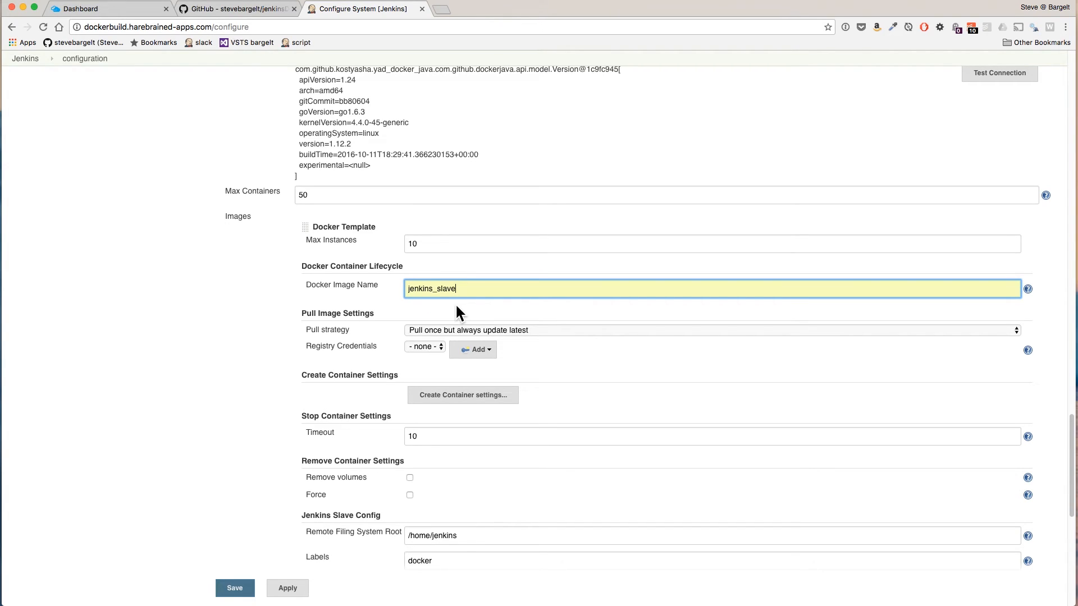
{"action": "mouse_move", "coordinate": [497, 335]}
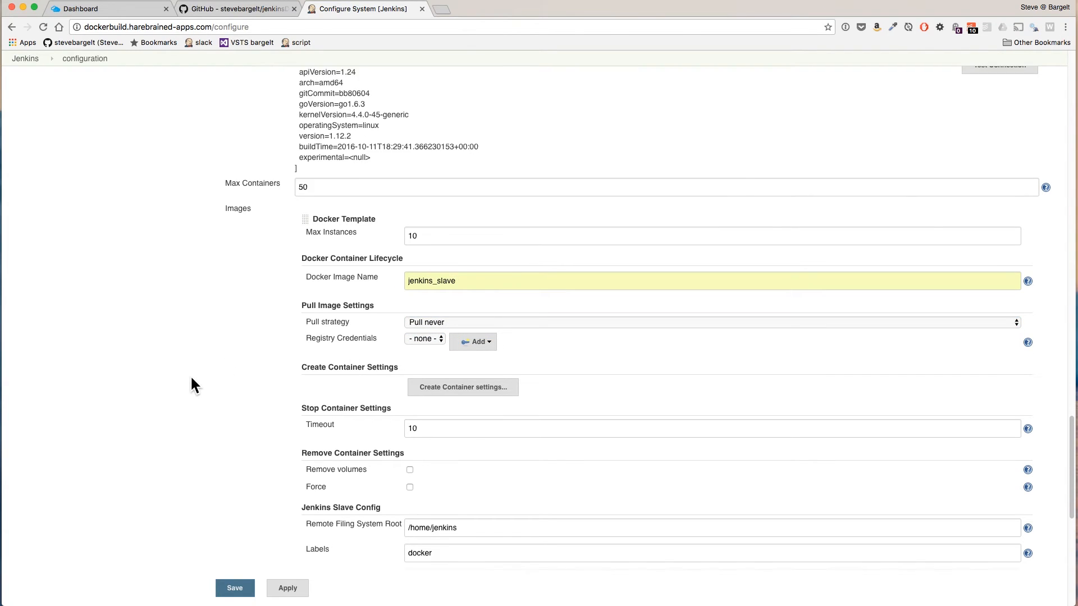
Step: Give the Docker template the label testslave
{"action": "scroll", "scroll_direction": "down", "scroll_amount": 3}
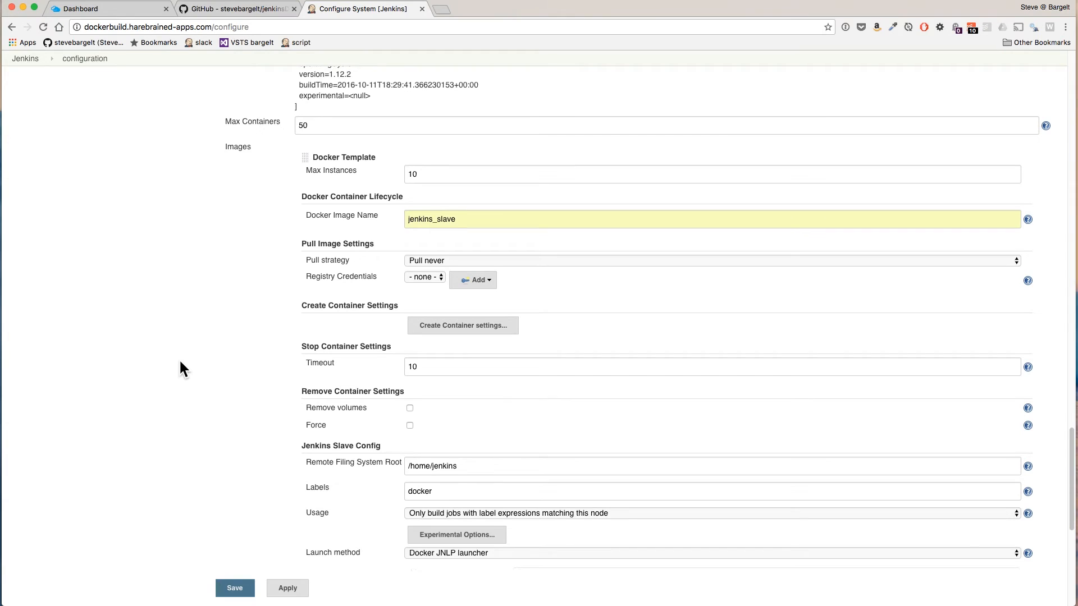
{"action": "scroll", "scroll_direction": "down", "scroll_amount": 3}
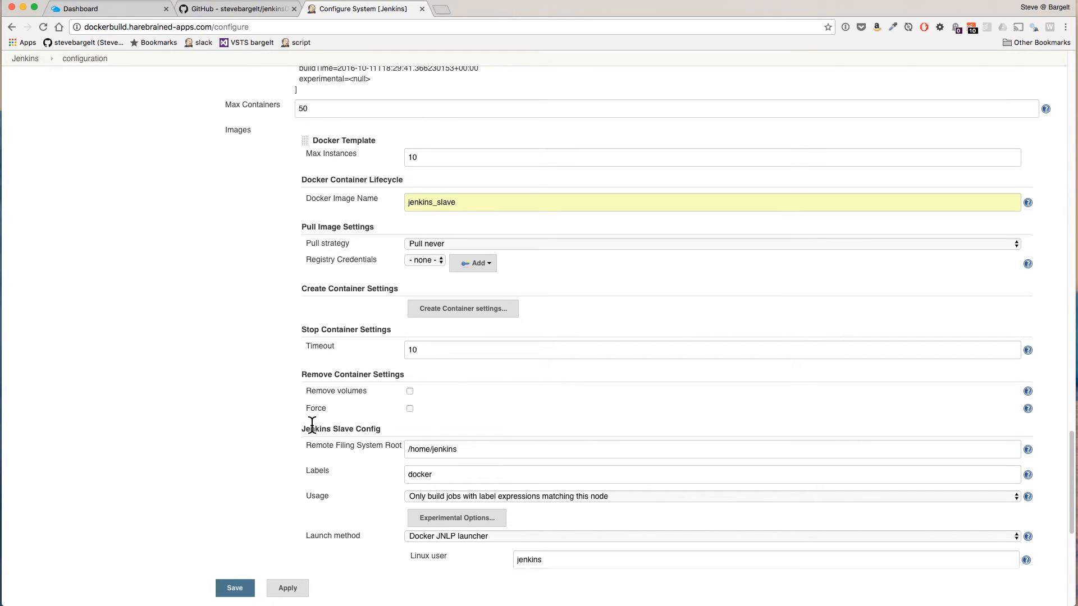
{"action": "scroll", "scroll_direction": "down", "scroll_amount": 3}
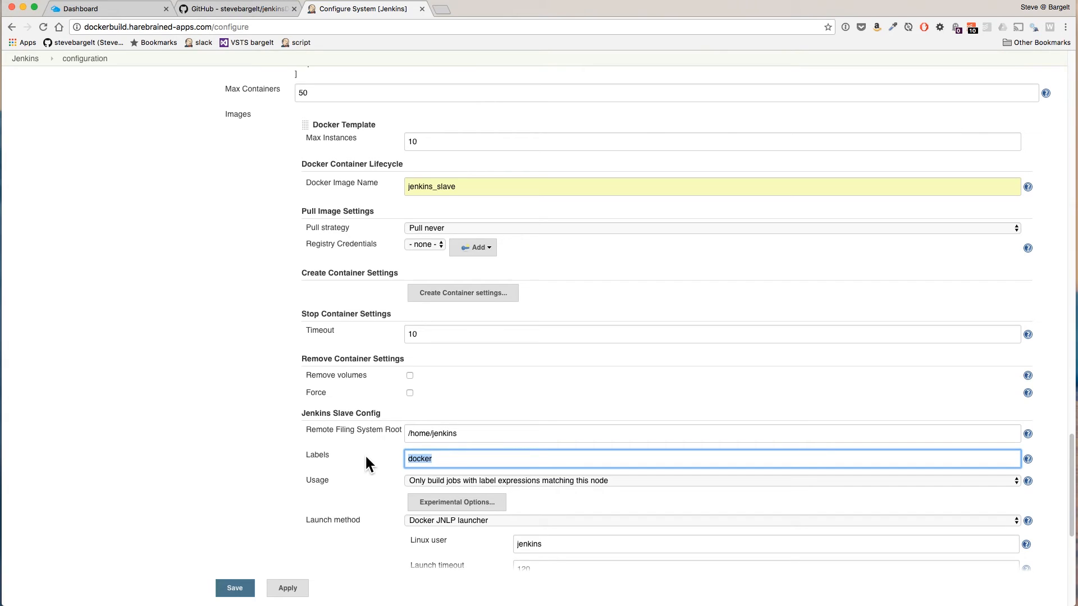
{"action": "type", "text": "testsla"}
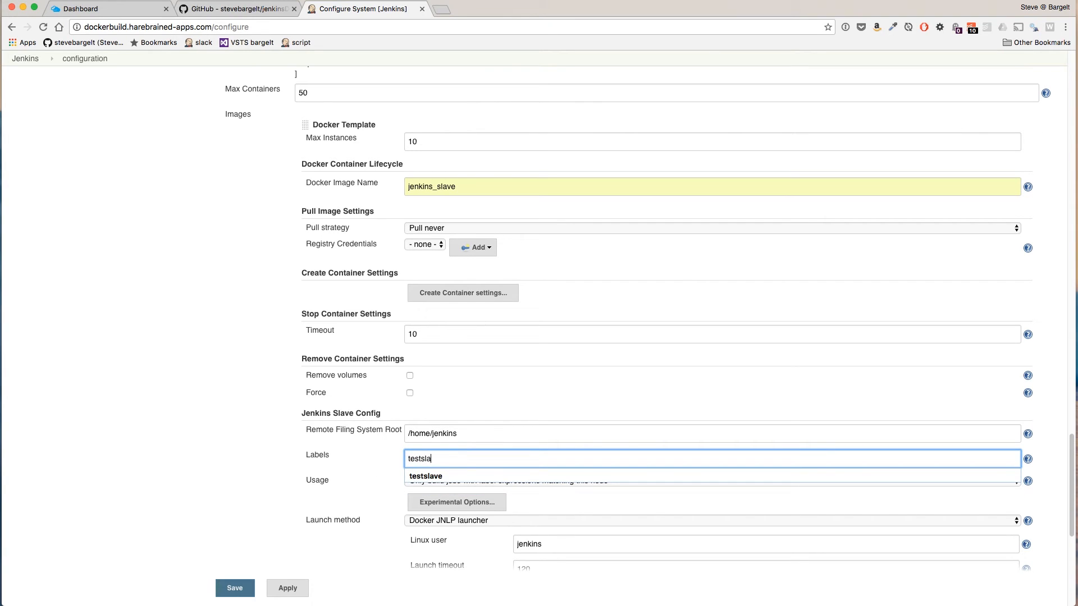
{"action": "left_click", "coordinate": [426, 476]}
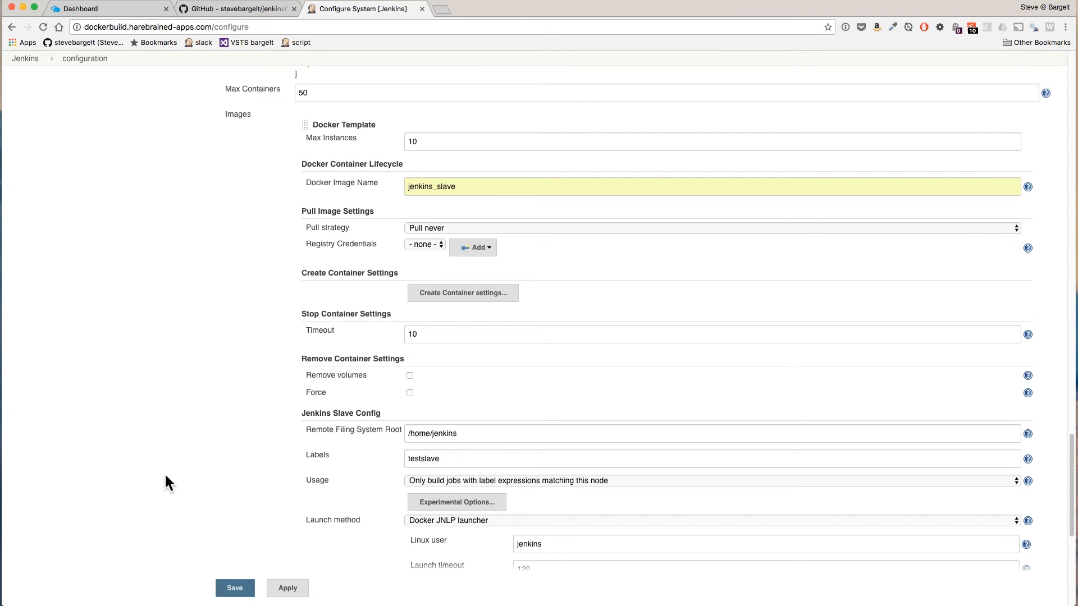
Step: Enable Remove volumes under Remove Container Settings and save the cloud configuration
{"action": "scroll", "scroll_direction": "down", "scroll_amount": 3}
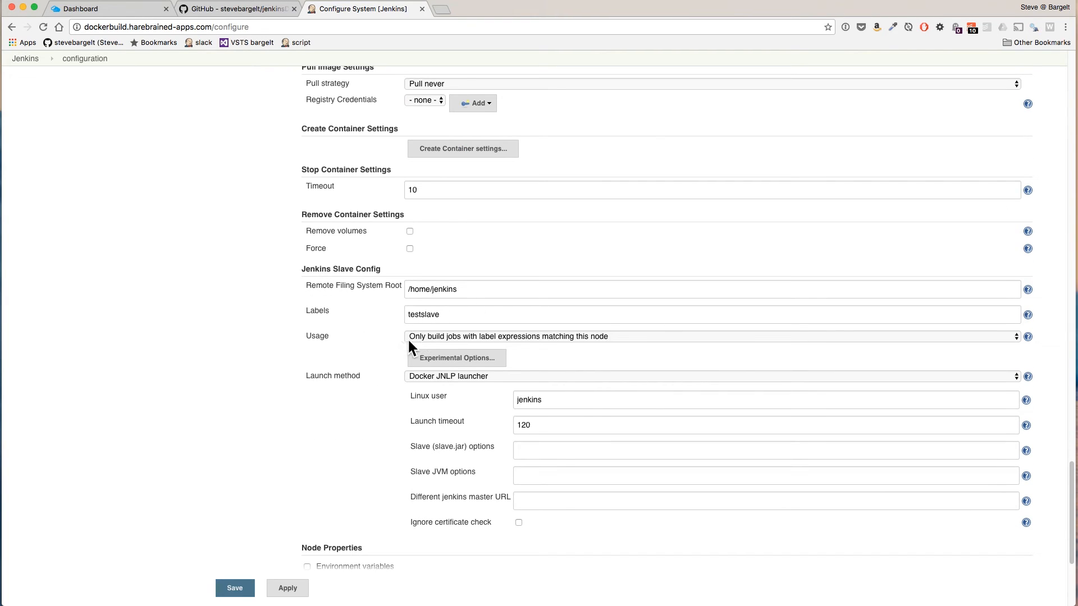
{"action": "mouse_move", "coordinate": [503, 343]}
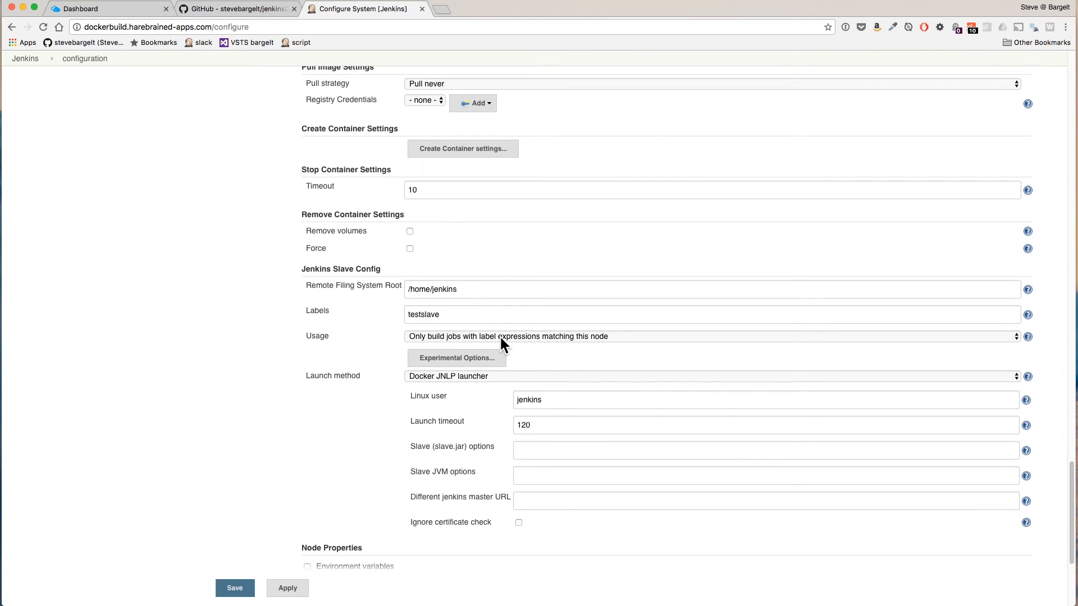
{"action": "mouse_move", "coordinate": [191, 352]}
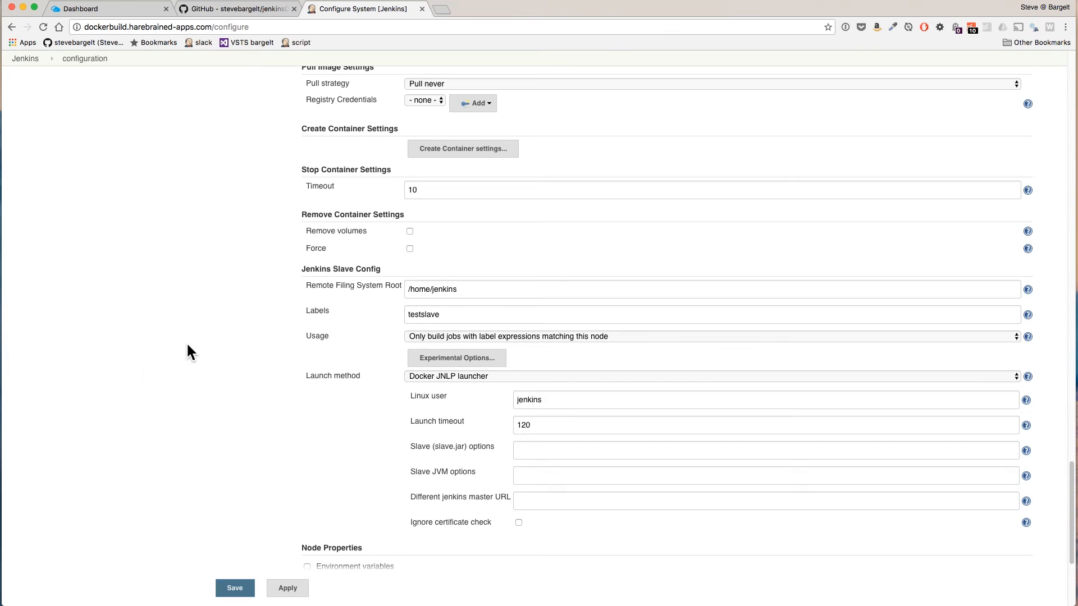
{"action": "scroll", "scroll_direction": "down", "scroll_amount": 3}
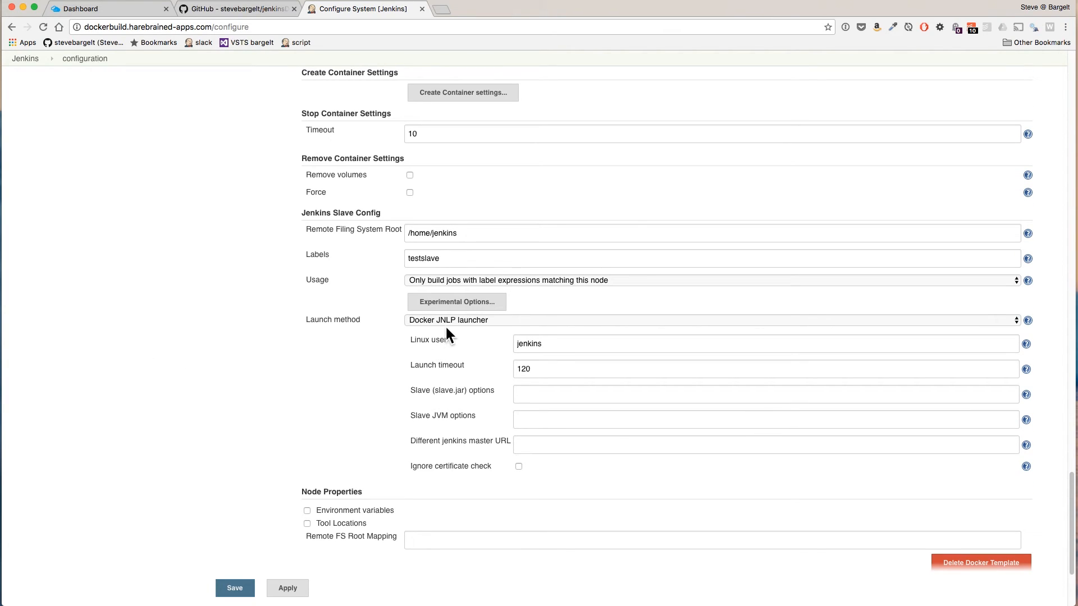
{"action": "mouse_move", "coordinate": [452, 332]}
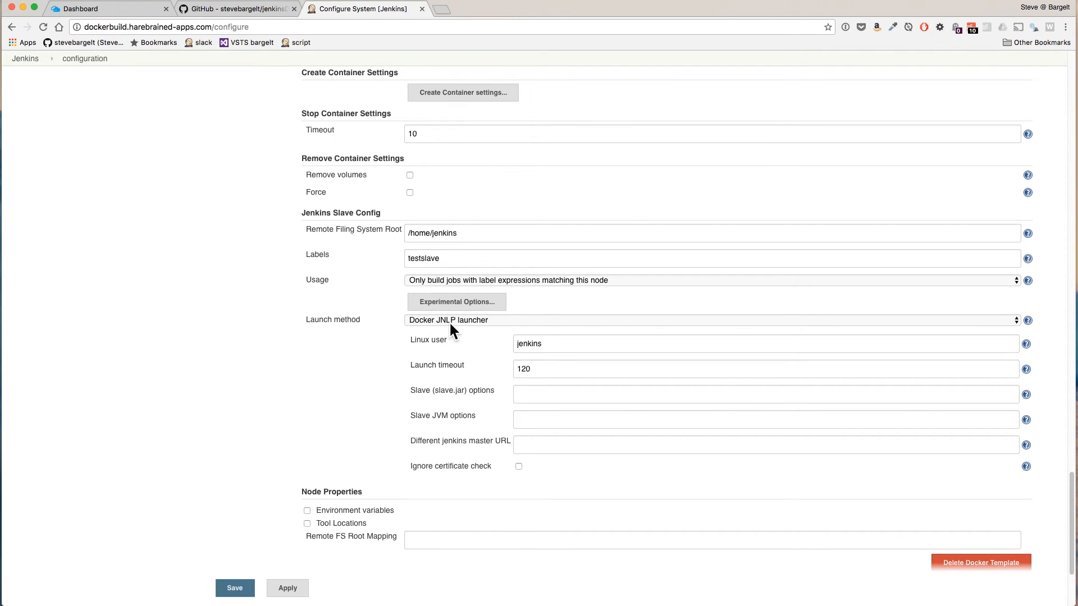
{"action": "mouse_move", "coordinate": [559, 345]}
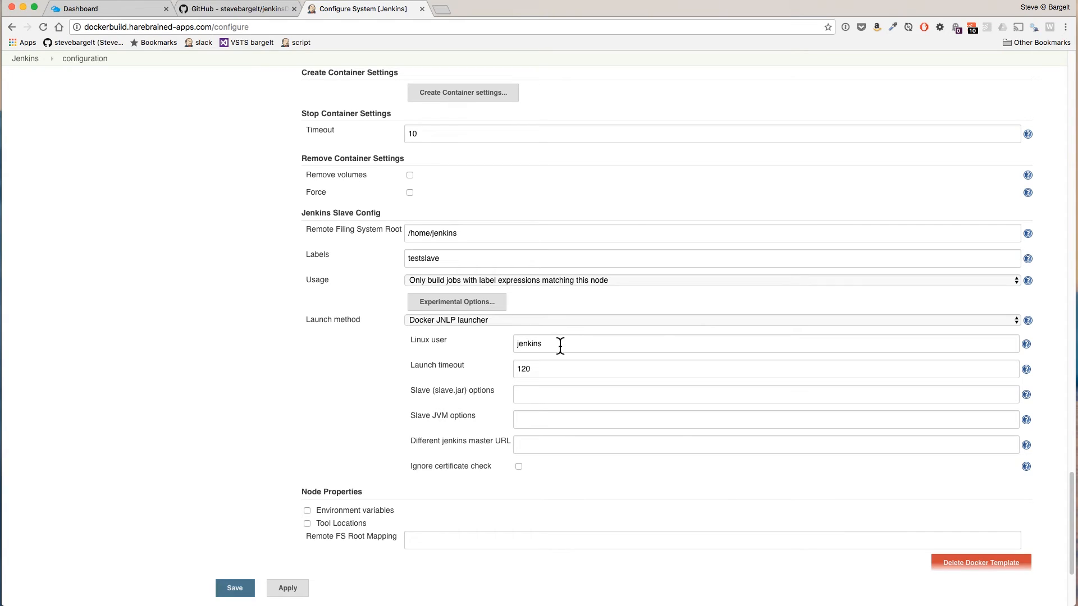
{"action": "mouse_move", "coordinate": [161, 434]}
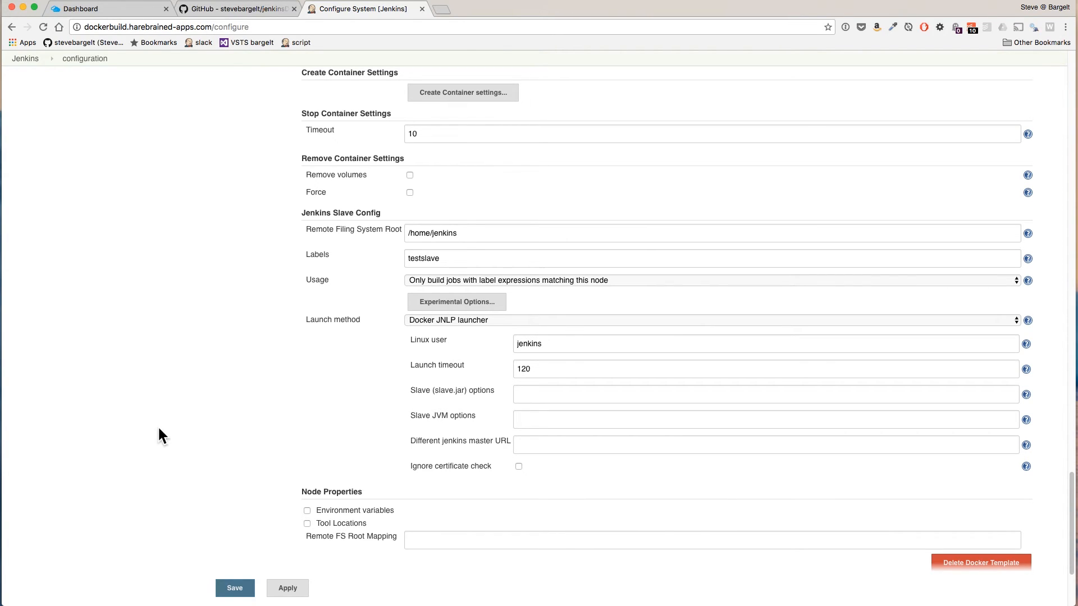
{"action": "scroll", "scroll_direction": "up", "scroll_amount": 3}
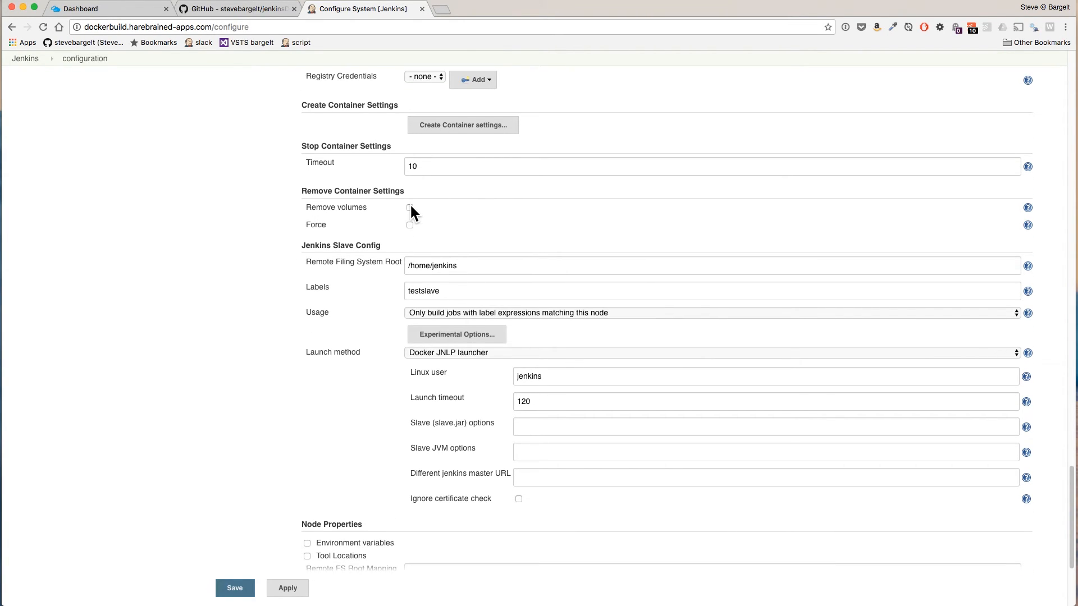
{"action": "left_click", "coordinate": [409, 208]}
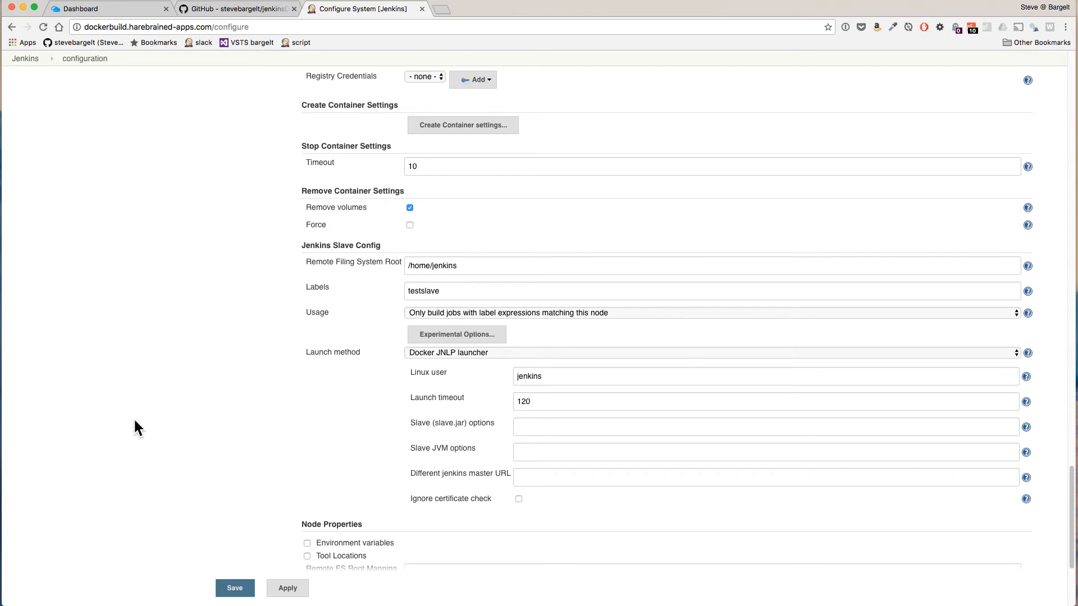
{"action": "scroll", "scroll_direction": "down", "scroll_amount": 3}
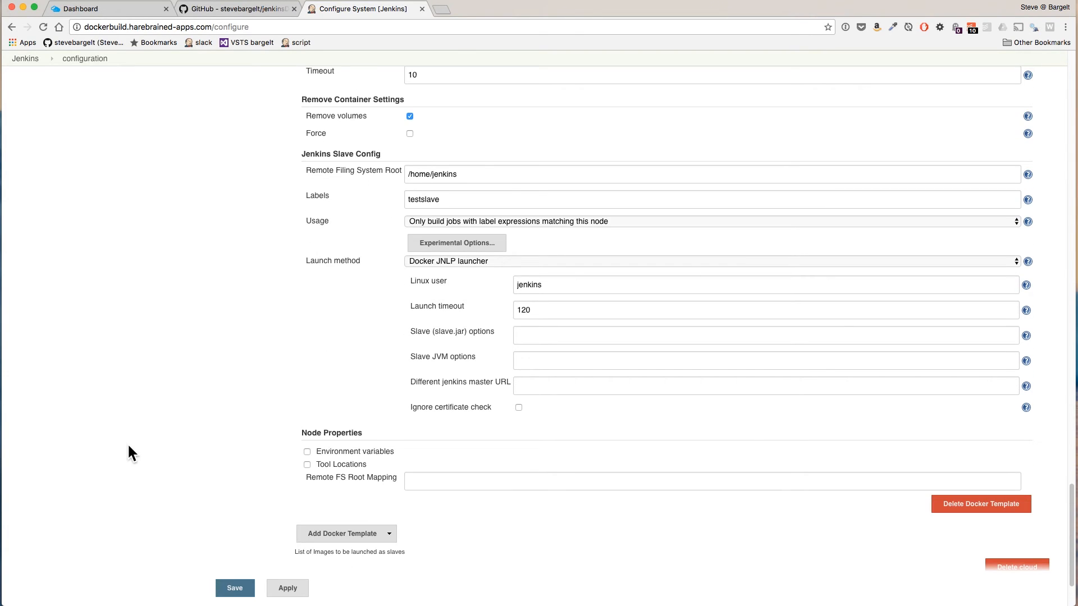
{"action": "left_click", "coordinate": [235, 587]}
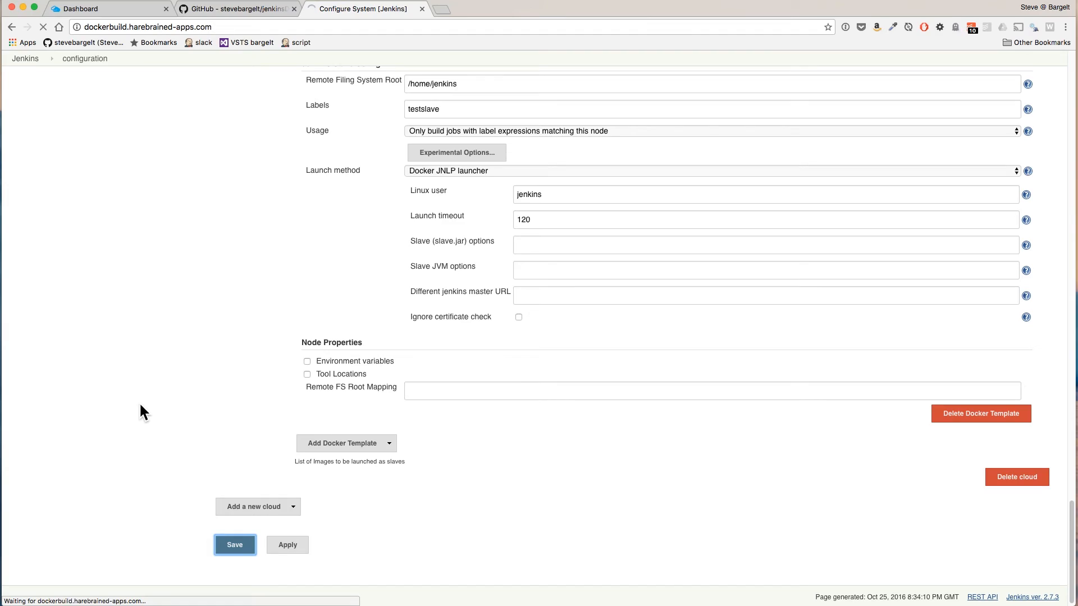
Step: Confirm the save and return to the Jenkins dashboard
{"action": "left_click", "coordinate": [235, 544]}
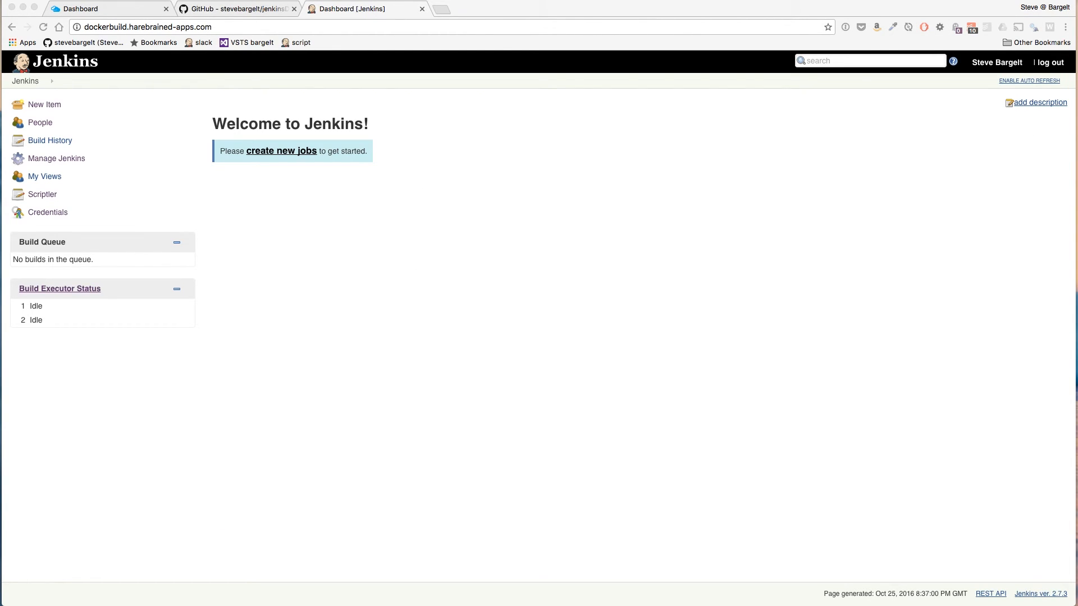
{"action": "mouse_move", "coordinate": [108, 15]}
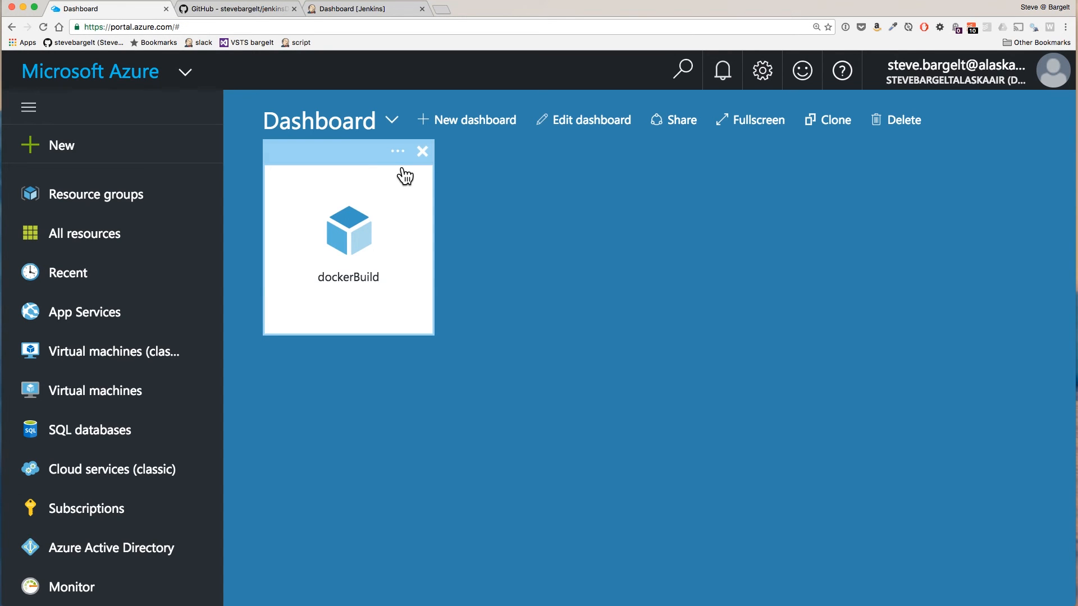
{"action": "mouse_move", "coordinate": [315, 171]}
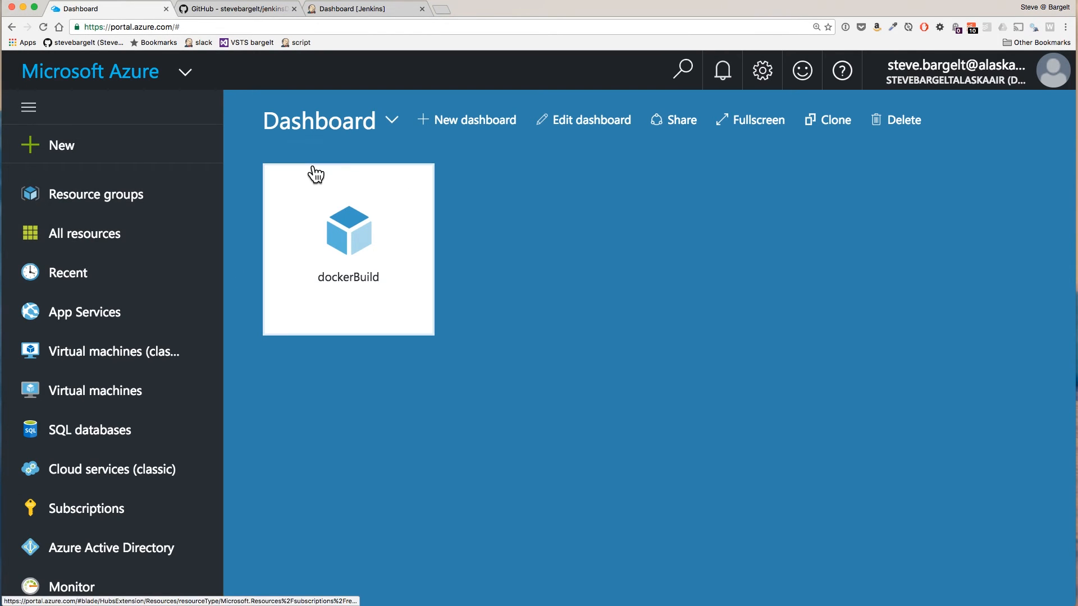
Step: Navigate dockerBuild resource group to dockerBuild-nsg inbound security rules and start adding a rule
{"action": "left_click", "coordinate": [99, 194]}
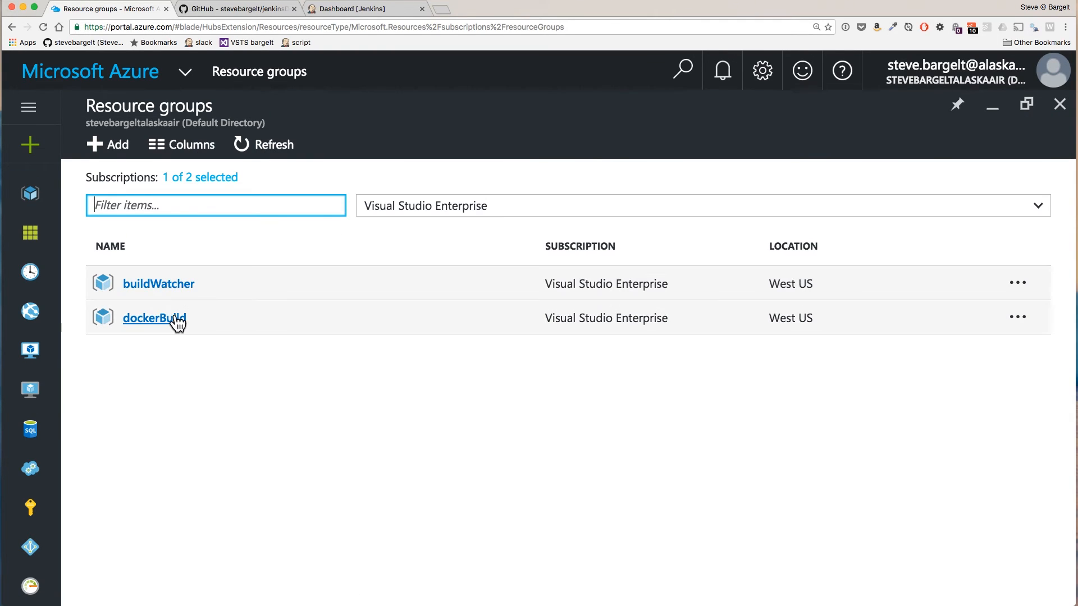
{"action": "left_click", "coordinate": [153, 317]}
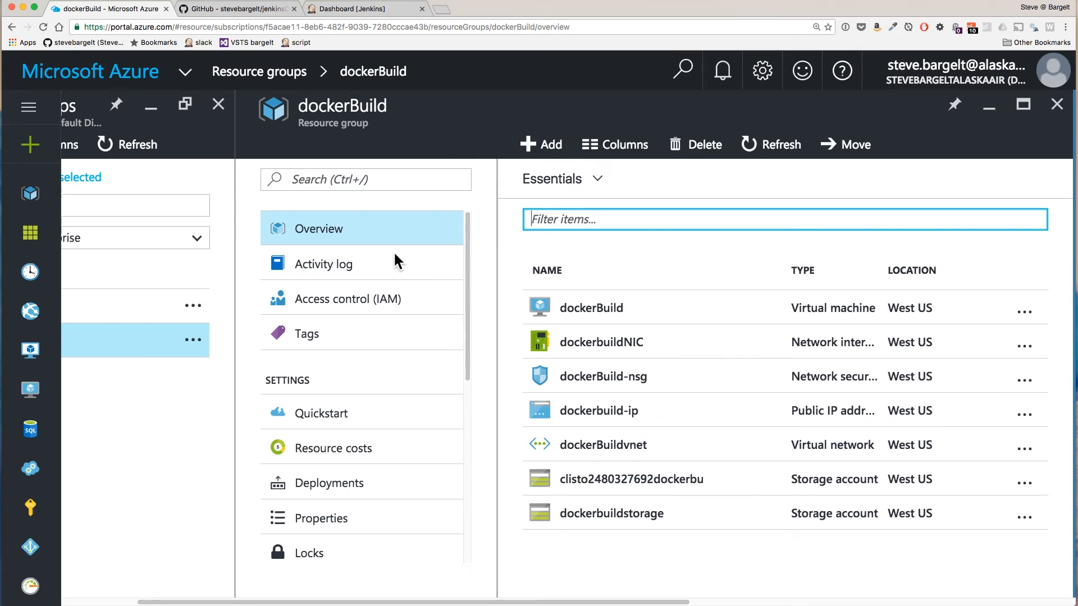
{"action": "left_click", "coordinate": [589, 308]}
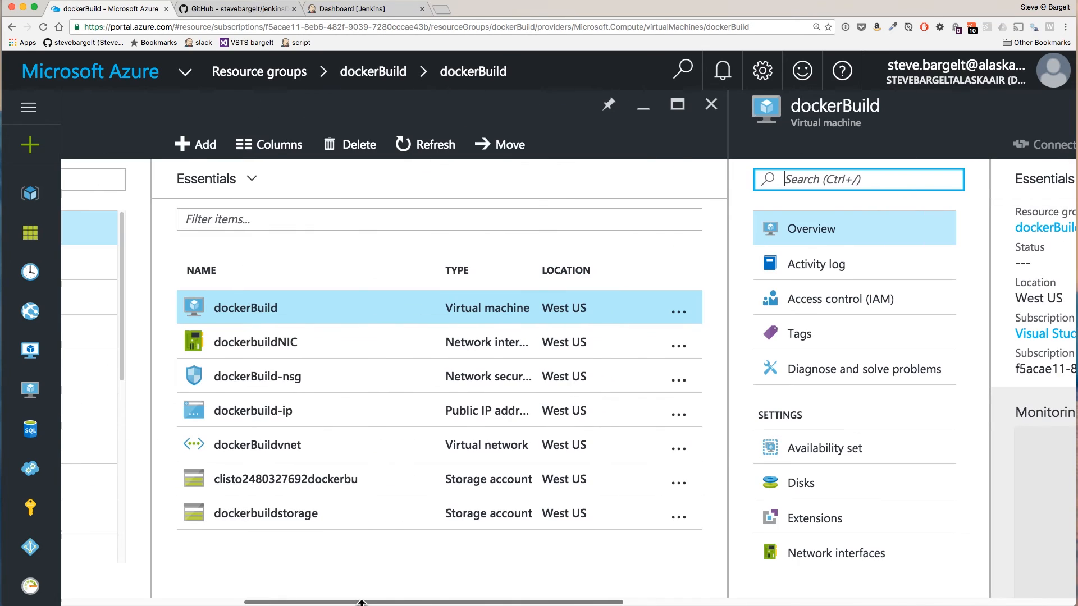
{"action": "left_click", "coordinate": [258, 376]}
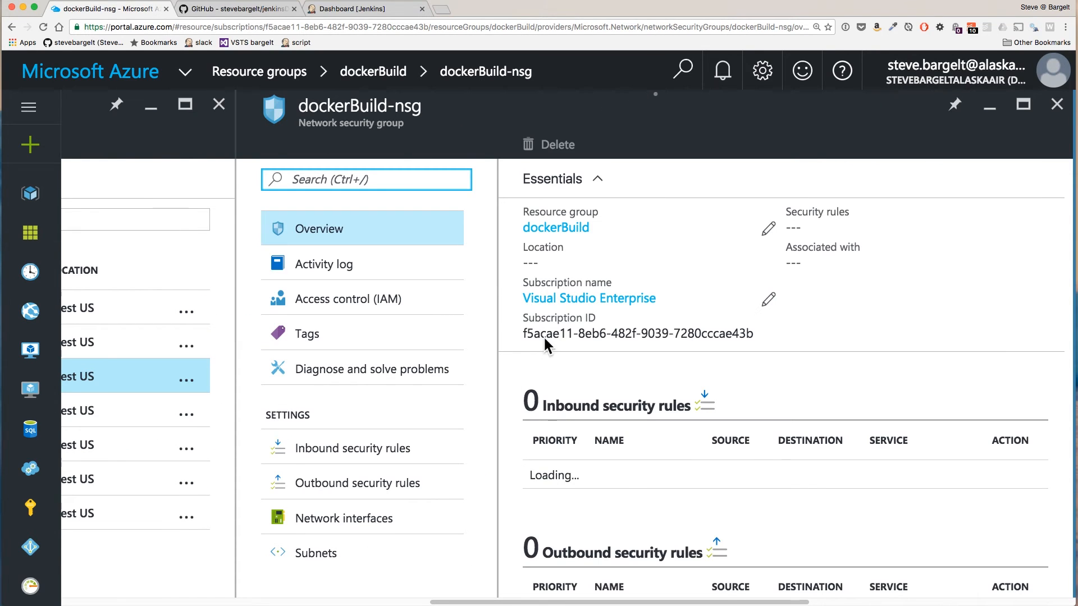
{"action": "left_click", "coordinate": [351, 448]}
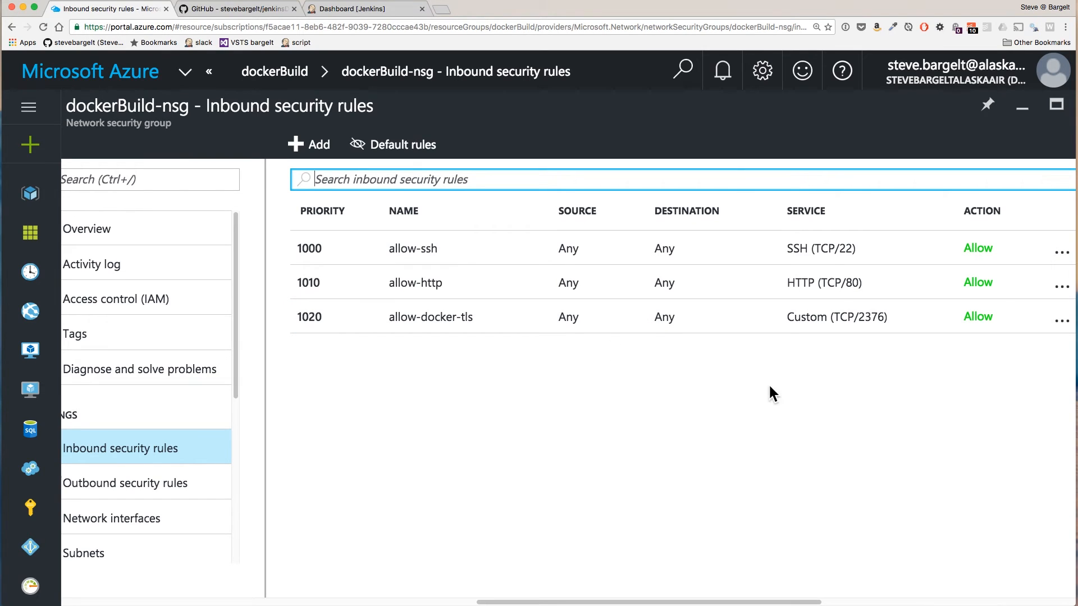
{"action": "left_click", "coordinate": [309, 145]}
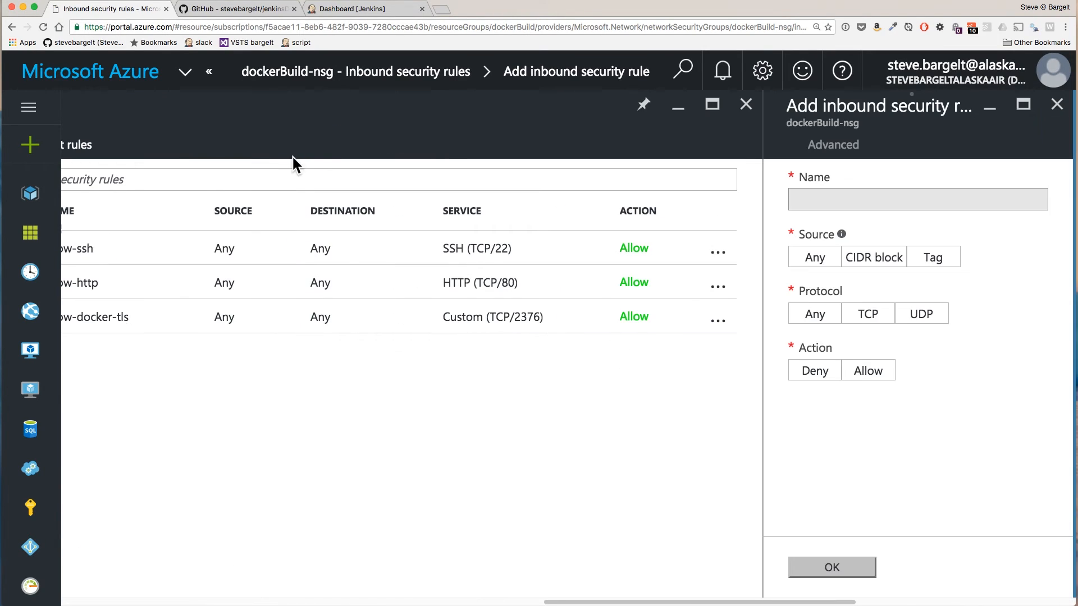
Step: Create inbound rule allow-jenkins-slaves allowing port 50000, then view it in the rules list
{"action": "left_click", "coordinate": [832, 144]}
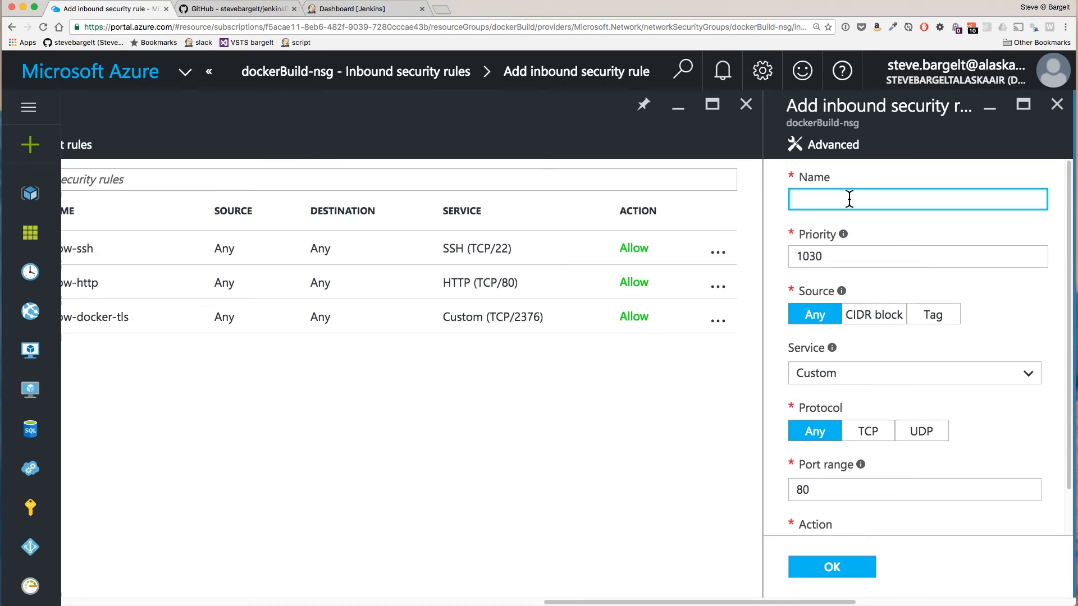
{"action": "type", "text": "a"}
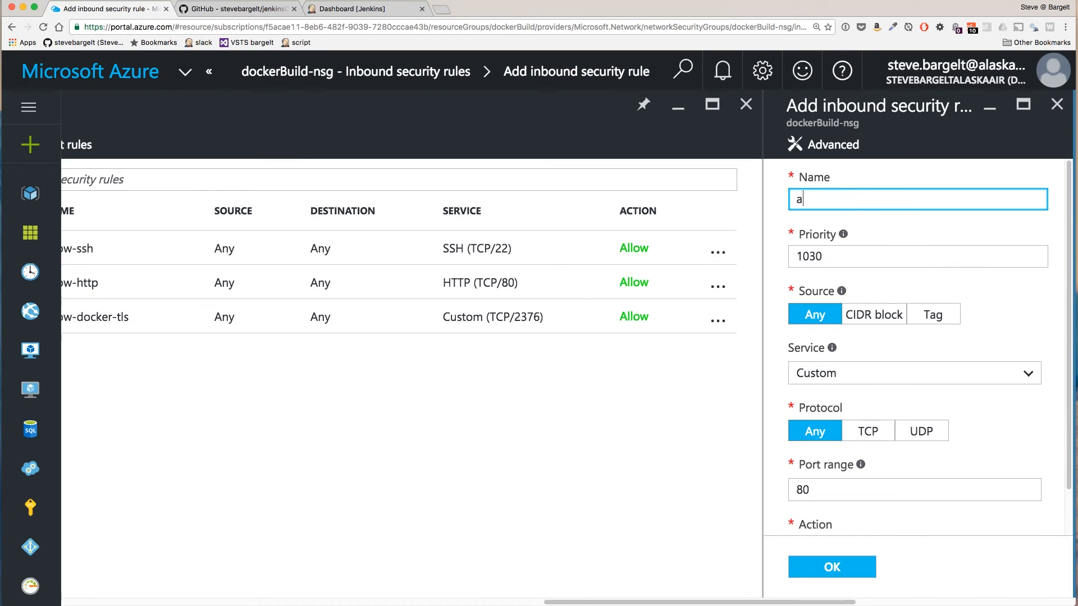
{"action": "type", "text": "ll0w-je"}
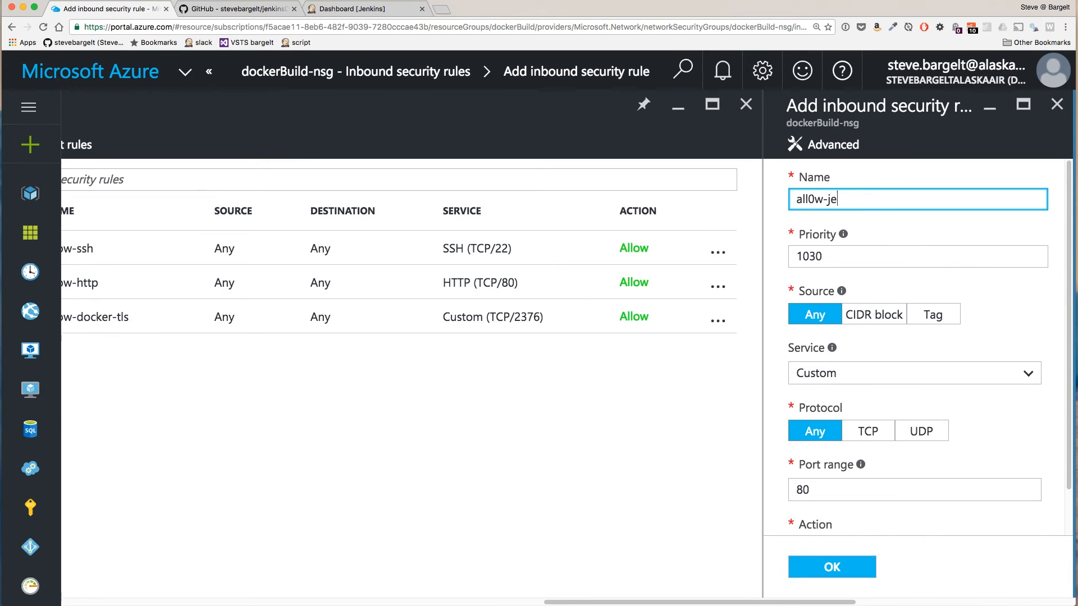
{"action": "type", "text": "nkins-slaves"}
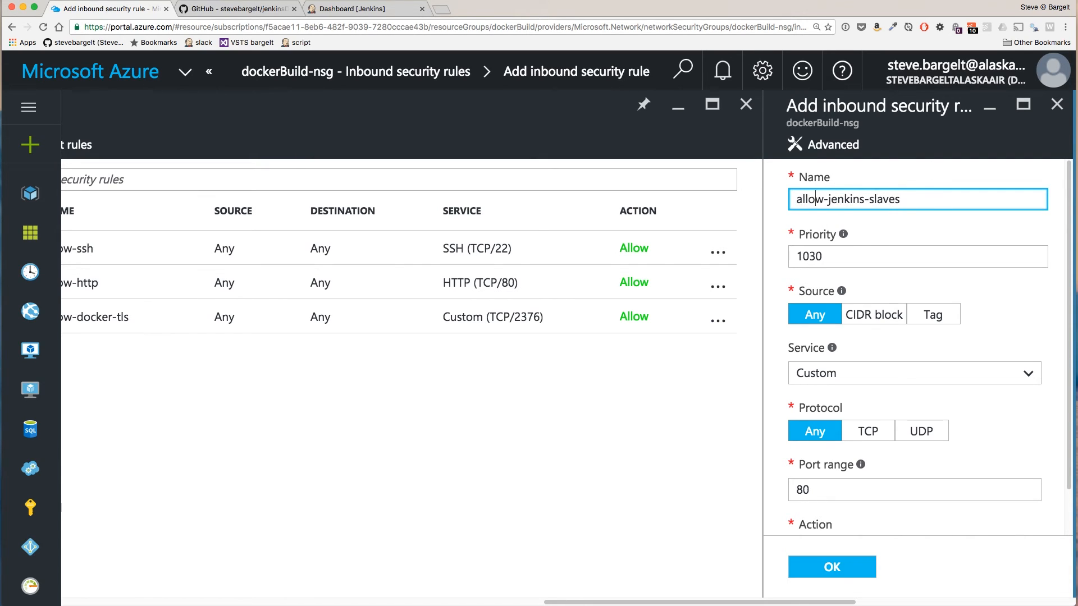
{"action": "mouse_move", "coordinate": [874, 349]}
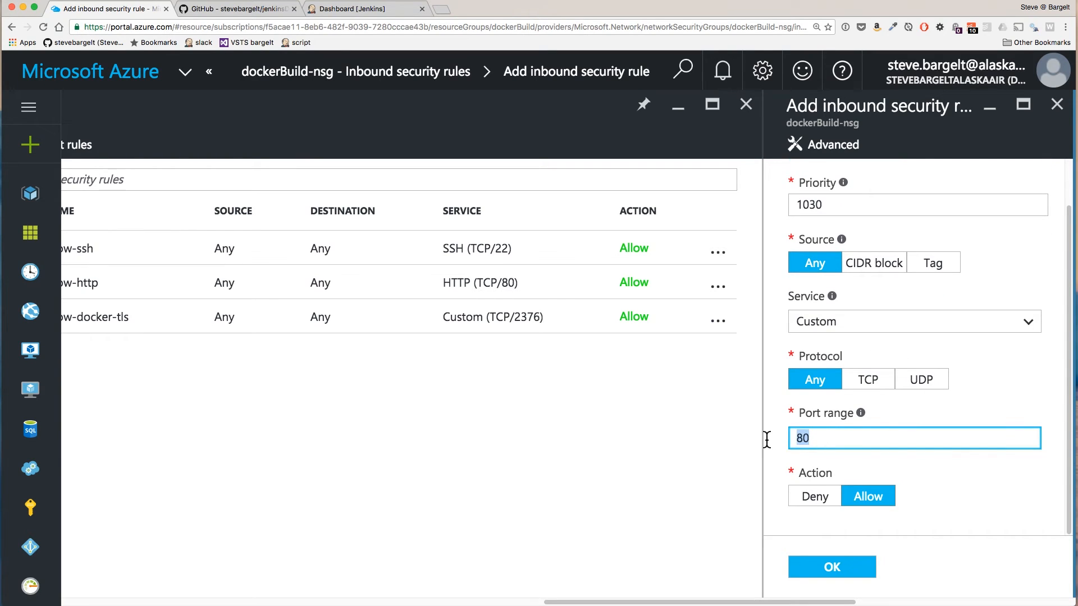
{"action": "type", "text": "50000"}
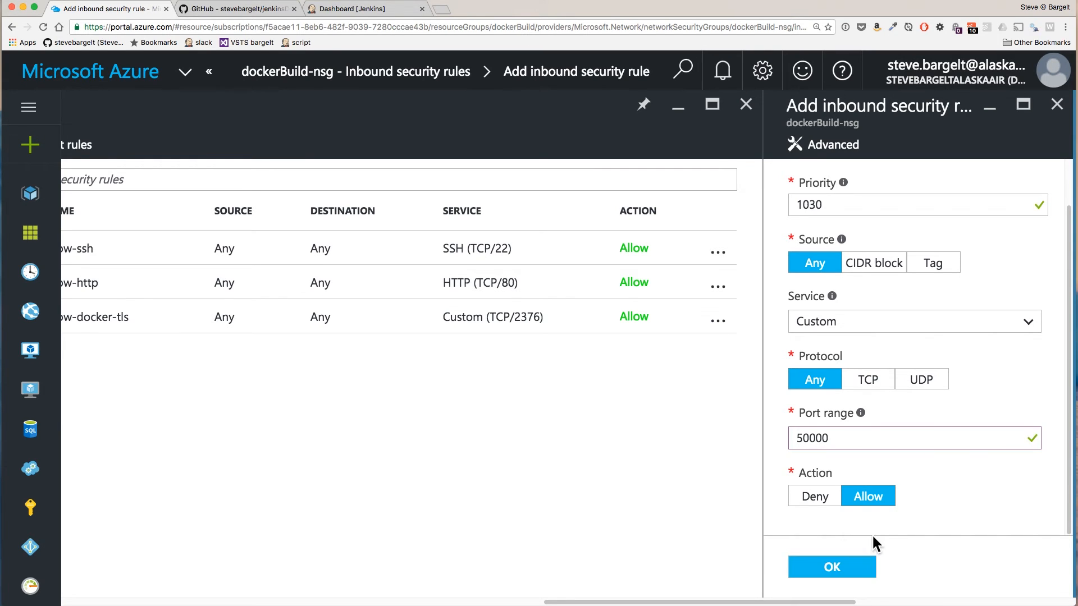
{"action": "left_click", "coordinate": [831, 567]}
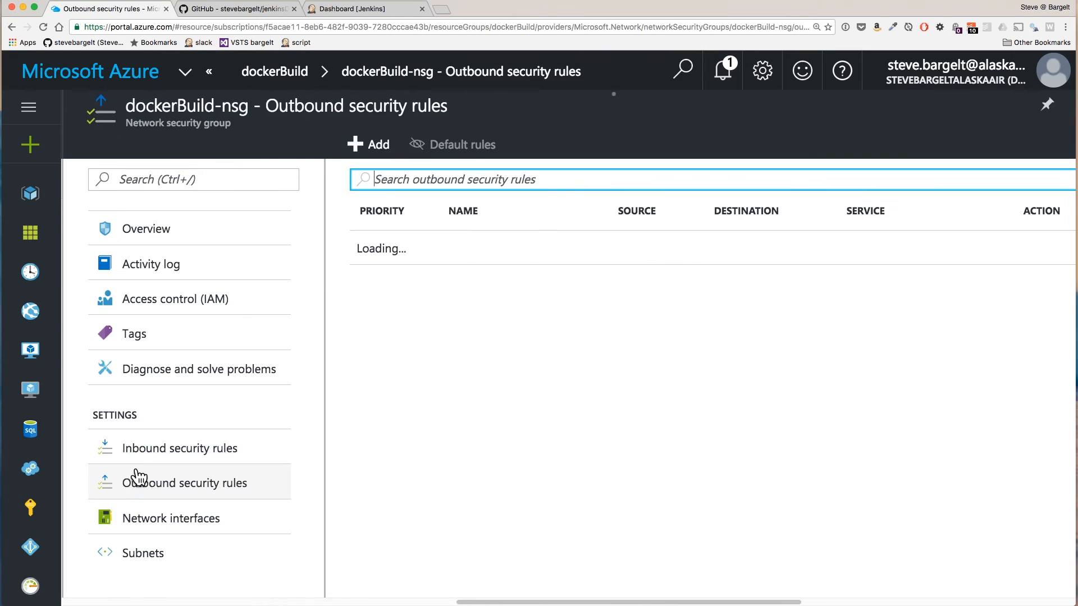
{"action": "left_click", "coordinate": [181, 448]}
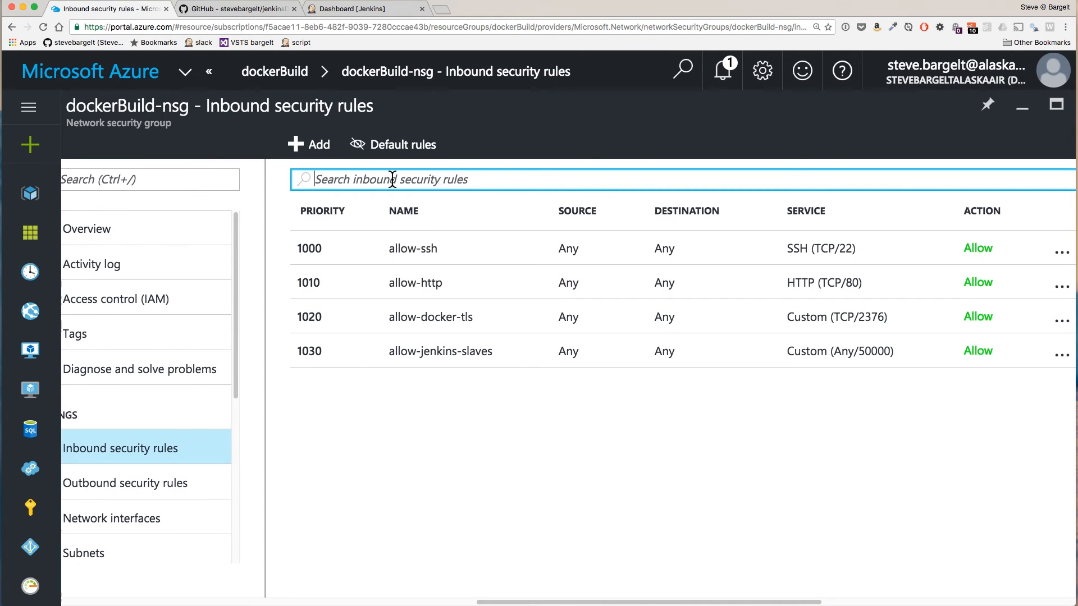
{"action": "mouse_move", "coordinate": [319, 145]}
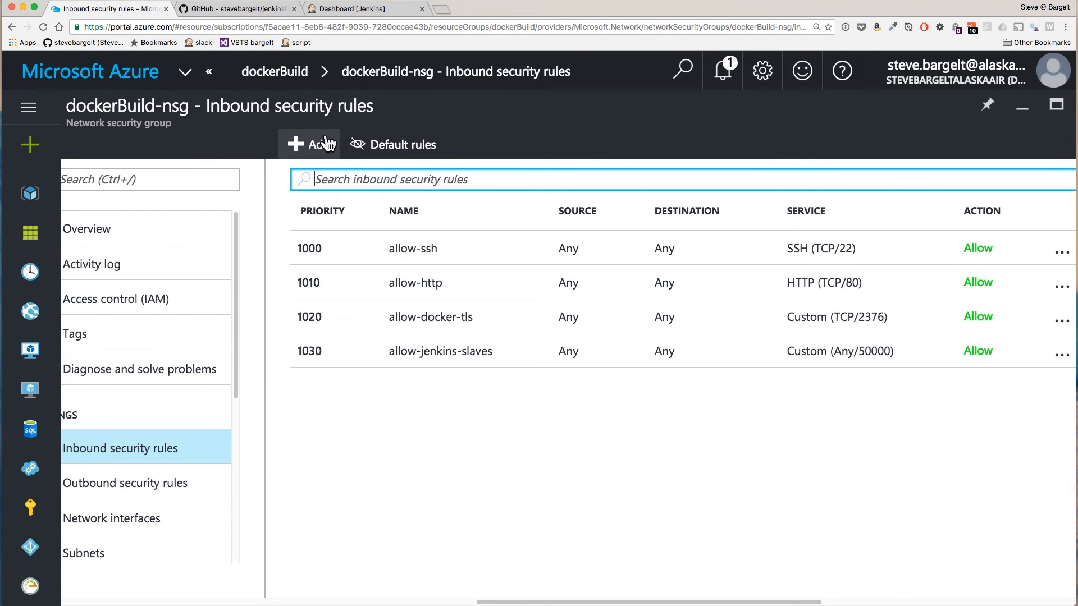
Step: Switch the browser back to the Jenkins Dashboard tab
{"action": "left_click", "coordinate": [366, 8]}
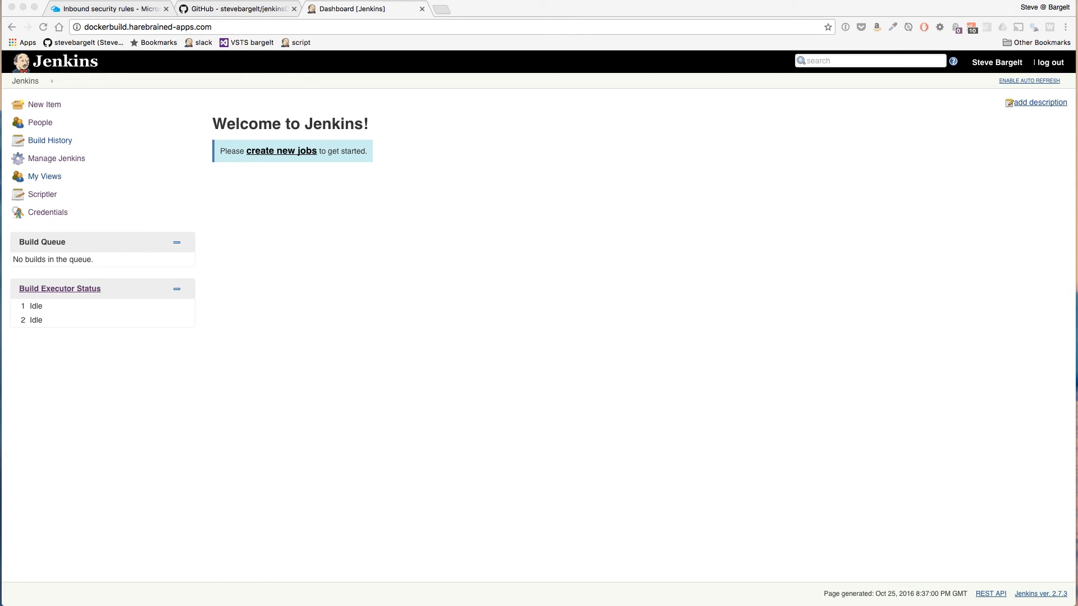
{"action": "mouse_move", "coordinate": [680, 311]}
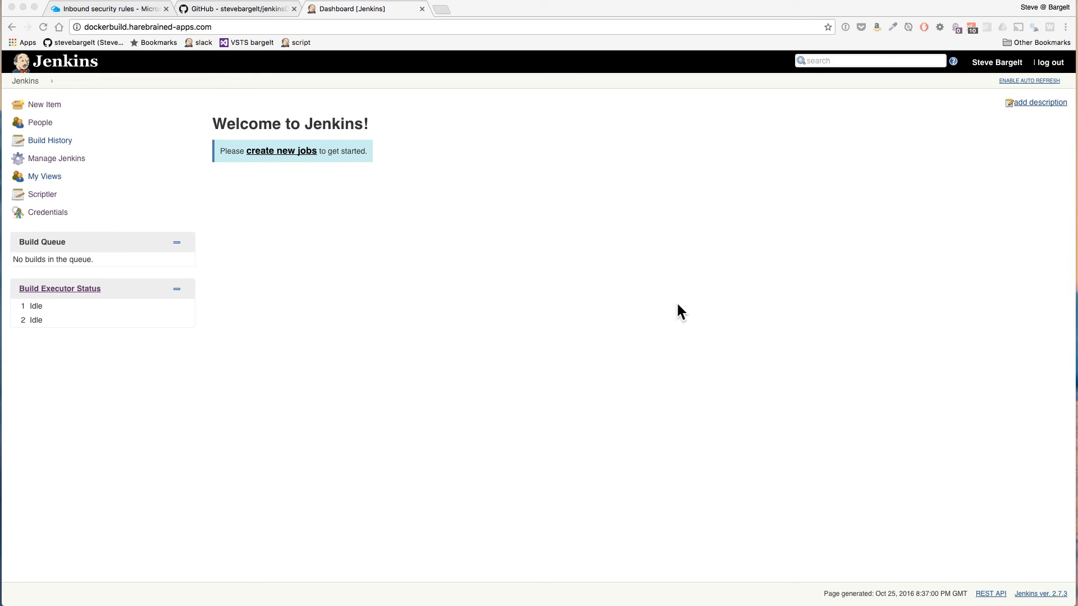
{"action": "mouse_move", "coordinate": [281, 151]}
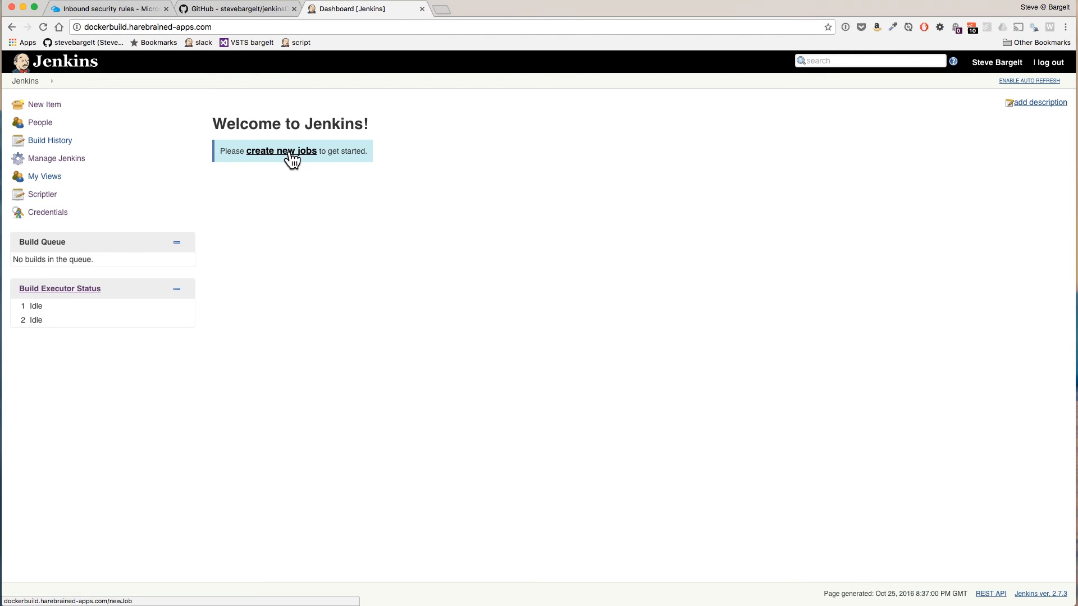
Step: Create a new Jenkins item named testjob of type Pipeline
{"action": "left_click", "coordinate": [280, 150]}
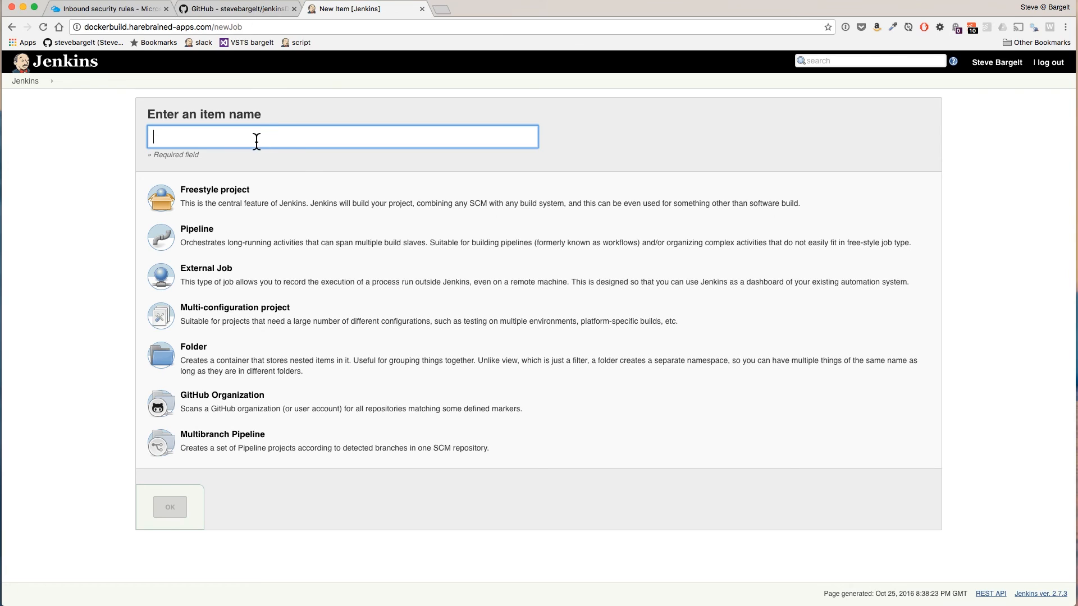
{"action": "type", "text": "testjob"}
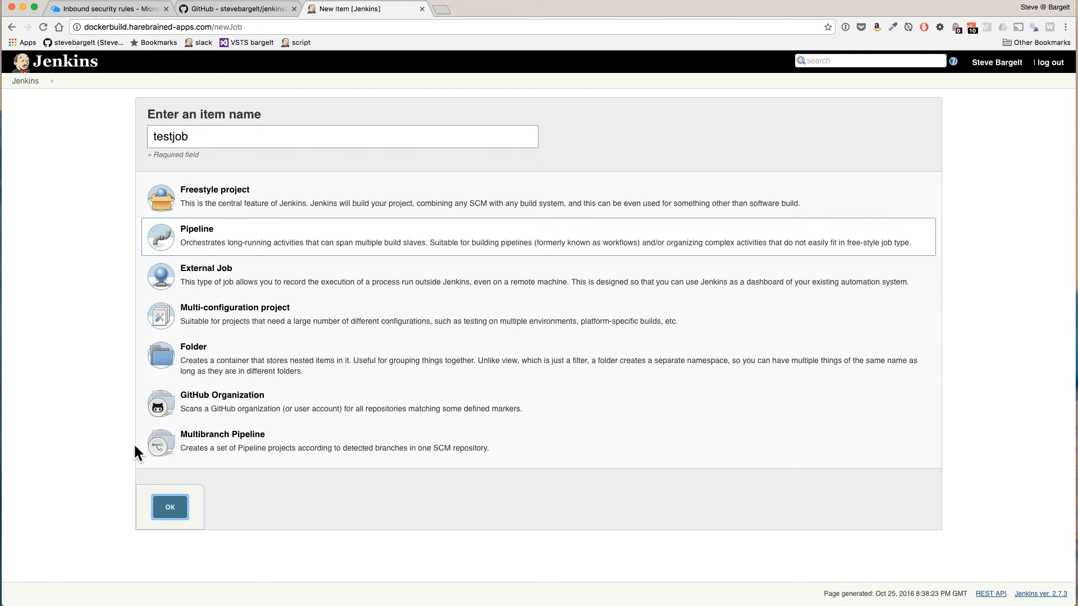
{"action": "left_click", "coordinate": [170, 506]}
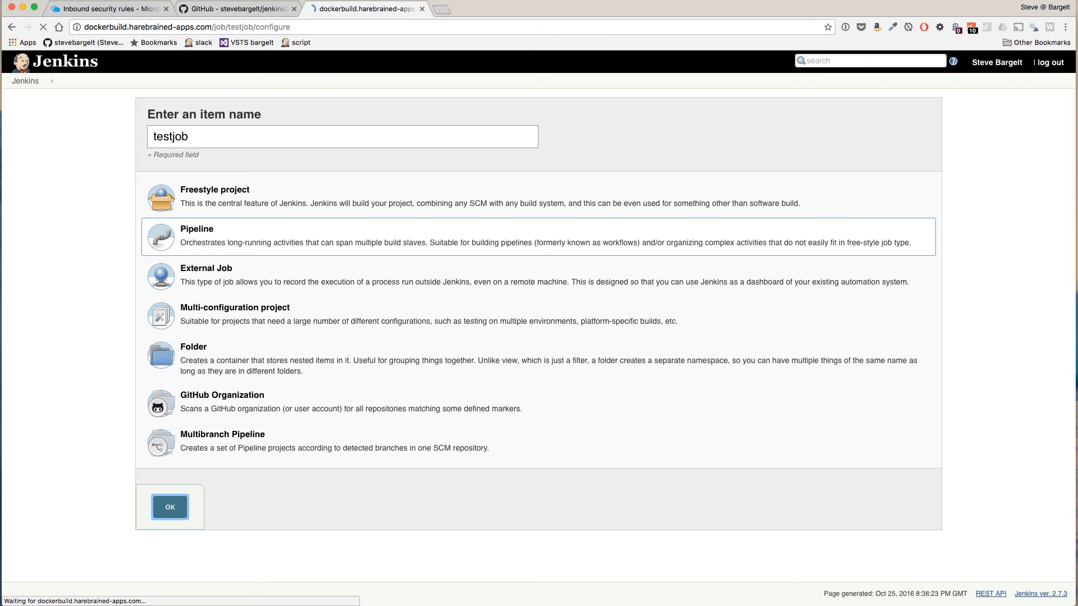
Step: Save the testjob pipeline script that echoes a greeting on node('testslave')
{"action": "left_click", "coordinate": [170, 506]}
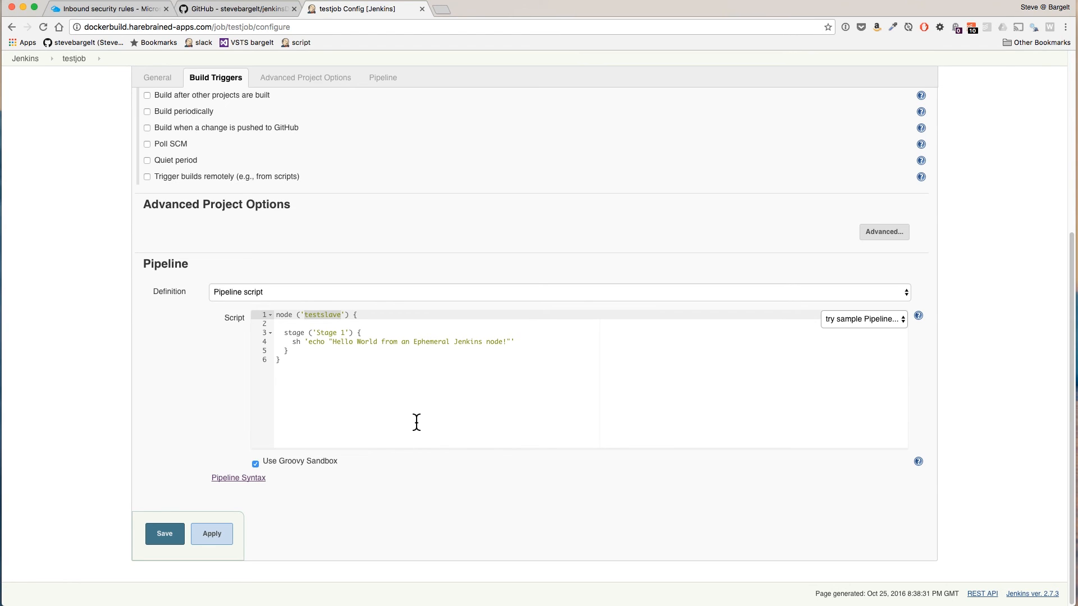
{"action": "mouse_move", "coordinate": [316, 314]}
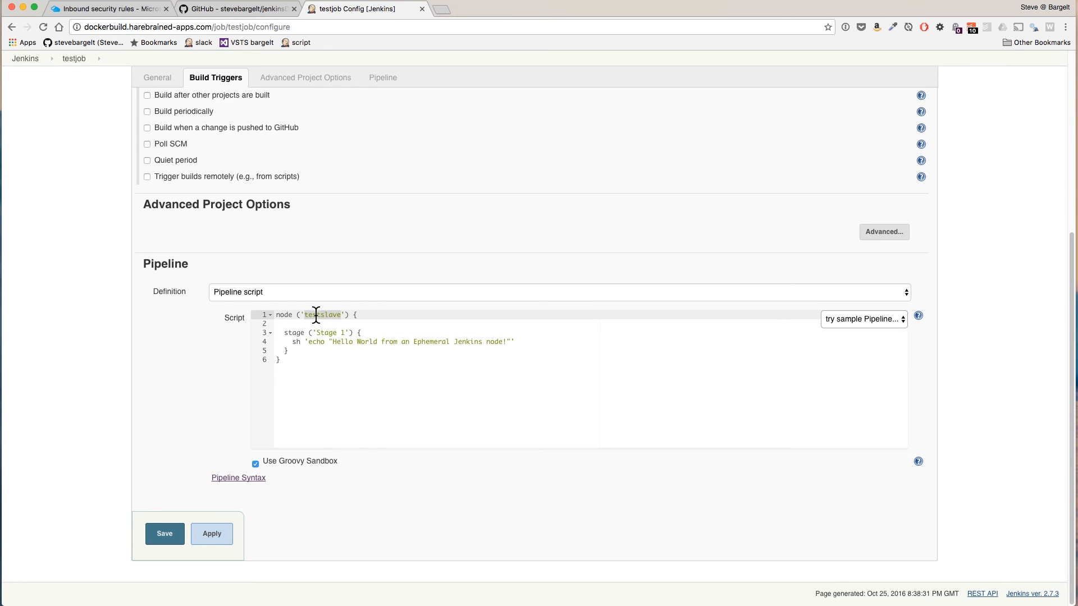
{"action": "mouse_move", "coordinate": [295, 308]}
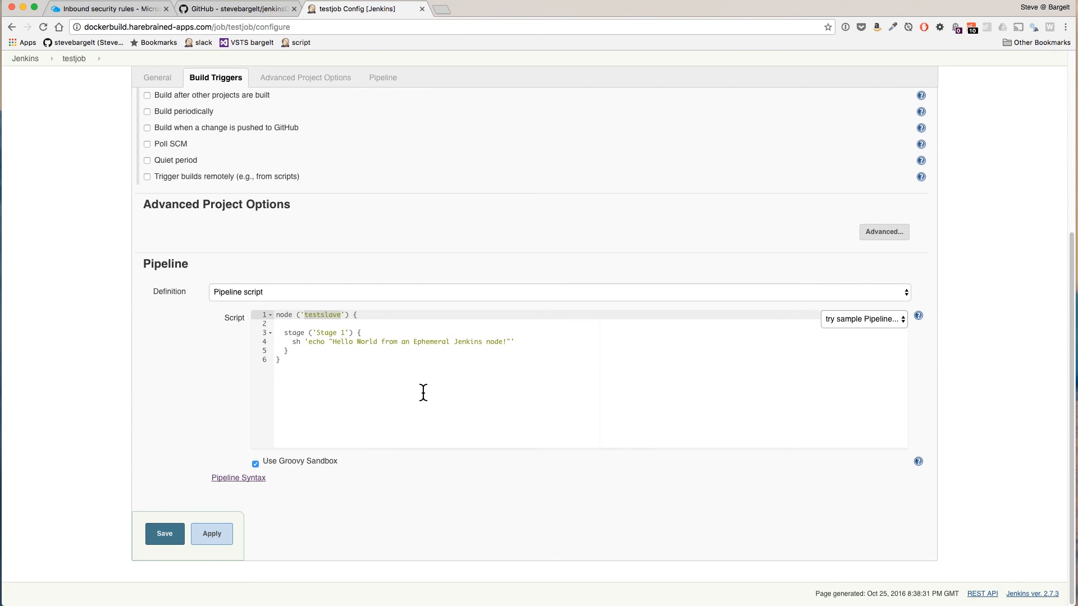
{"action": "mouse_move", "coordinate": [211, 533]}
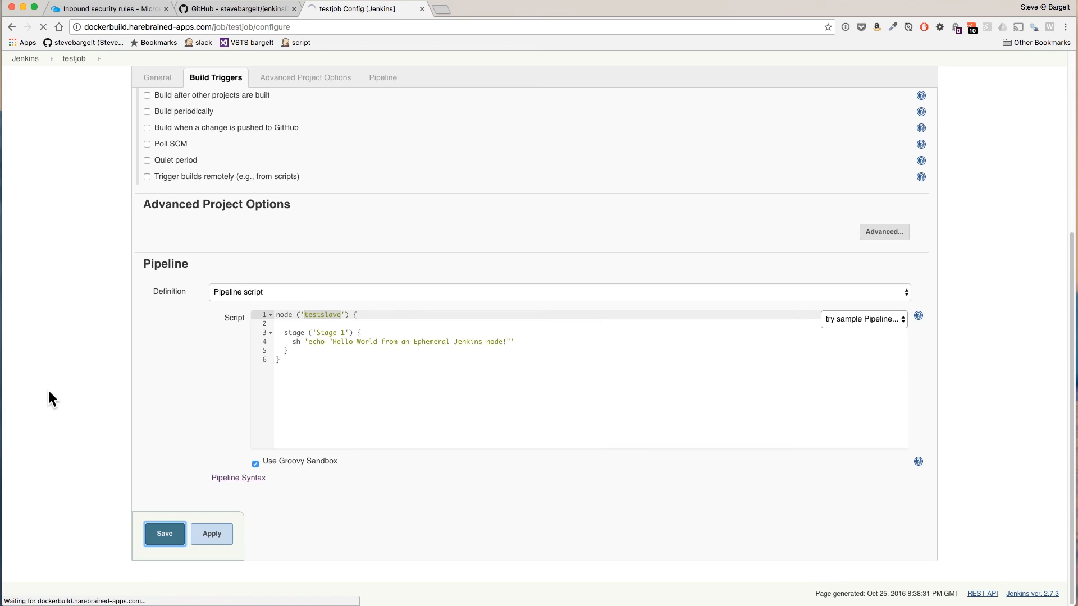
Step: Save the configuration and run Build Now so testjob build #1 appears in history
{"action": "left_click", "coordinate": [164, 534]}
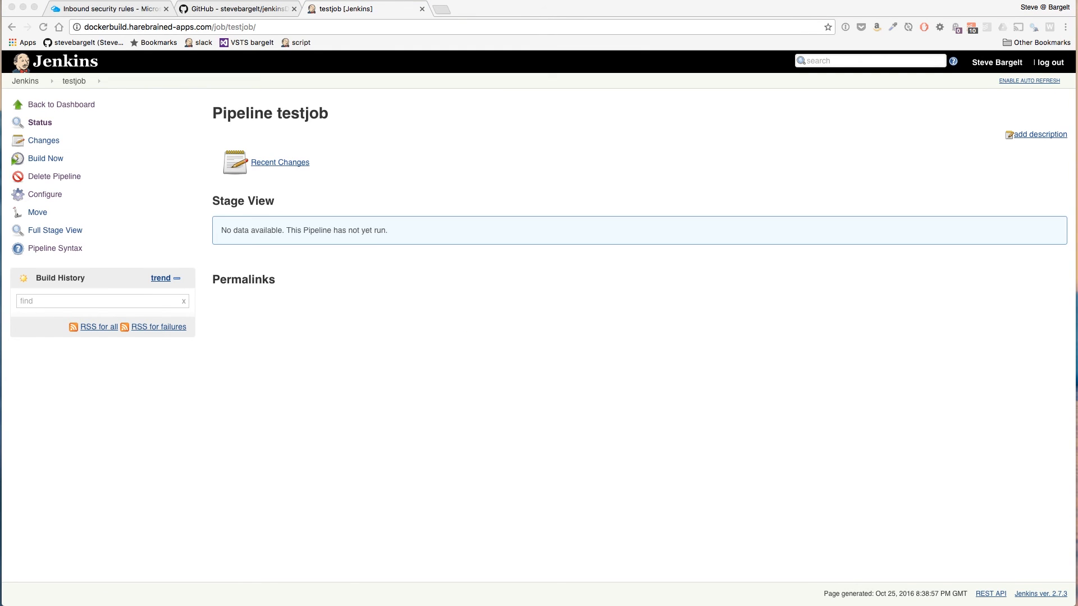
{"action": "mouse_move", "coordinate": [337, 293]}
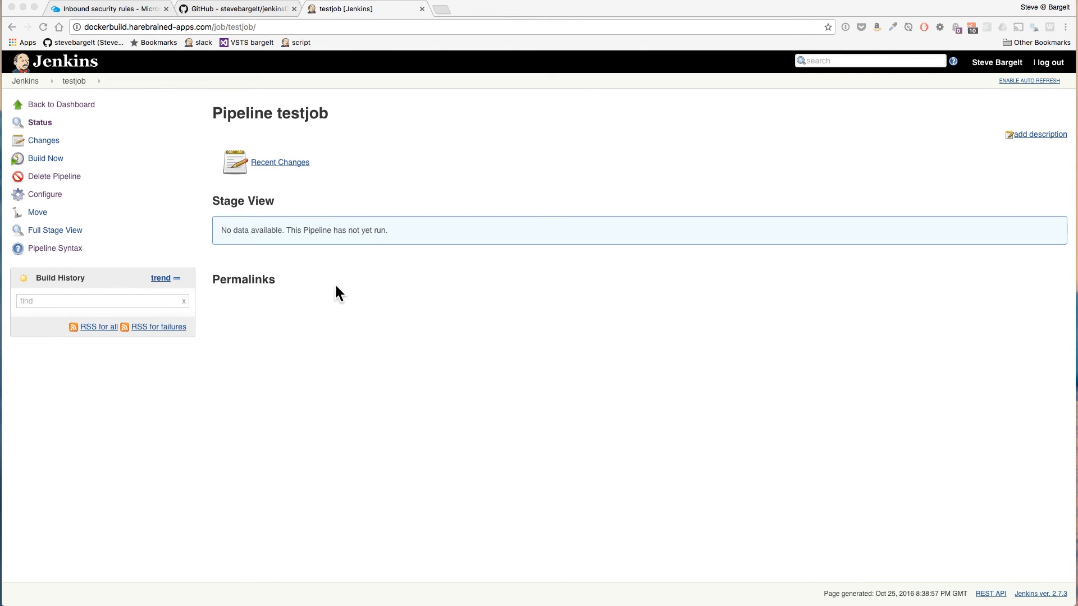
{"action": "mouse_move", "coordinate": [41, 164]}
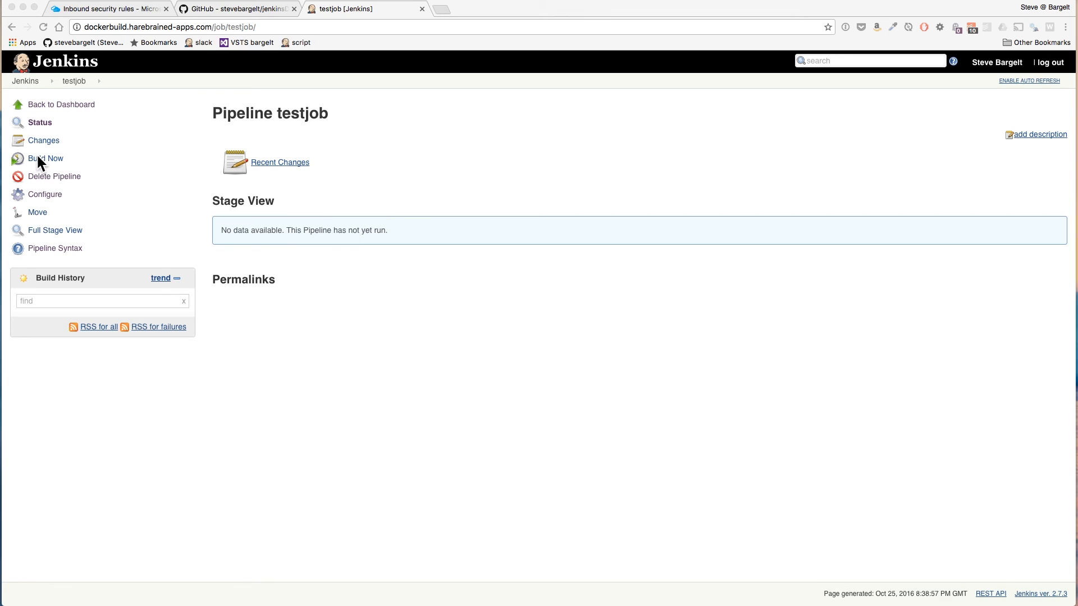
{"action": "left_click", "coordinate": [45, 159]}
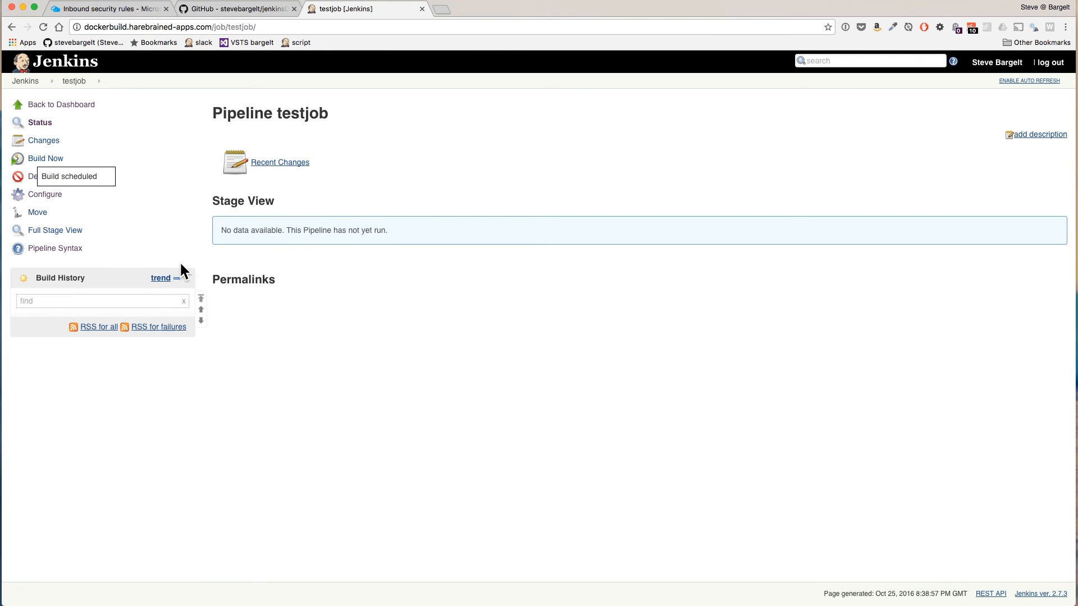
{"action": "mouse_move", "coordinate": [159, 208]}
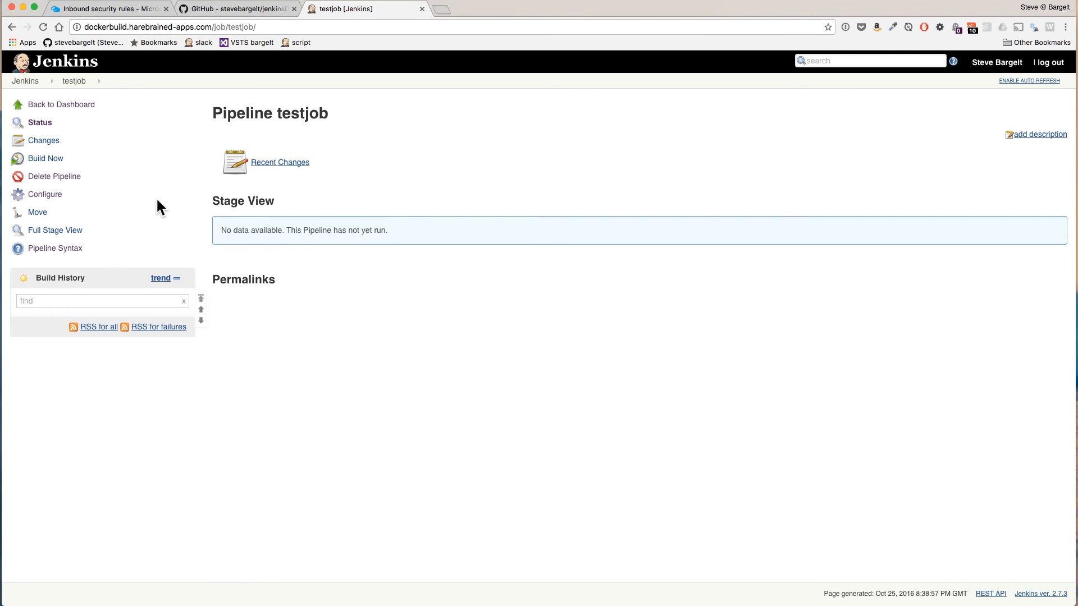
{"action": "left_click", "coordinate": [45, 158]}
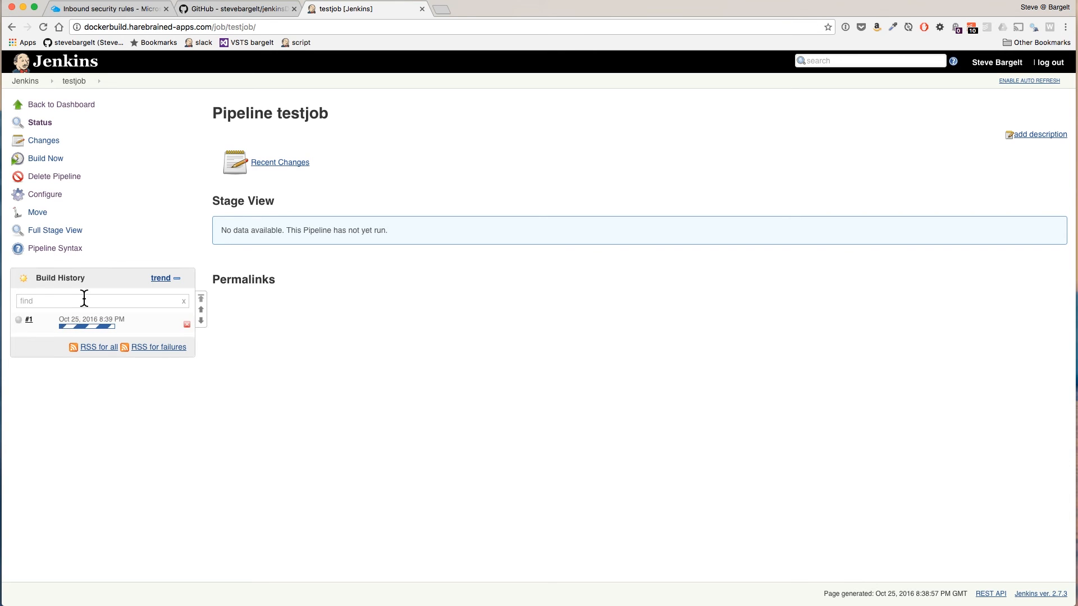
{"action": "mouse_move", "coordinate": [69, 61]}
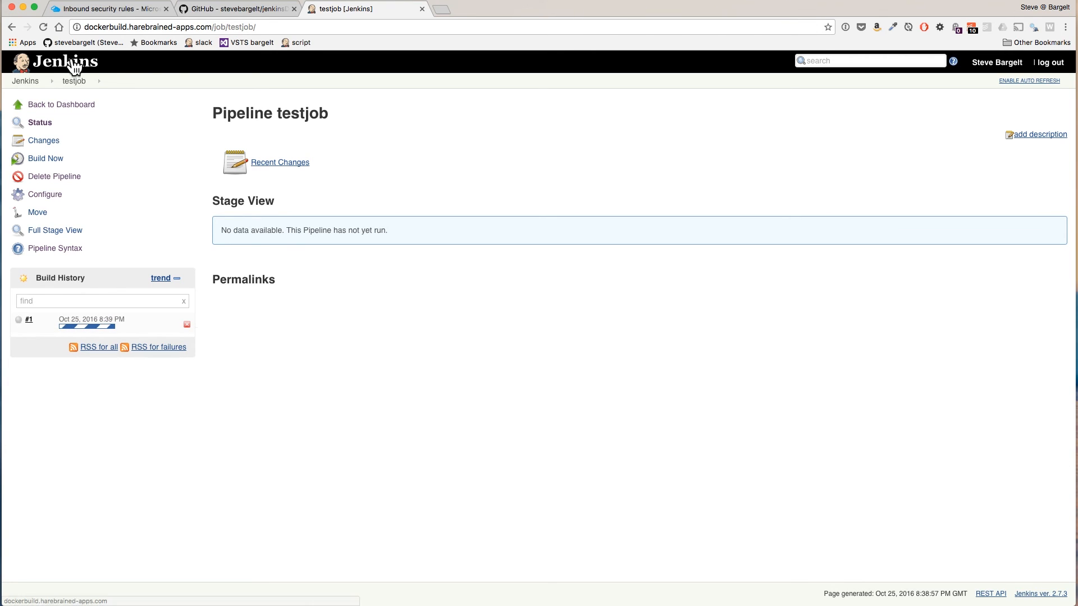
Step: Return to the dashboard, then reopen testjob showing build #1's Stage 1 done in 3s
{"action": "left_click", "coordinate": [25, 80]}
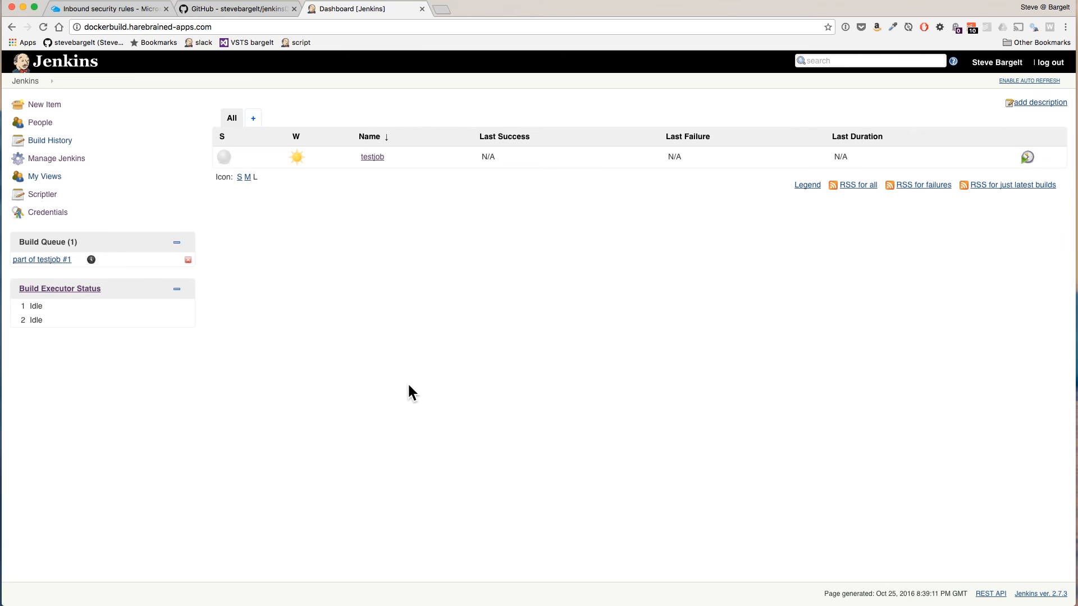
{"action": "mouse_move", "coordinate": [148, 120]}
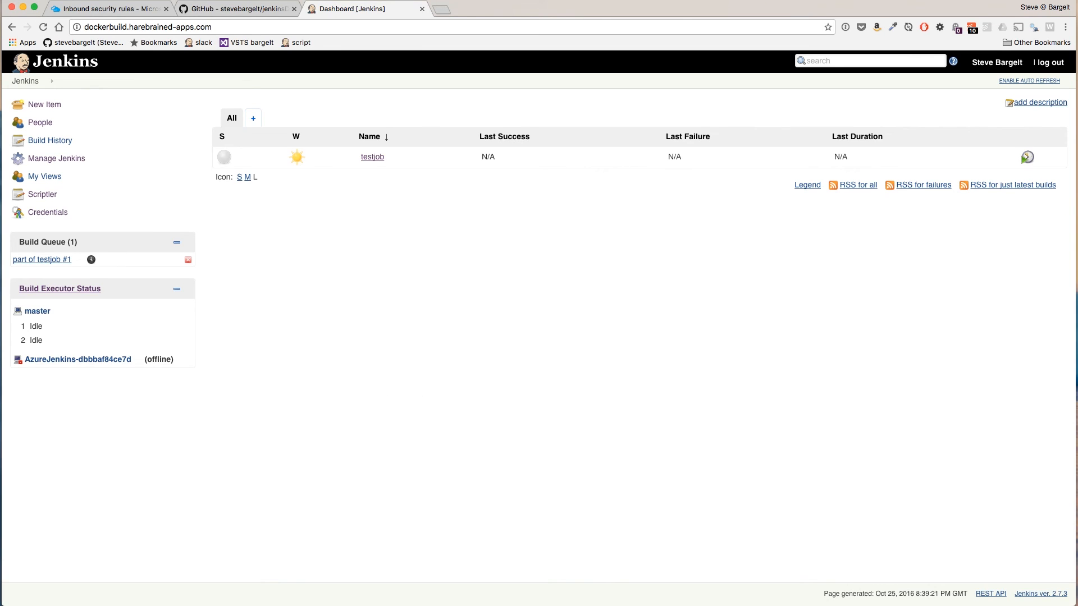
{"action": "mouse_move", "coordinate": [77, 359]}
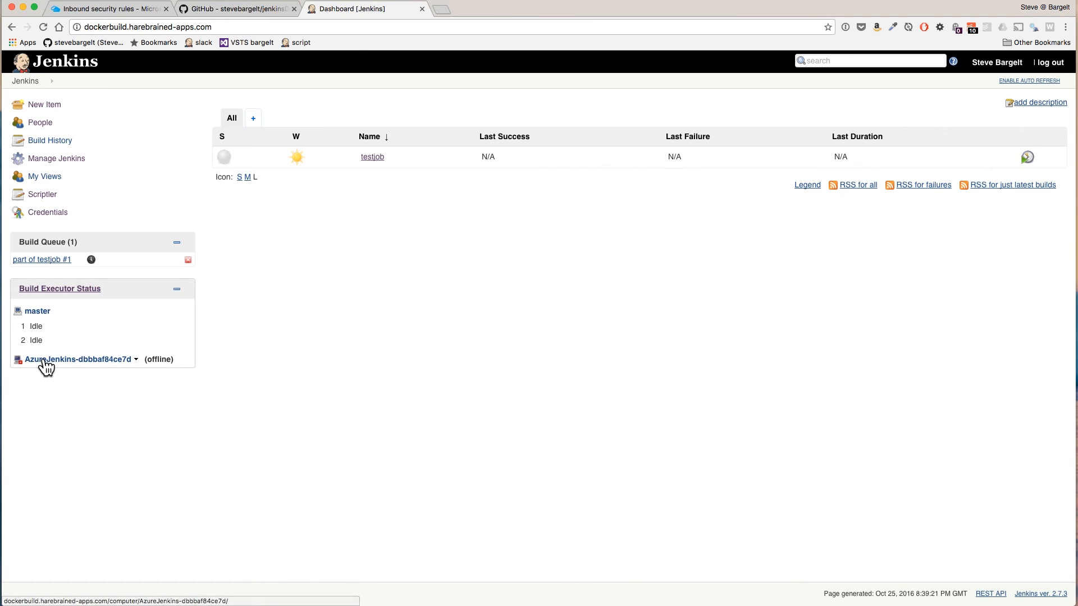
{"action": "mouse_move", "coordinate": [52, 368]}
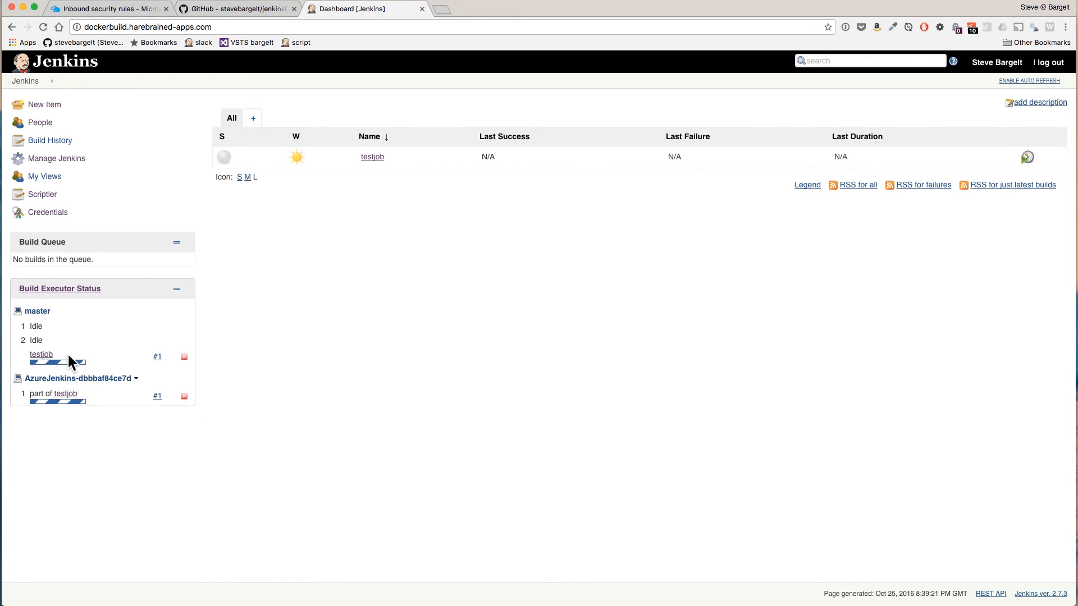
{"action": "mouse_move", "coordinate": [382, 450]}
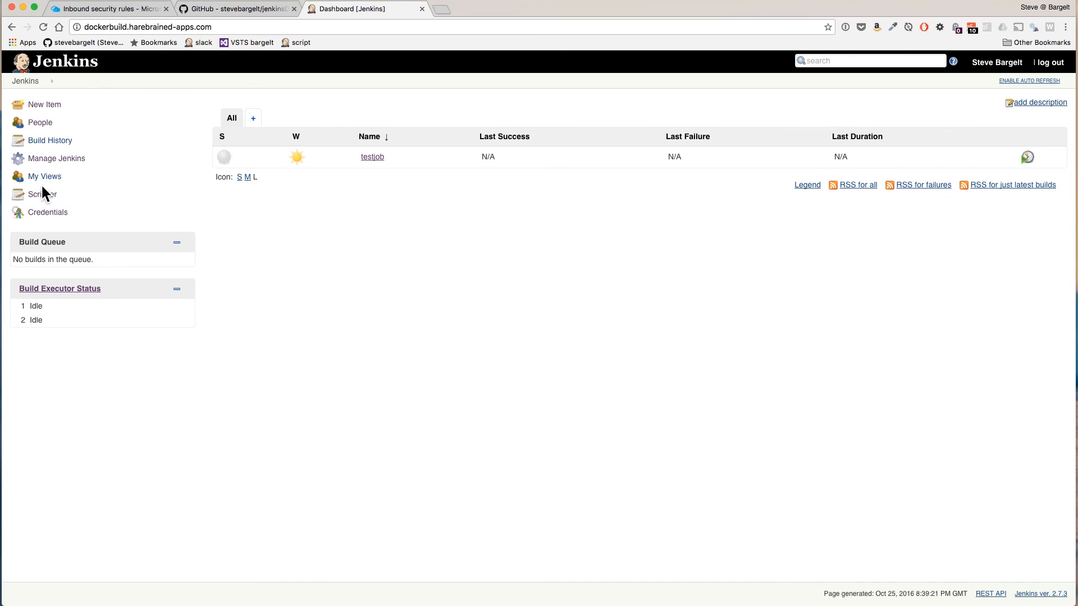
{"action": "left_click", "coordinate": [371, 156]}
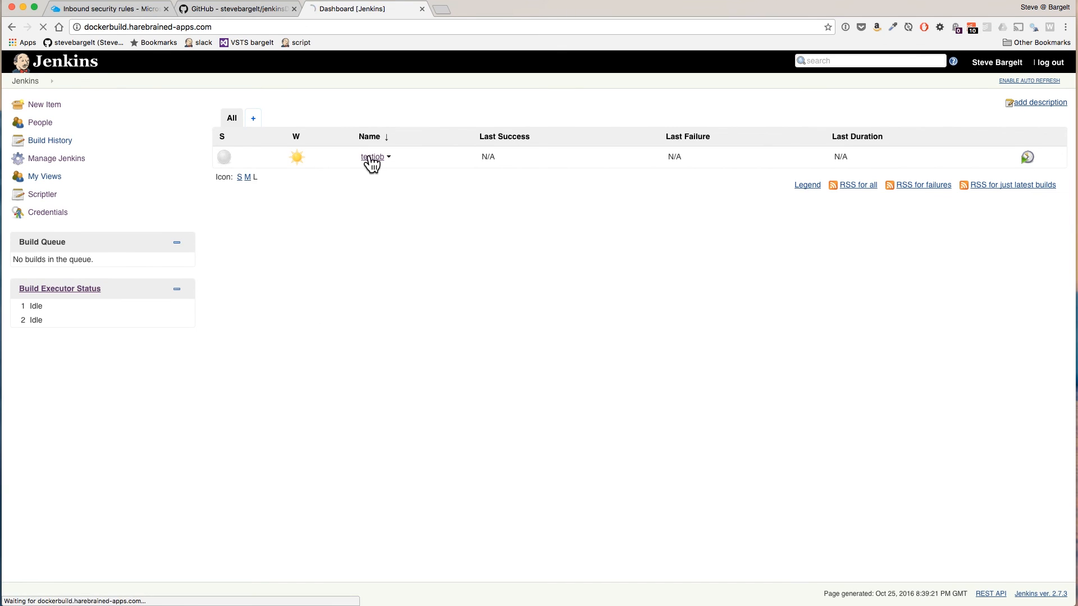
{"action": "left_click", "coordinate": [371, 157]}
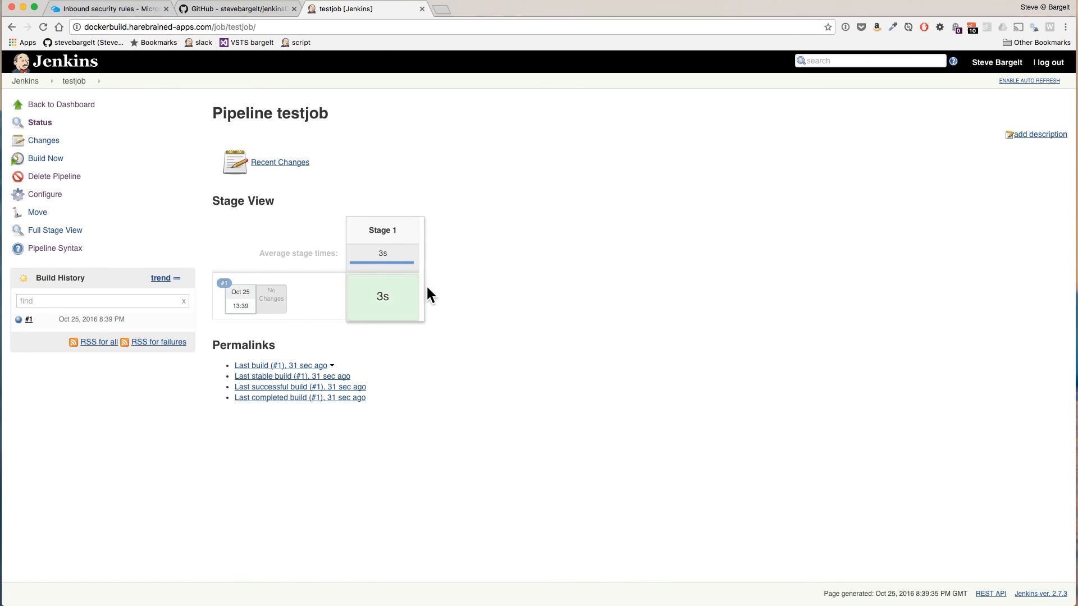
{"action": "mouse_move", "coordinate": [44, 140]}
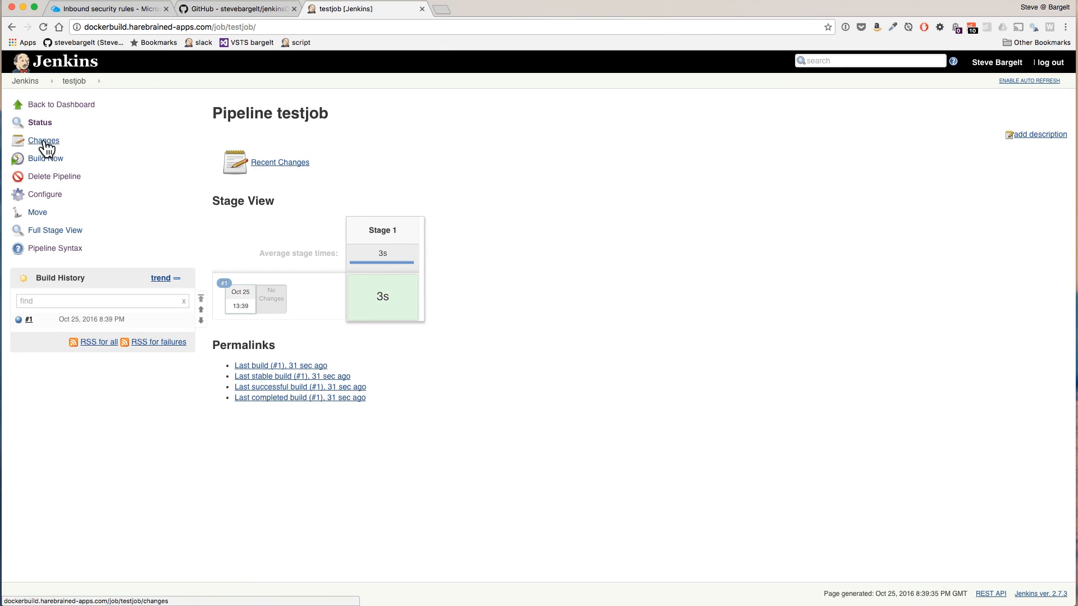
{"action": "mouse_move", "coordinate": [45, 330]}
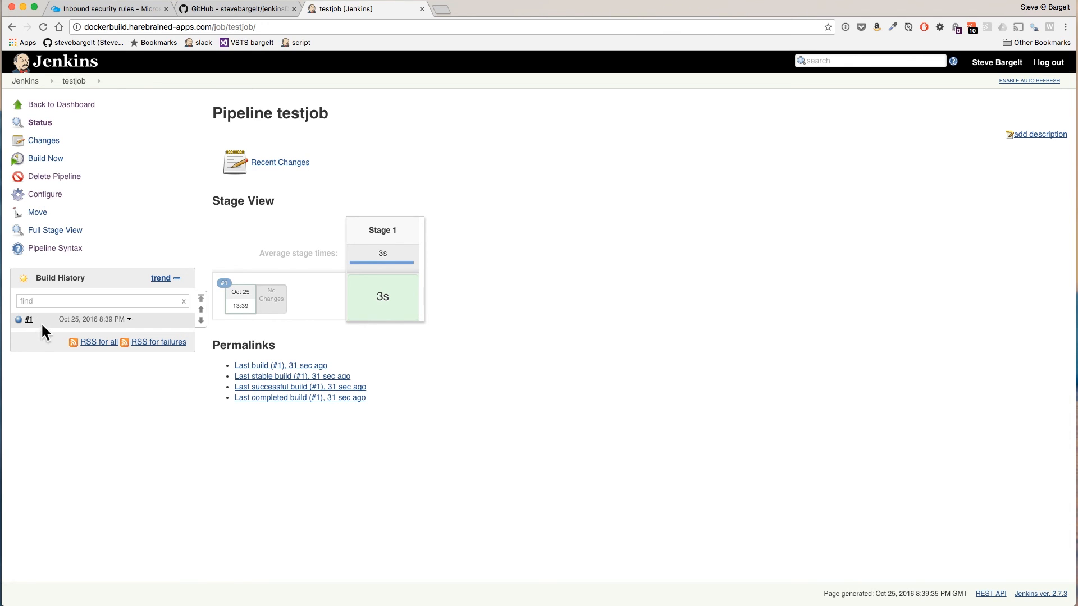
Step: View build #1's Console Output confirming the ephemeral-node echo and SUCCESS
{"action": "left_click", "coordinate": [29, 319]}
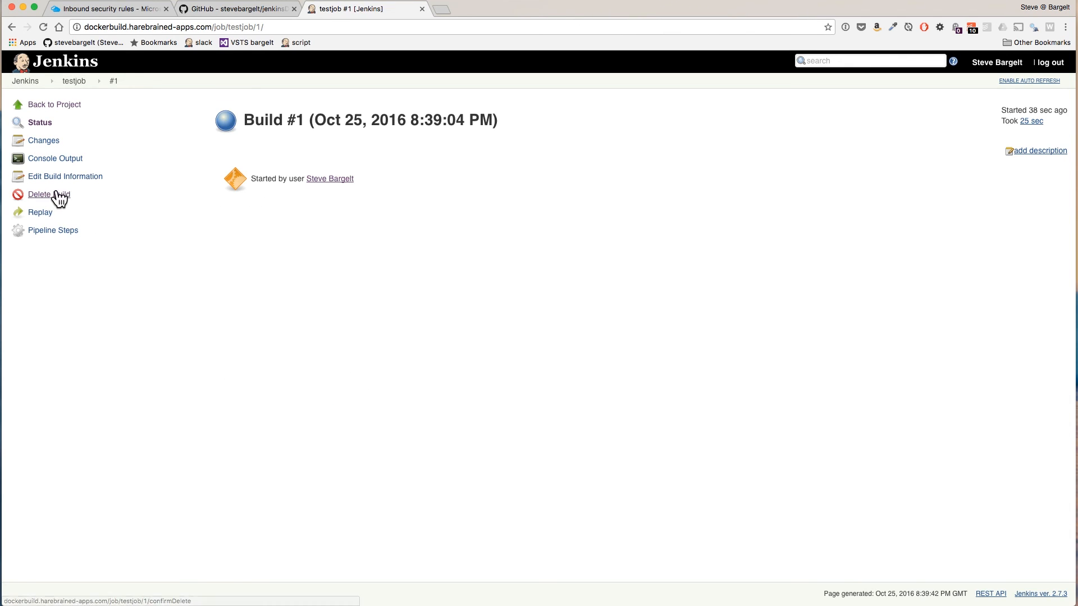
{"action": "left_click", "coordinate": [54, 158]}
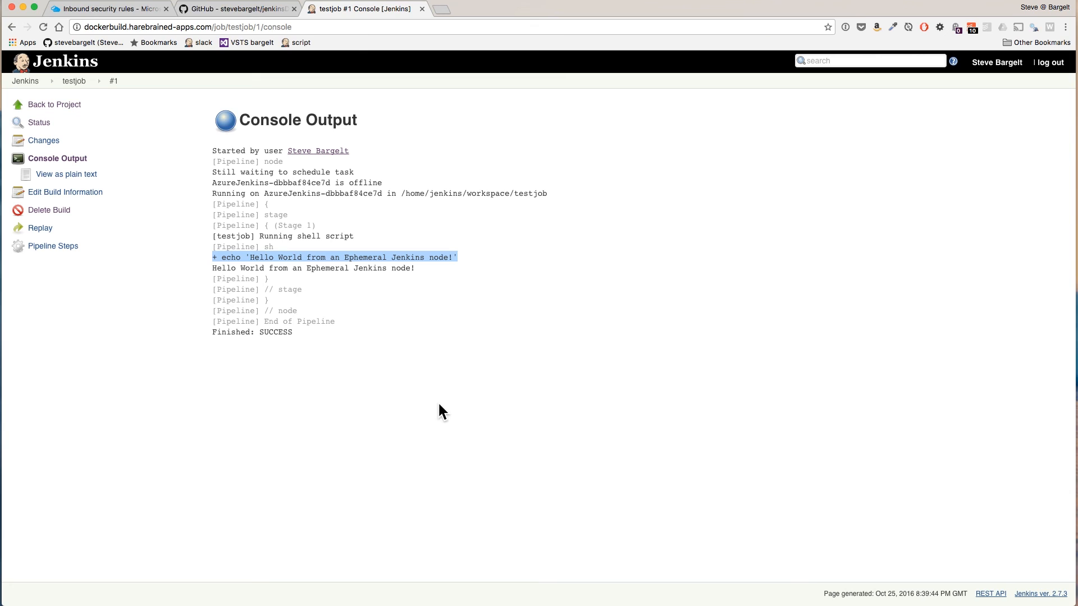
{"action": "left_click", "coordinate": [352, 405]}
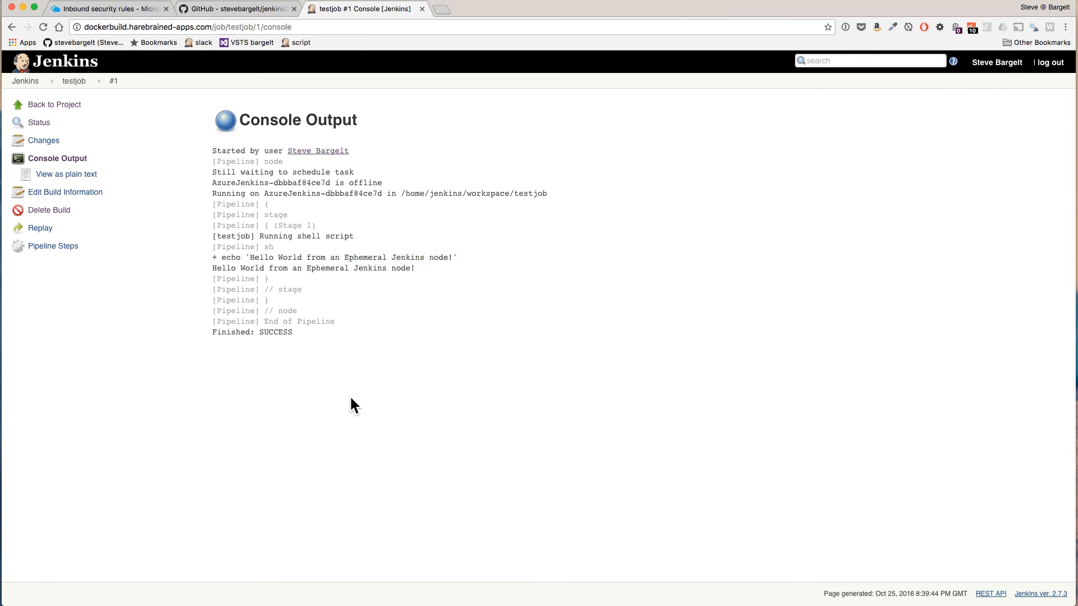
{"action": "left_click", "coordinate": [74, 81]}
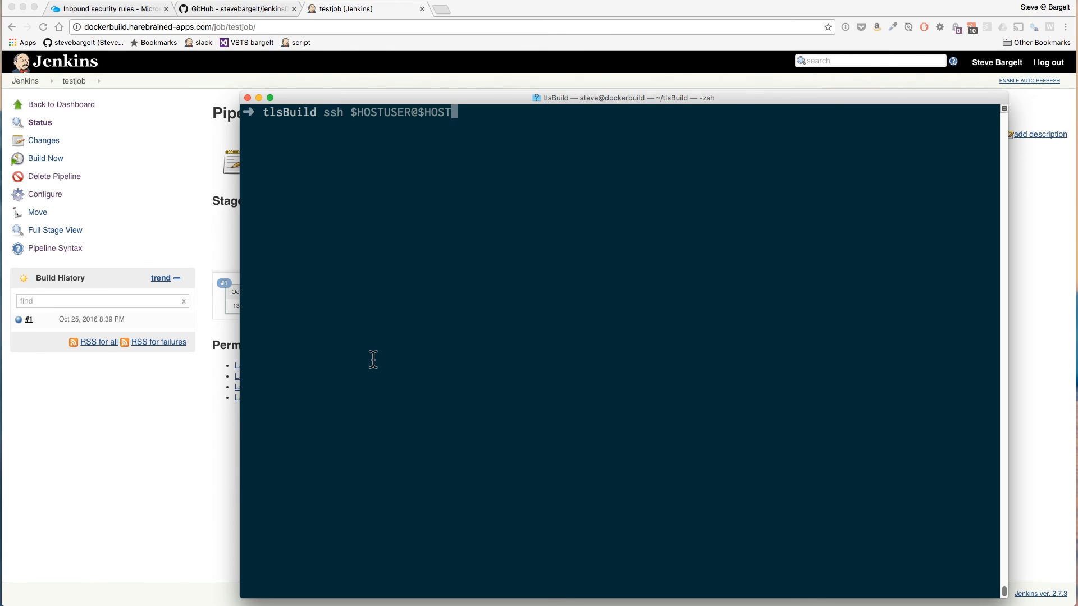
Step: SSH to the Docker host, run docker ps, then queue testjob build #2
{"action": "key", "text": "Return"}
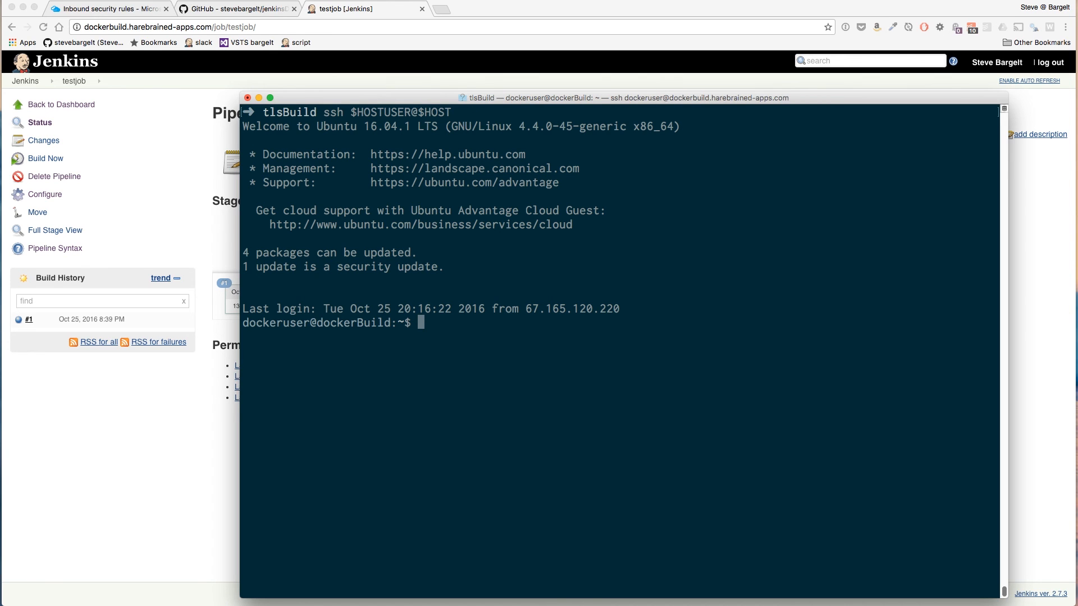
{"action": "type", "text": "docker ps"}
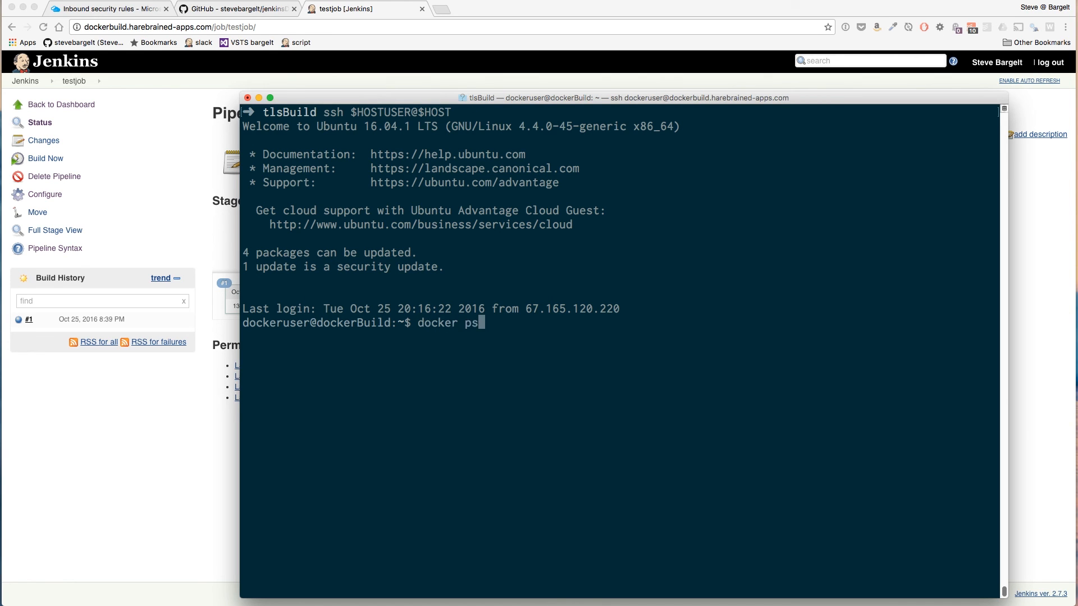
{"action": "key", "text": "Return"}
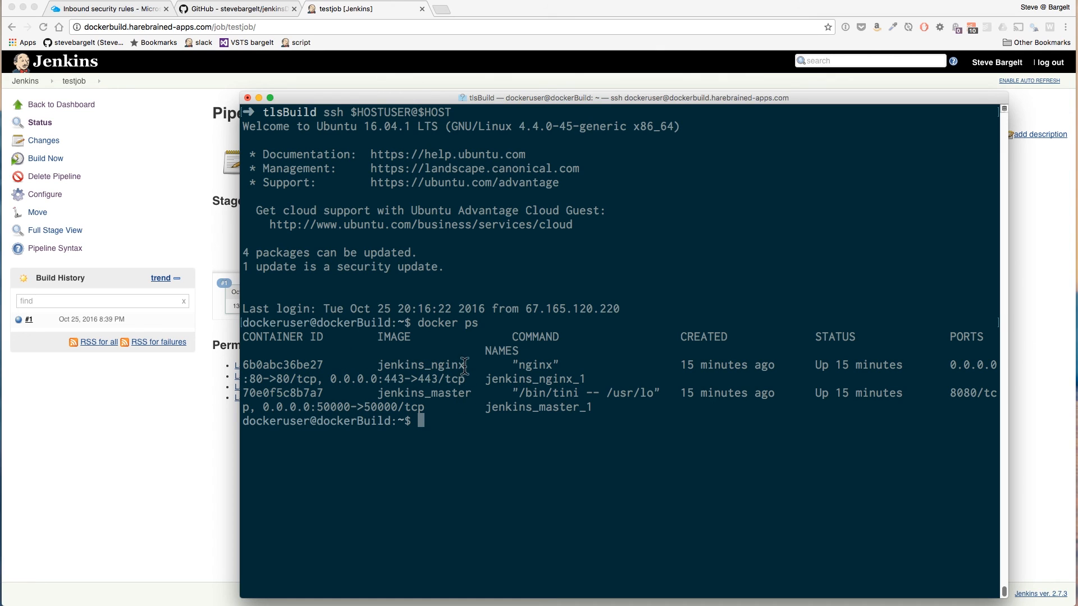
{"action": "mouse_move", "coordinate": [442, 444]}
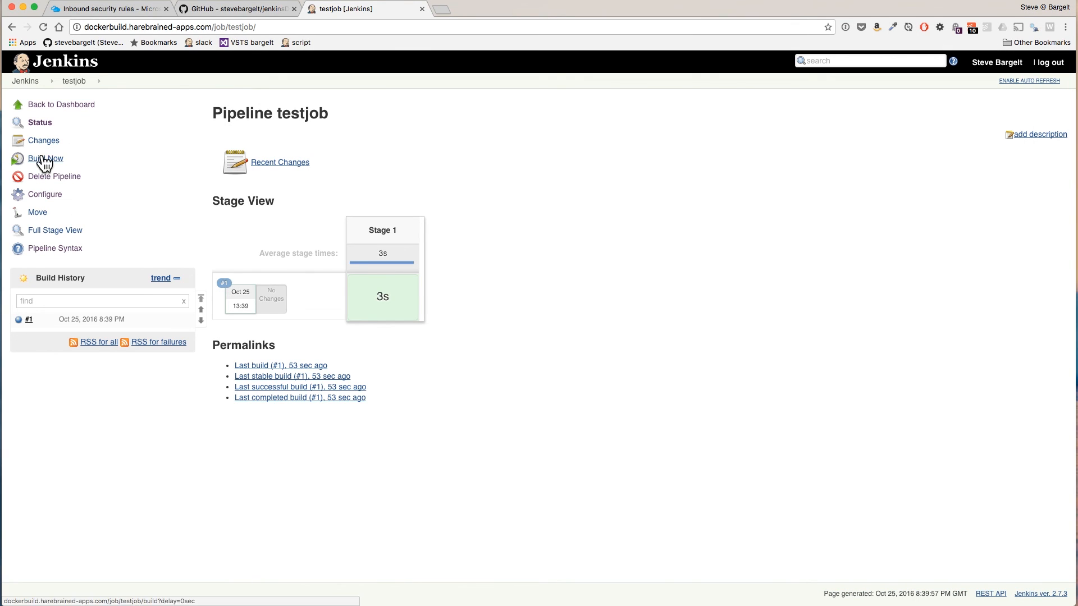
{"action": "left_click", "coordinate": [46, 158]}
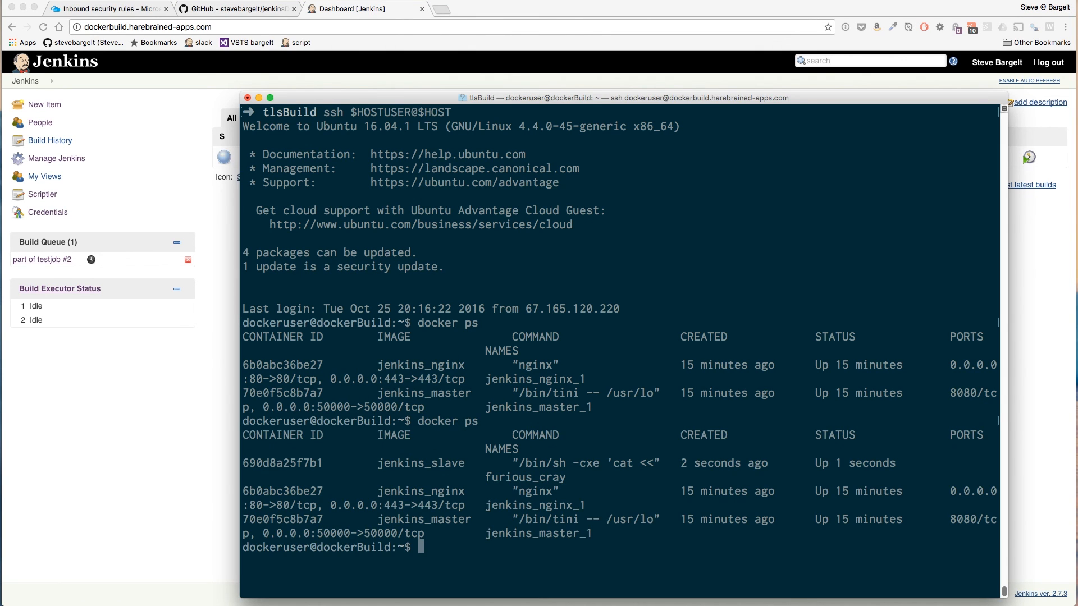
{"action": "mouse_move", "coordinate": [377, 466]}
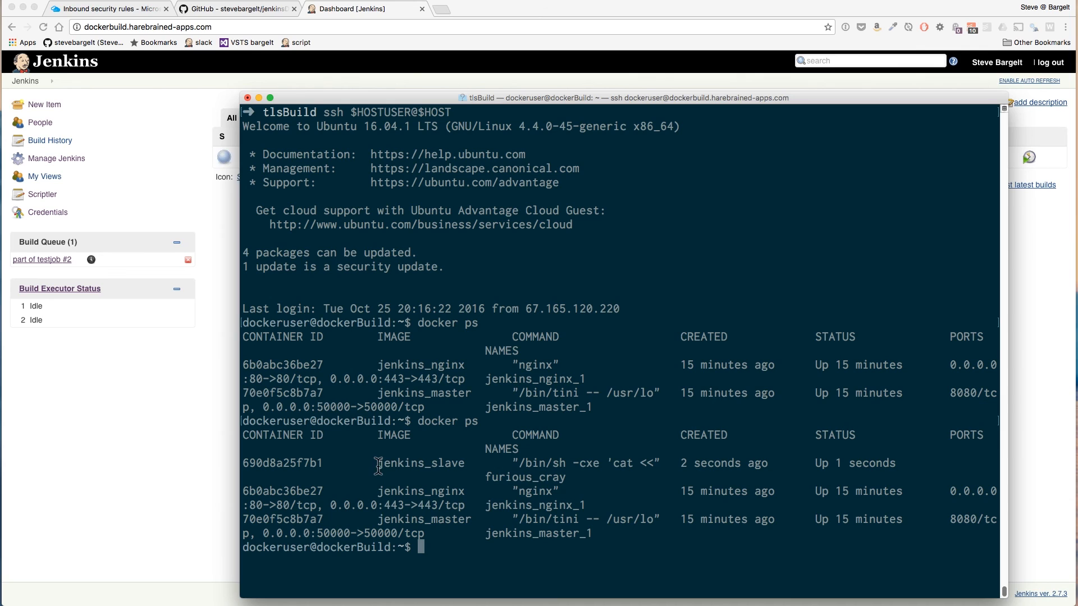
Step: Highlight the jenkins_slave container 690d8a25f7b1 and rerun docker ps to match the Azure agent
{"action": "double_click", "coordinate": [420, 462]}
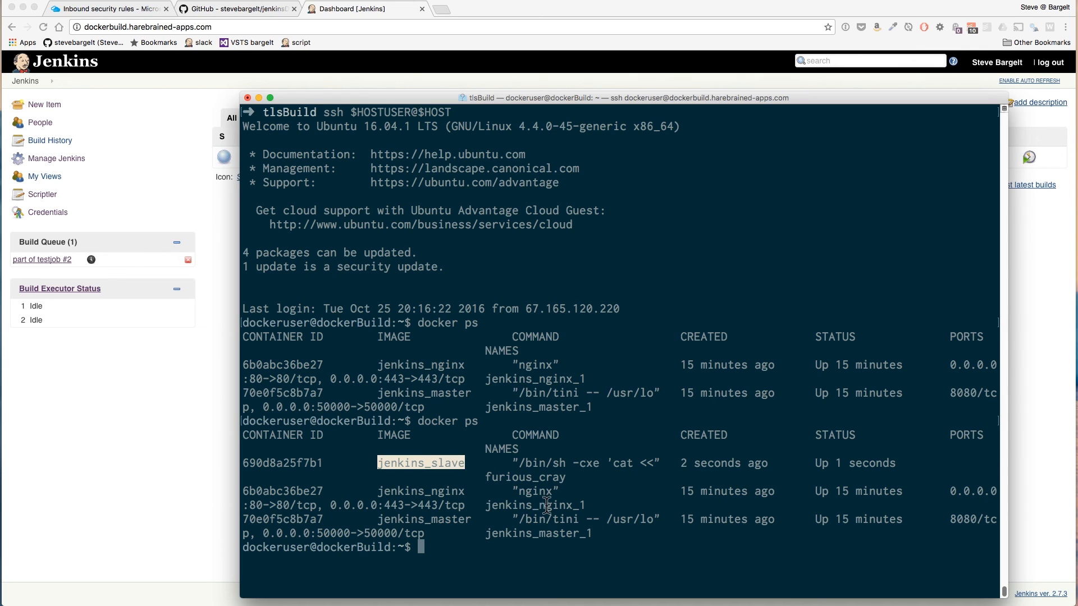
{"action": "double_click", "coordinate": [280, 463]}
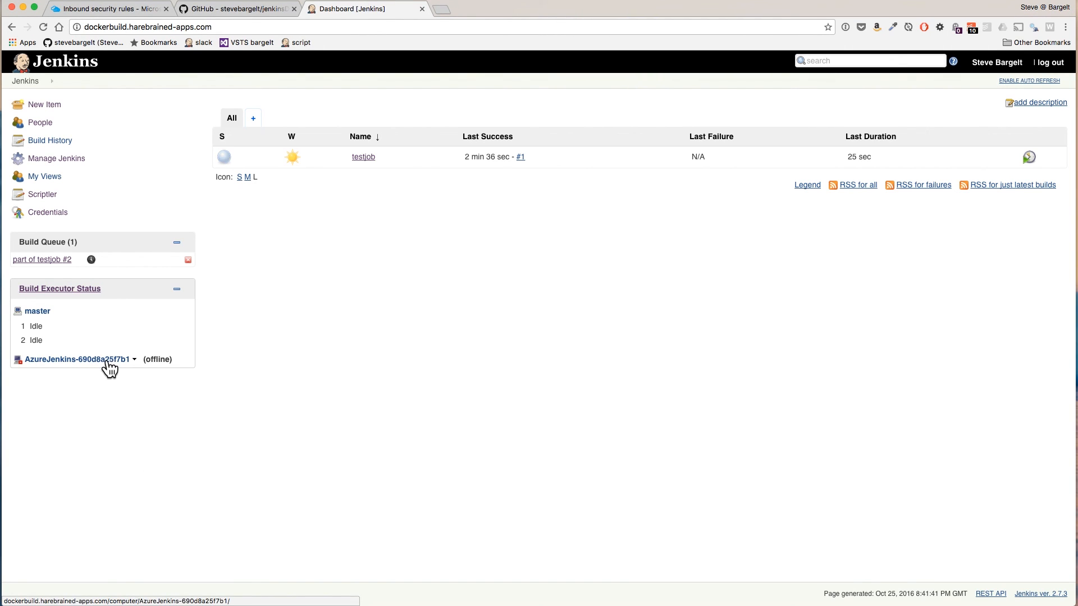
{"action": "mouse_move", "coordinate": [247, 531]}
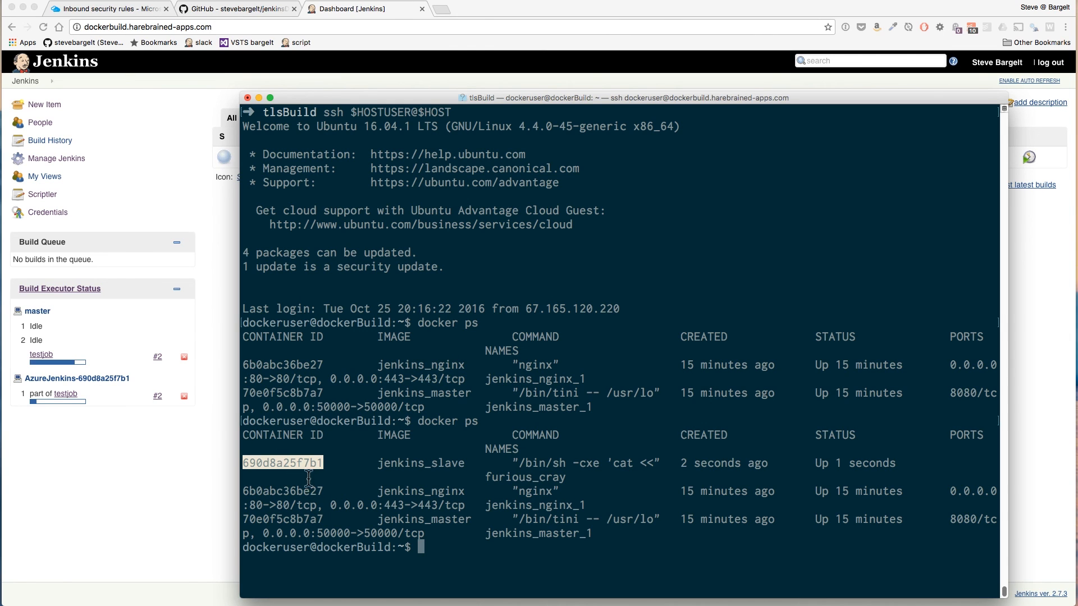
{"action": "type", "text": "docker ps"}
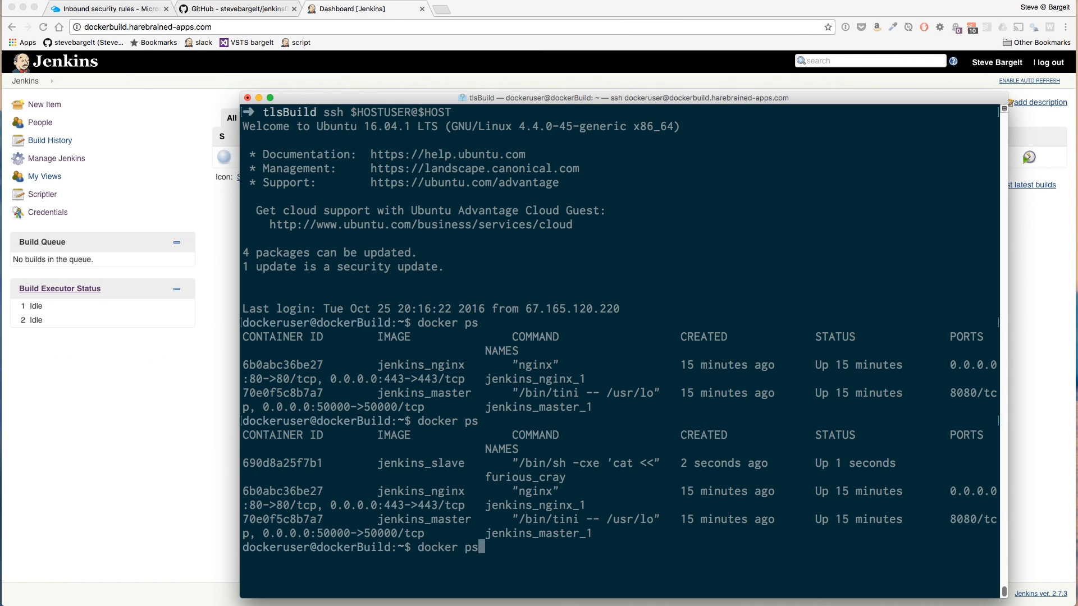